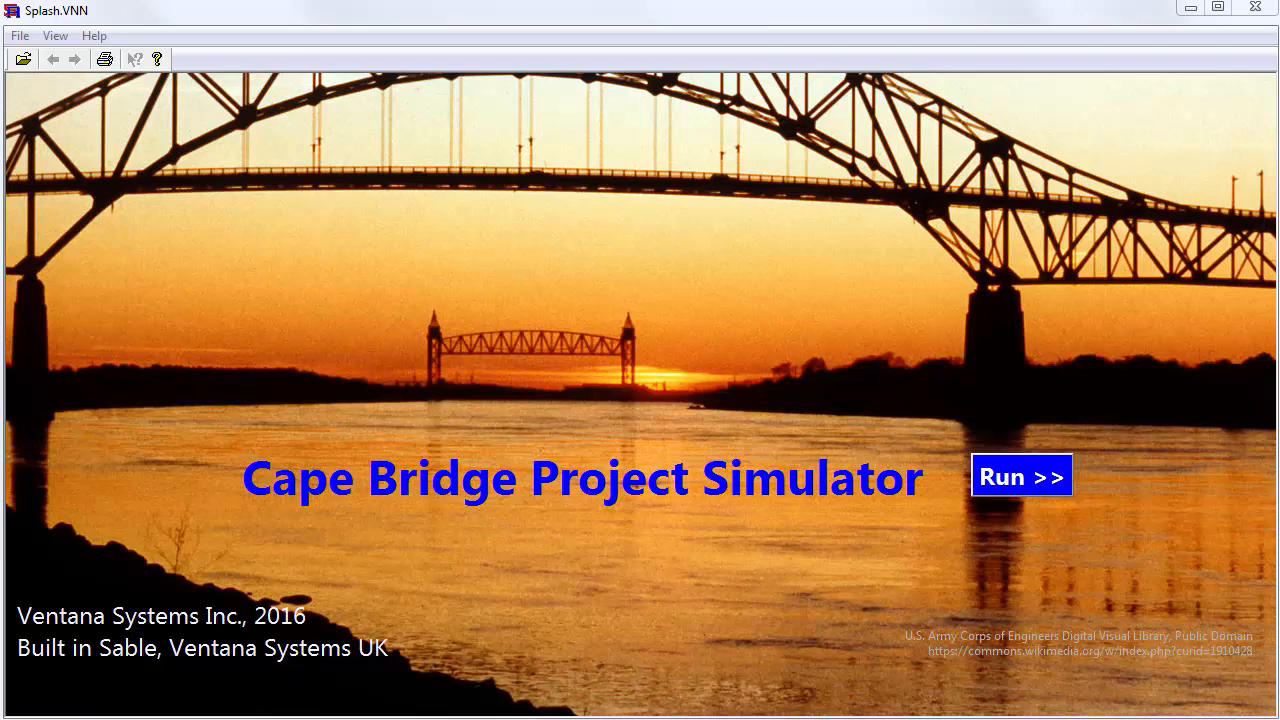
Step: Run the simulator past the splash screen and show the bridge-area map
{"action": "left_click", "coordinate": [1020, 476]}
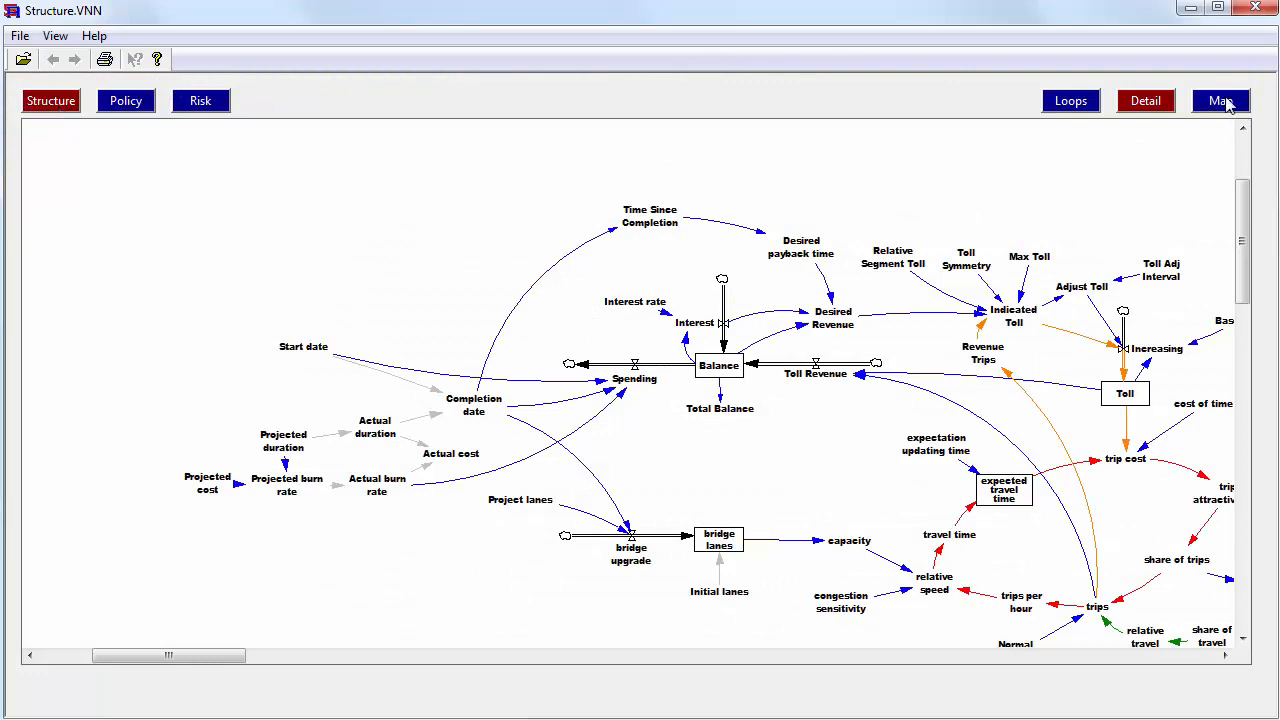
{"action": "left_click", "coordinate": [1220, 100]}
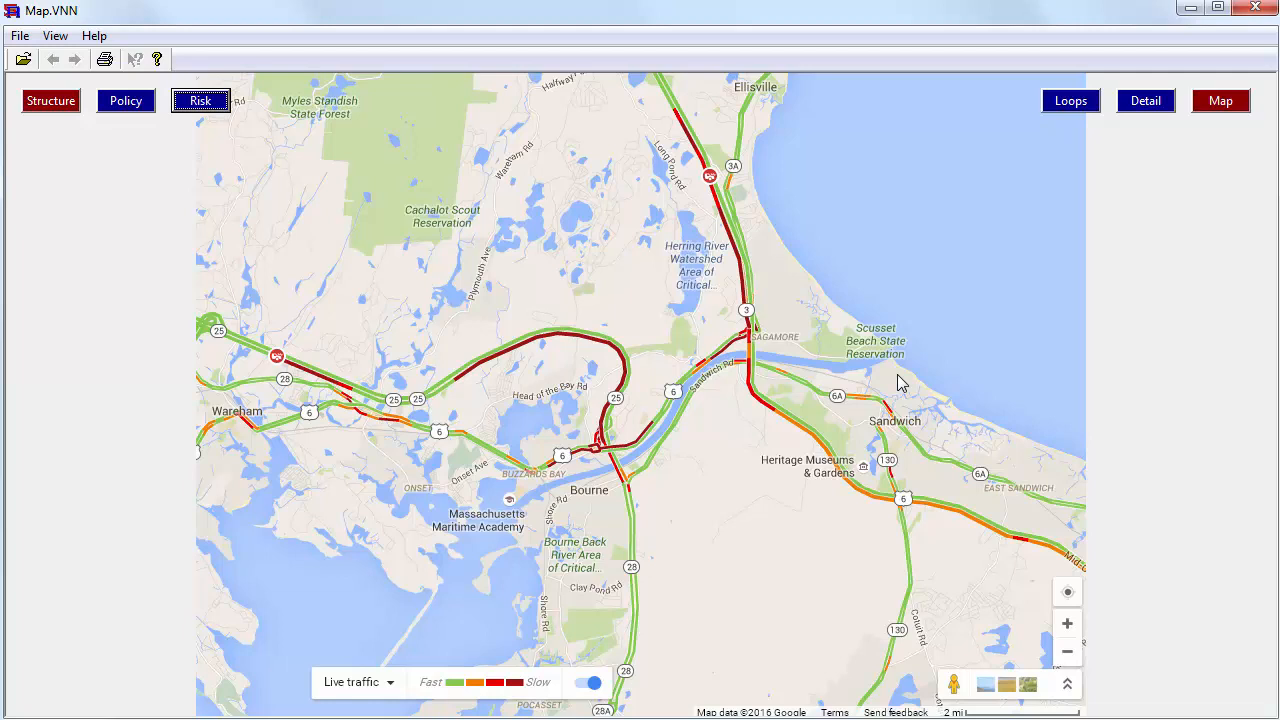
{"action": "mouse_move", "coordinate": [886, 390]}
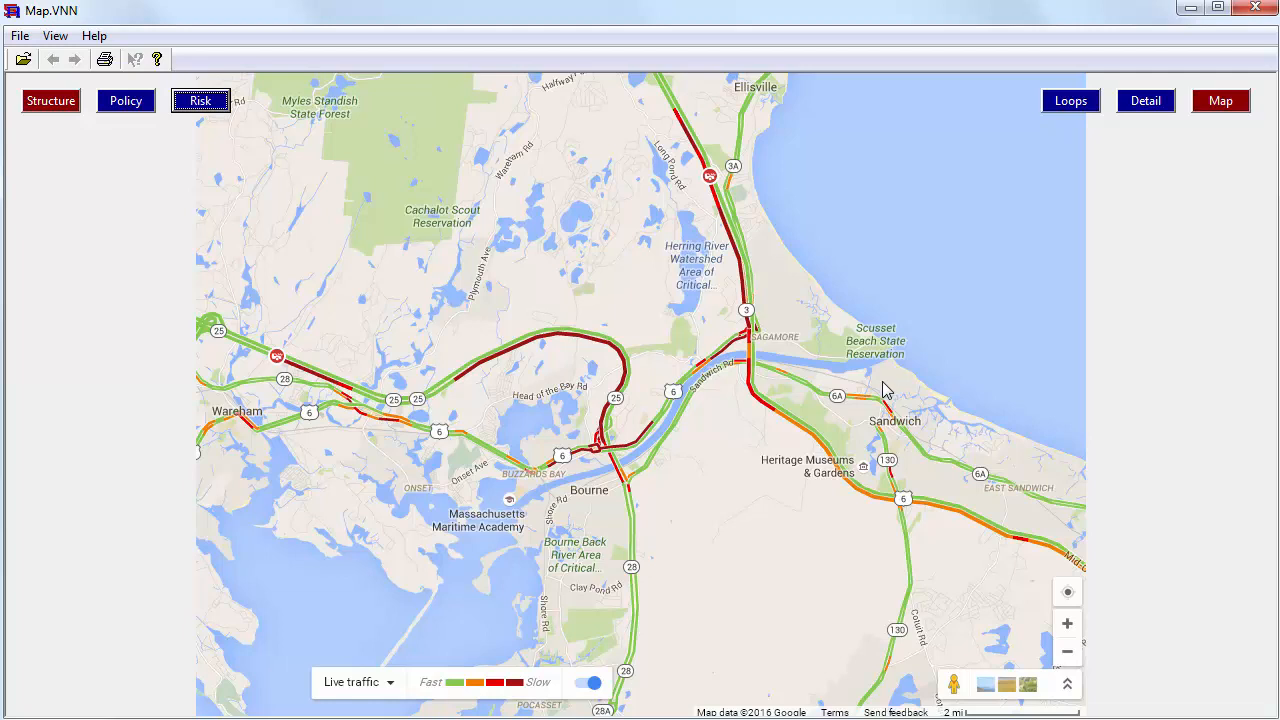
{"action": "mouse_move", "coordinate": [852, 412]}
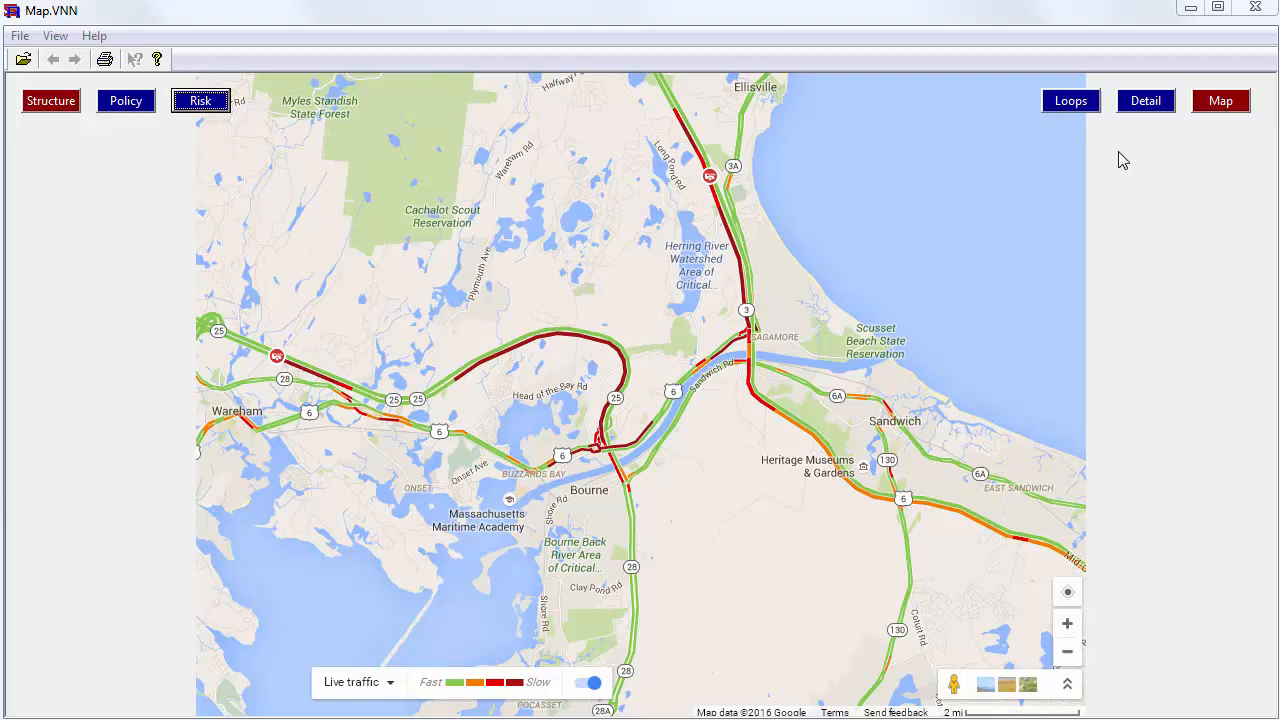
Step: Show the Loops page with the causal loop overview of demand, toll, revenue and debt
{"action": "left_click", "coordinate": [1070, 100]}
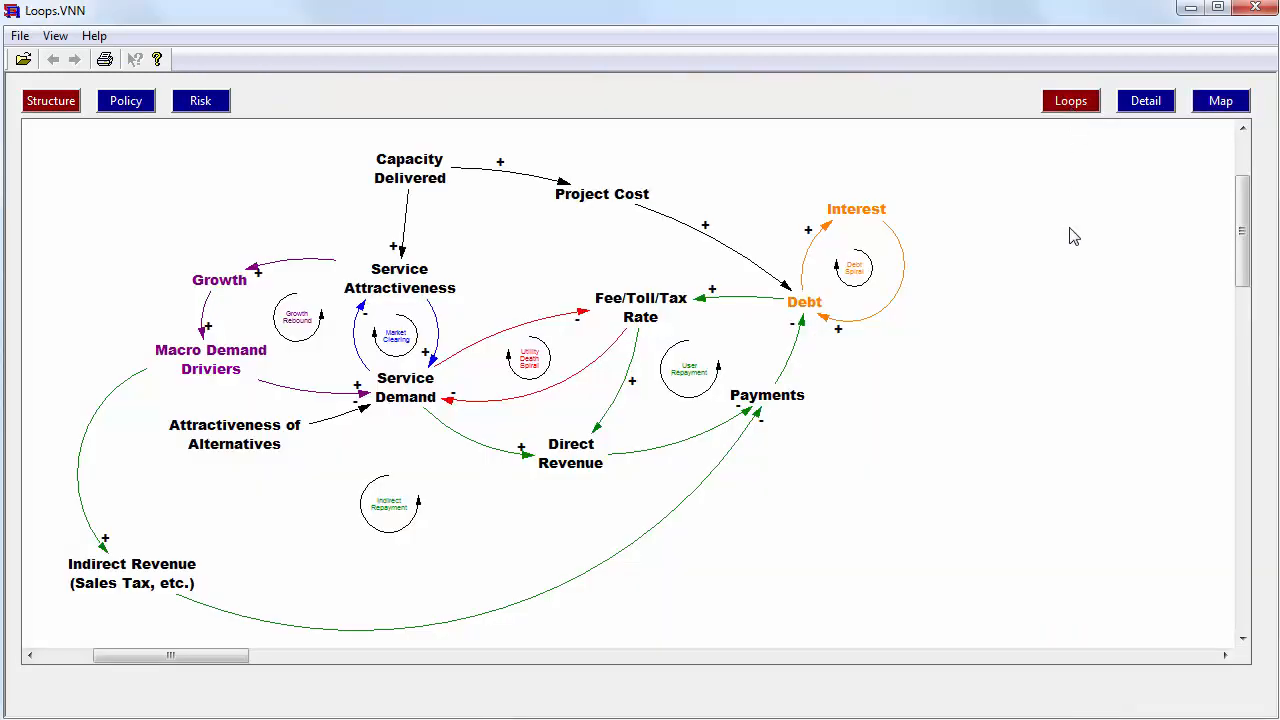
{"action": "mouse_move", "coordinate": [1020, 364]}
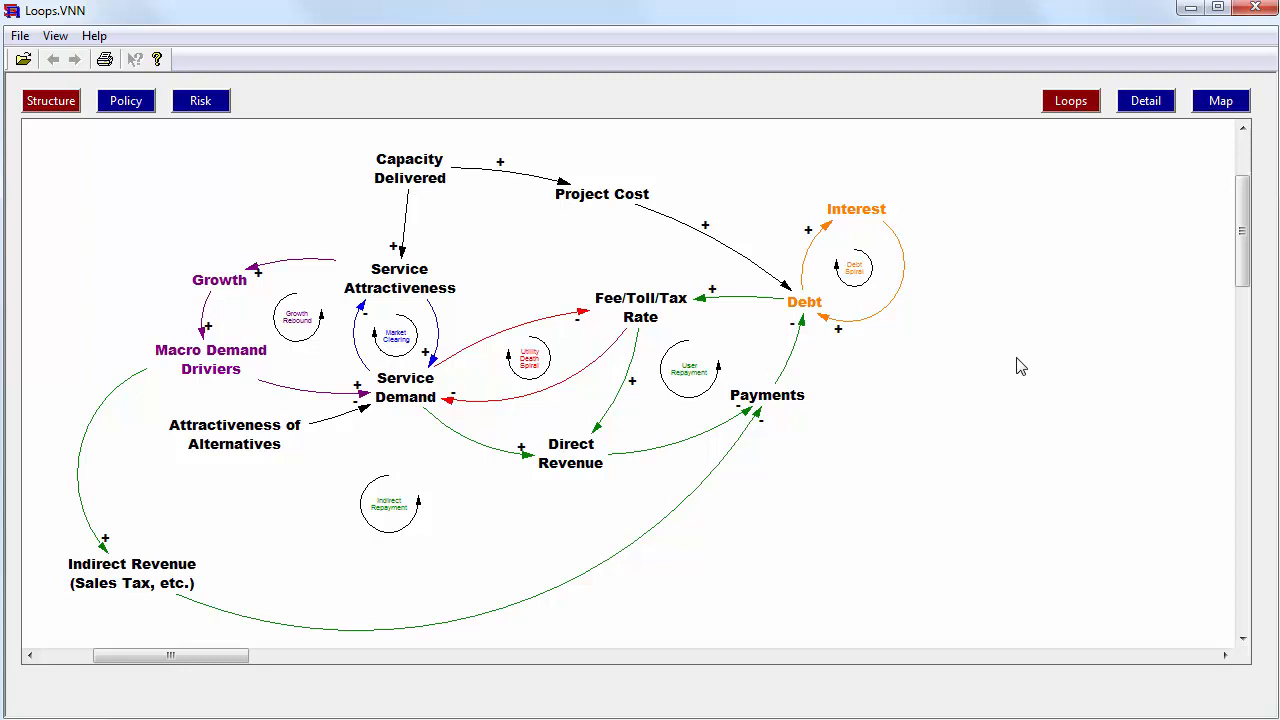
{"action": "mouse_move", "coordinate": [1016, 384]}
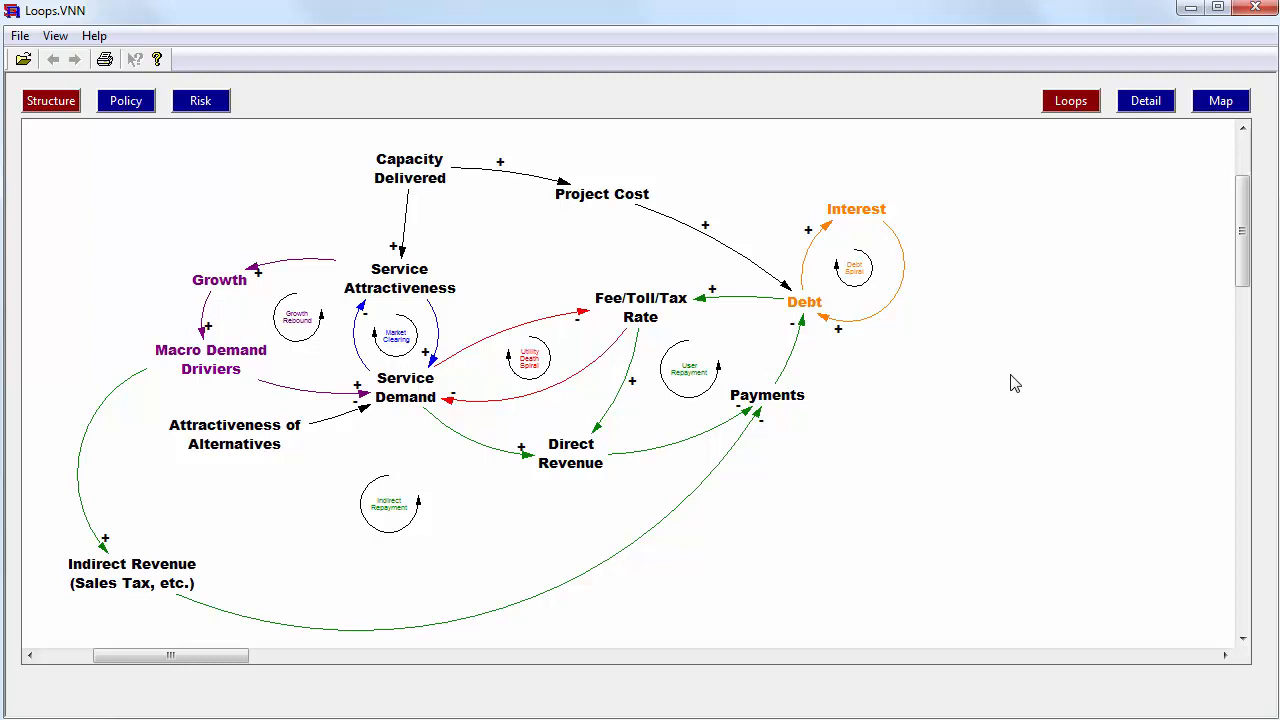
{"action": "mouse_move", "coordinate": [1016, 488]}
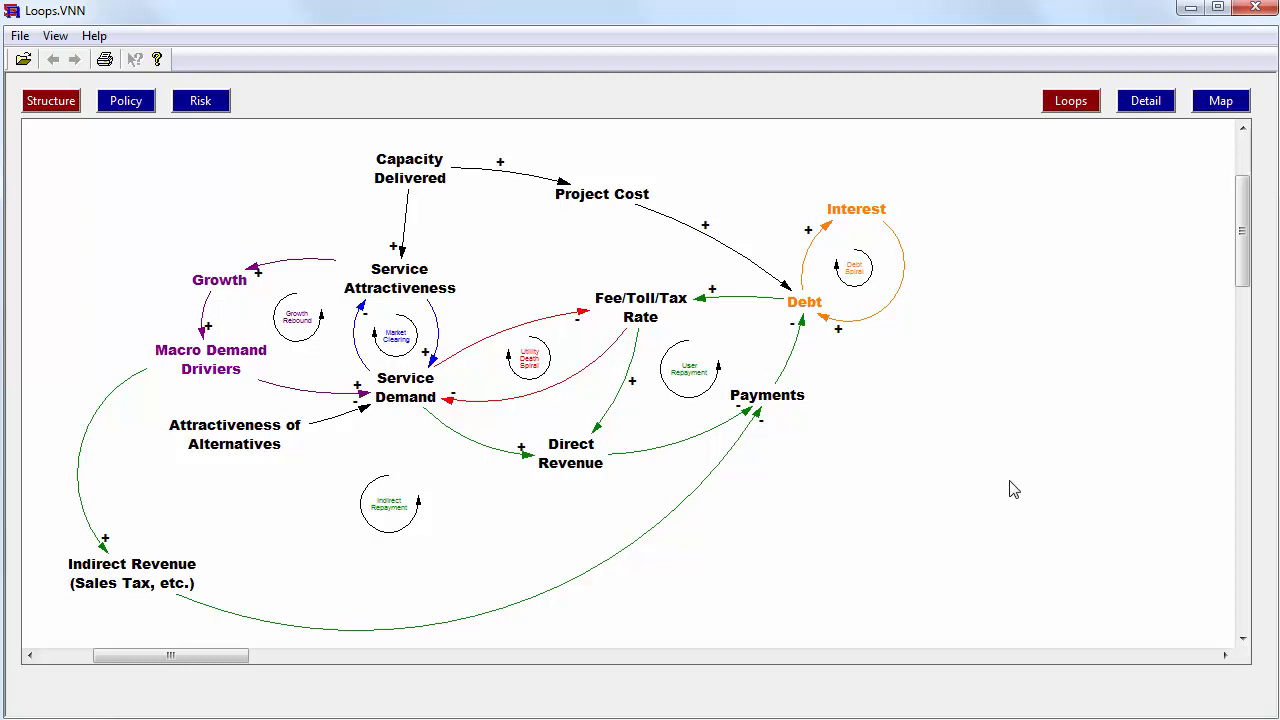
{"action": "mouse_move", "coordinate": [410, 178]}
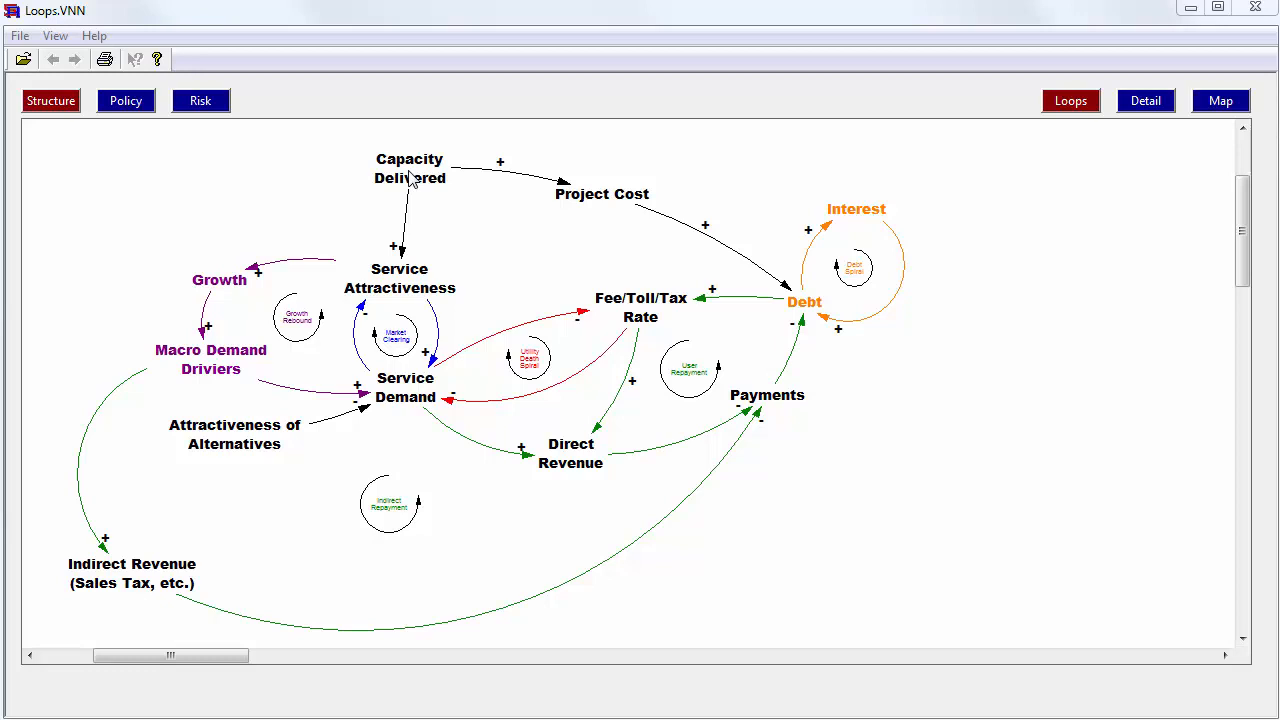
{"action": "mouse_move", "coordinate": [400, 288]}
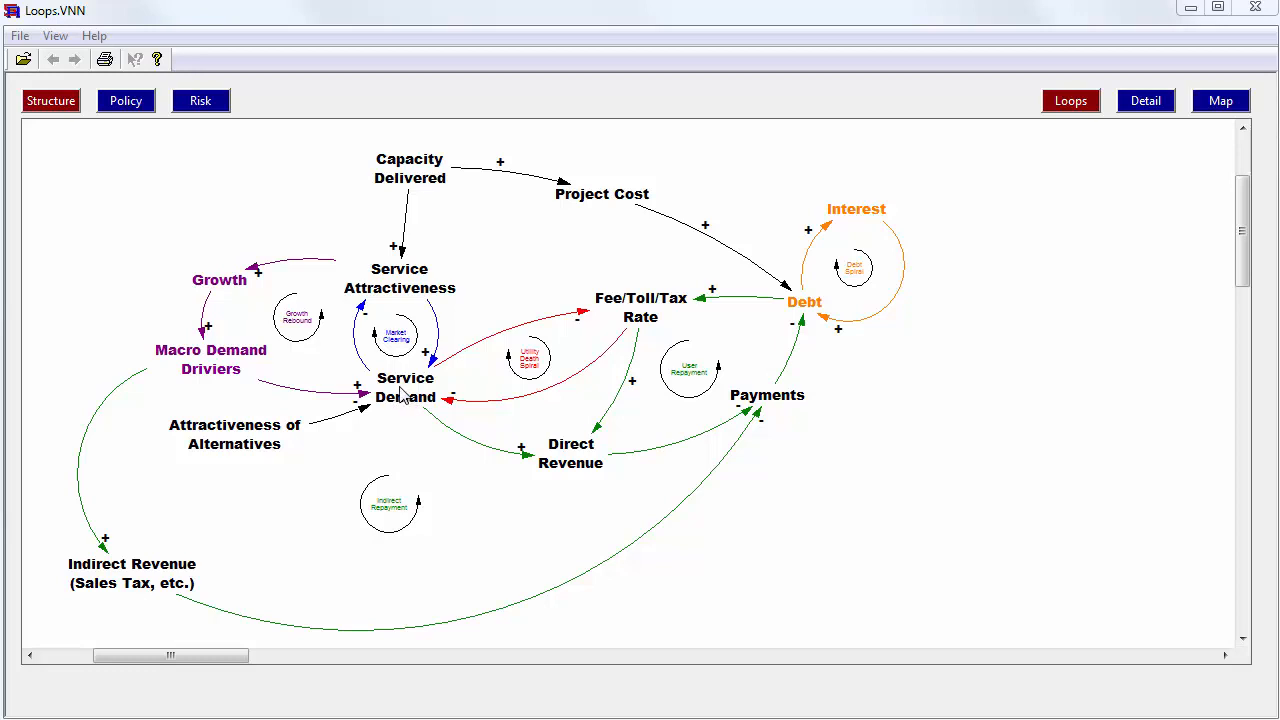
{"action": "mouse_move", "coordinate": [396, 290]}
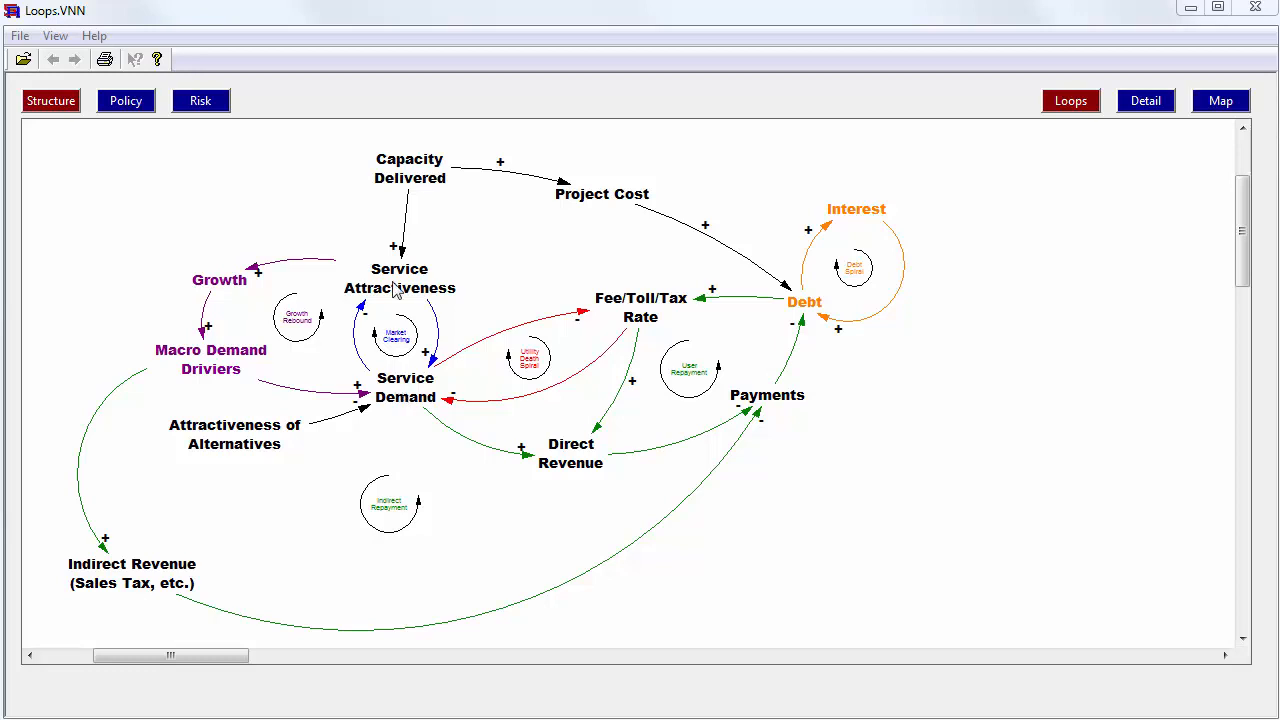
{"action": "mouse_move", "coordinate": [220, 290]}
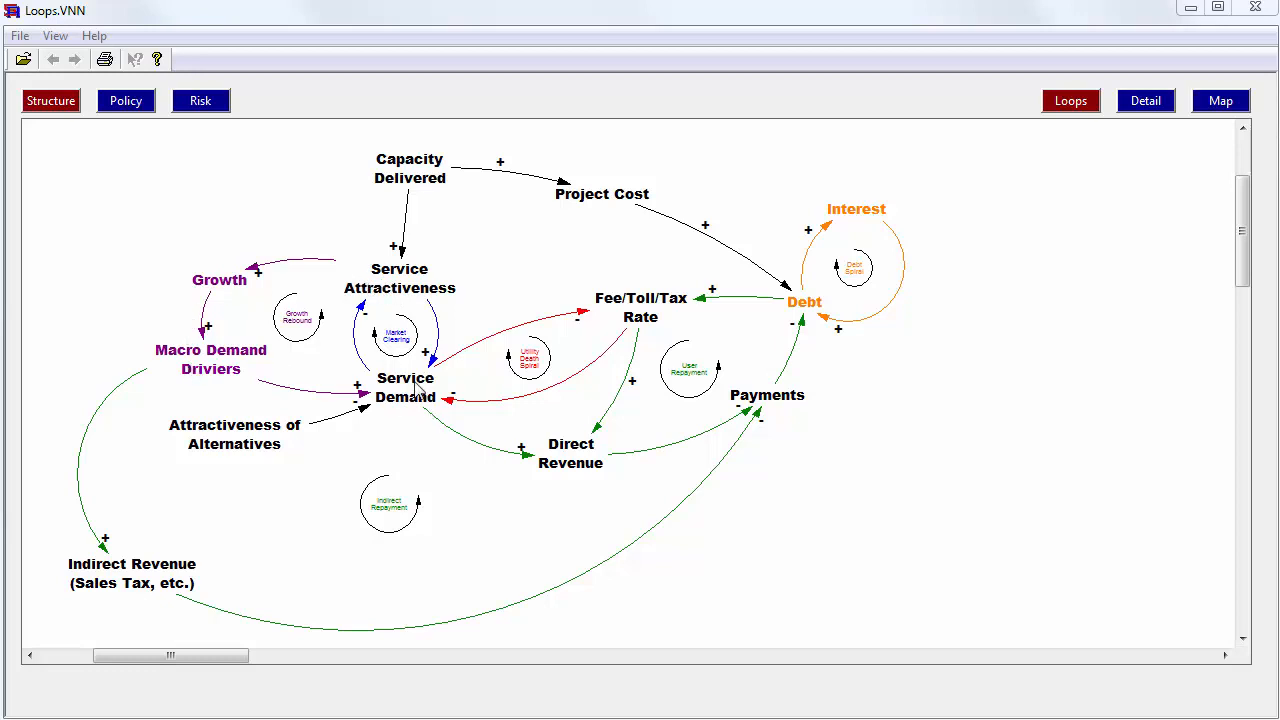
{"action": "mouse_move", "coordinate": [416, 392]}
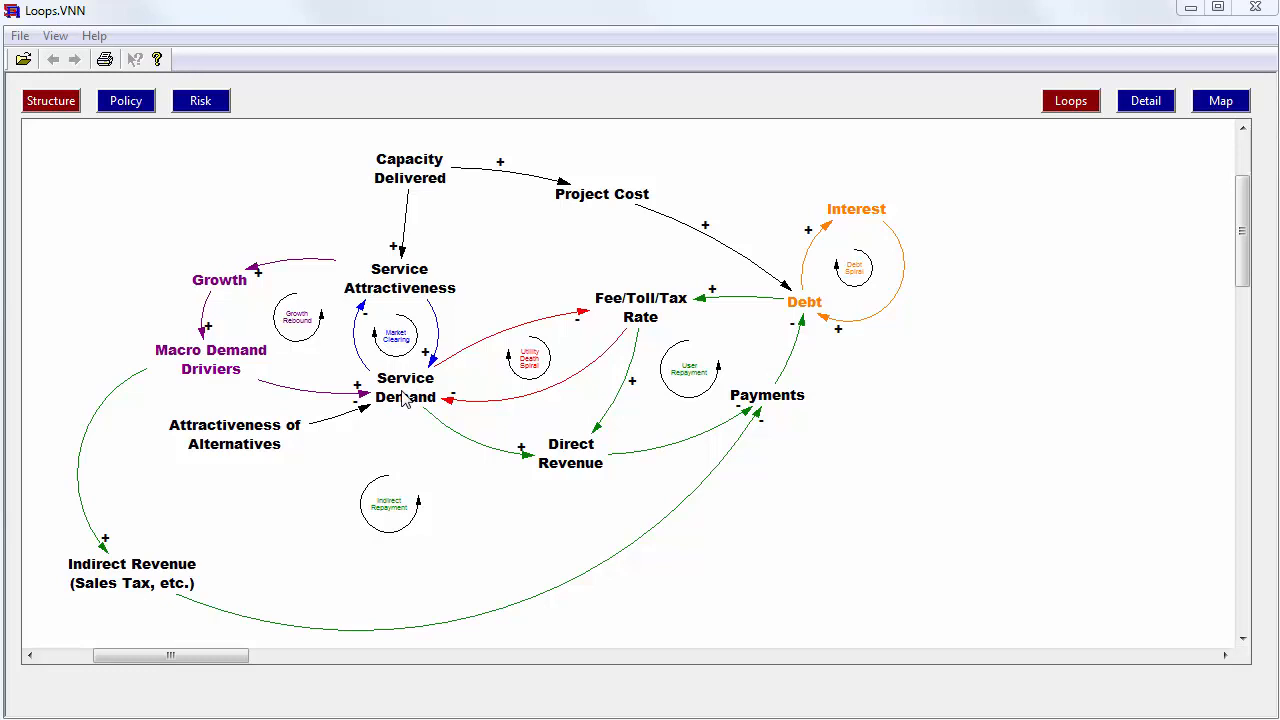
{"action": "mouse_move", "coordinate": [604, 204]}
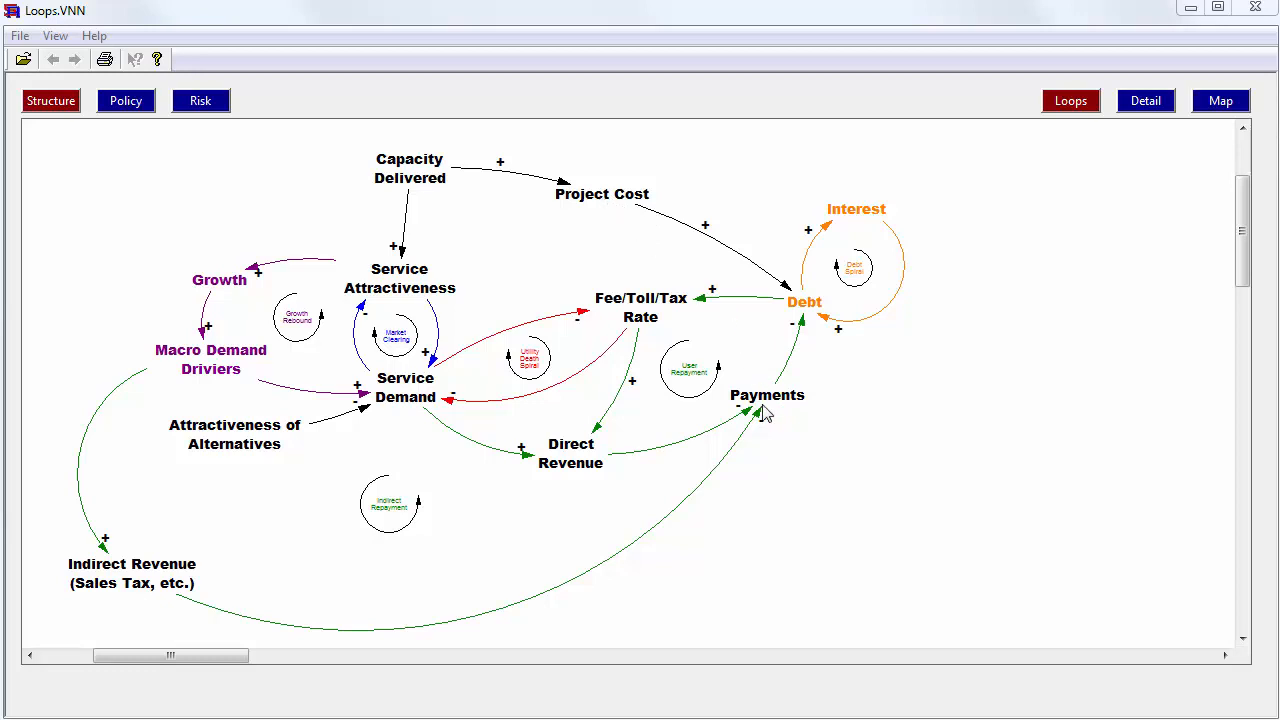
{"action": "mouse_move", "coordinate": [764, 412]}
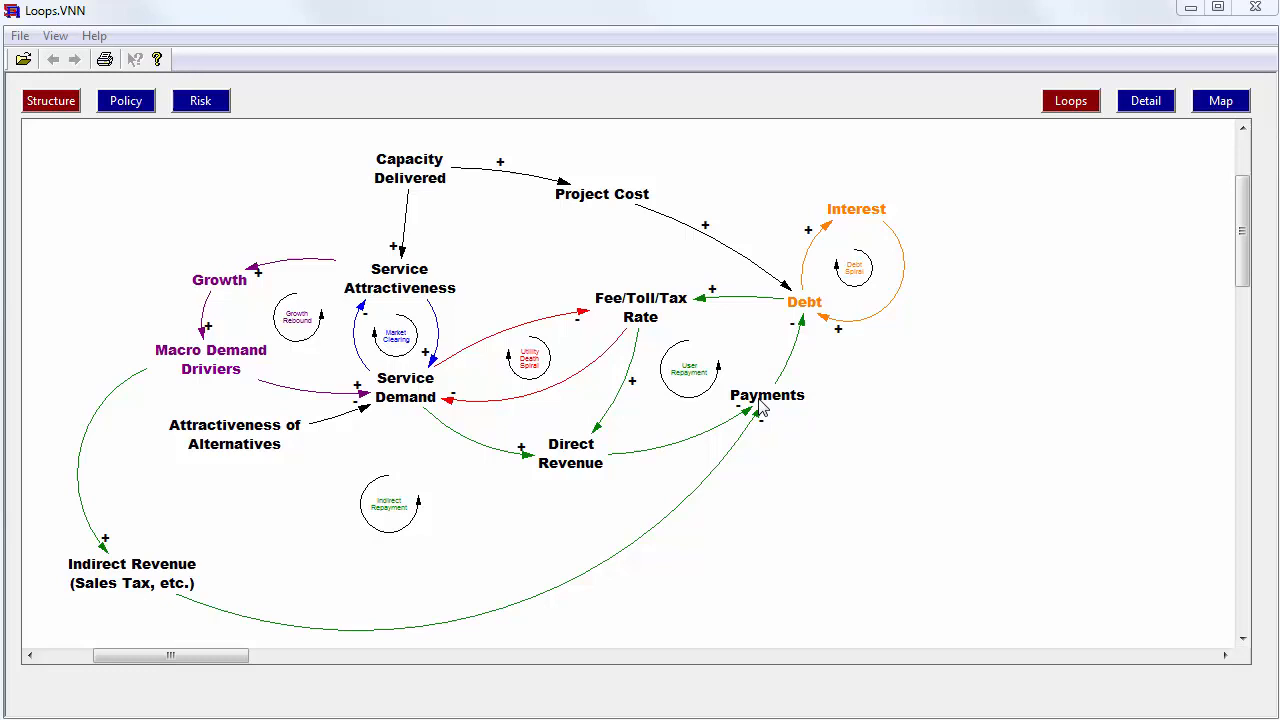
{"action": "mouse_move", "coordinate": [688, 316]}
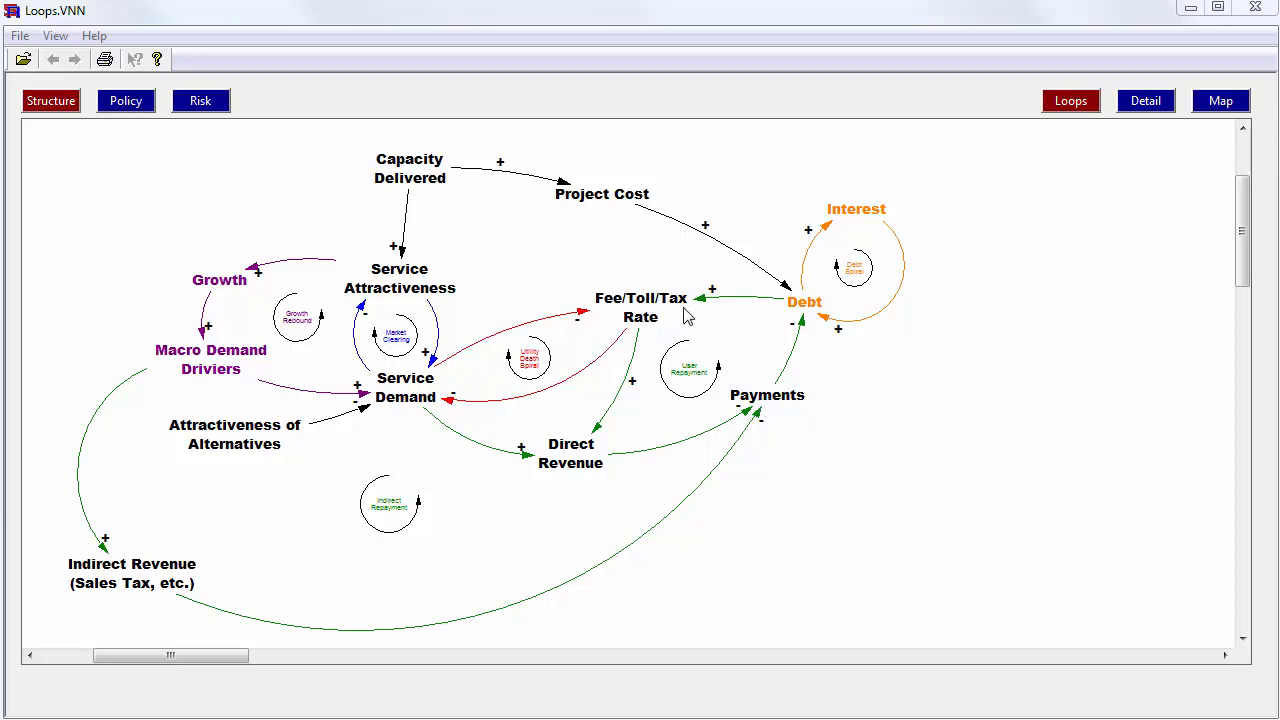
{"action": "mouse_move", "coordinate": [678, 324]}
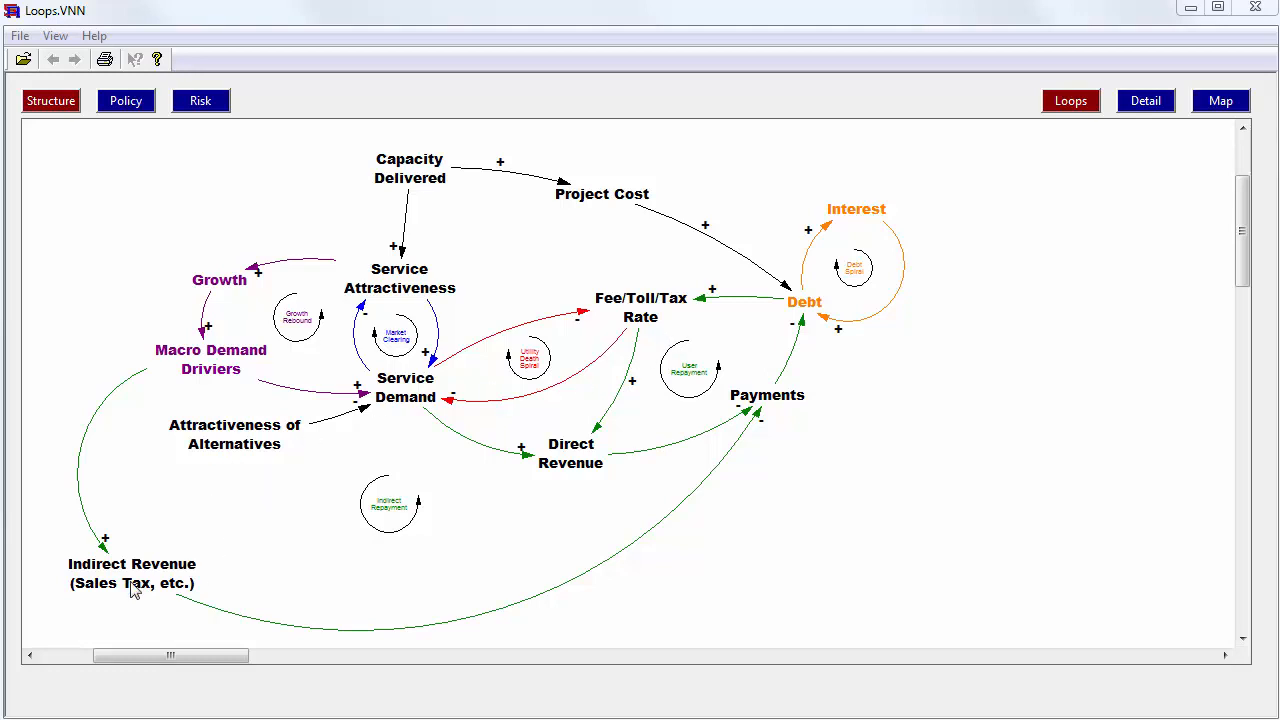
{"action": "mouse_move", "coordinate": [136, 584]}
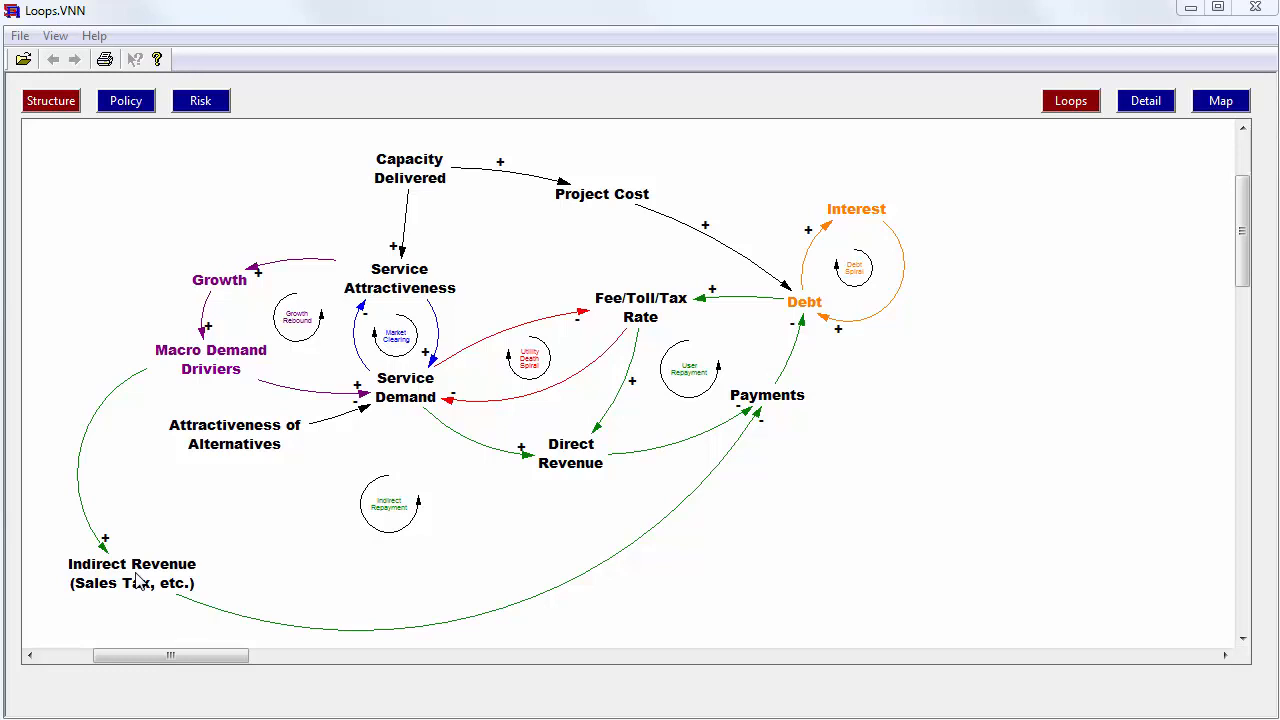
{"action": "mouse_move", "coordinate": [140, 528]}
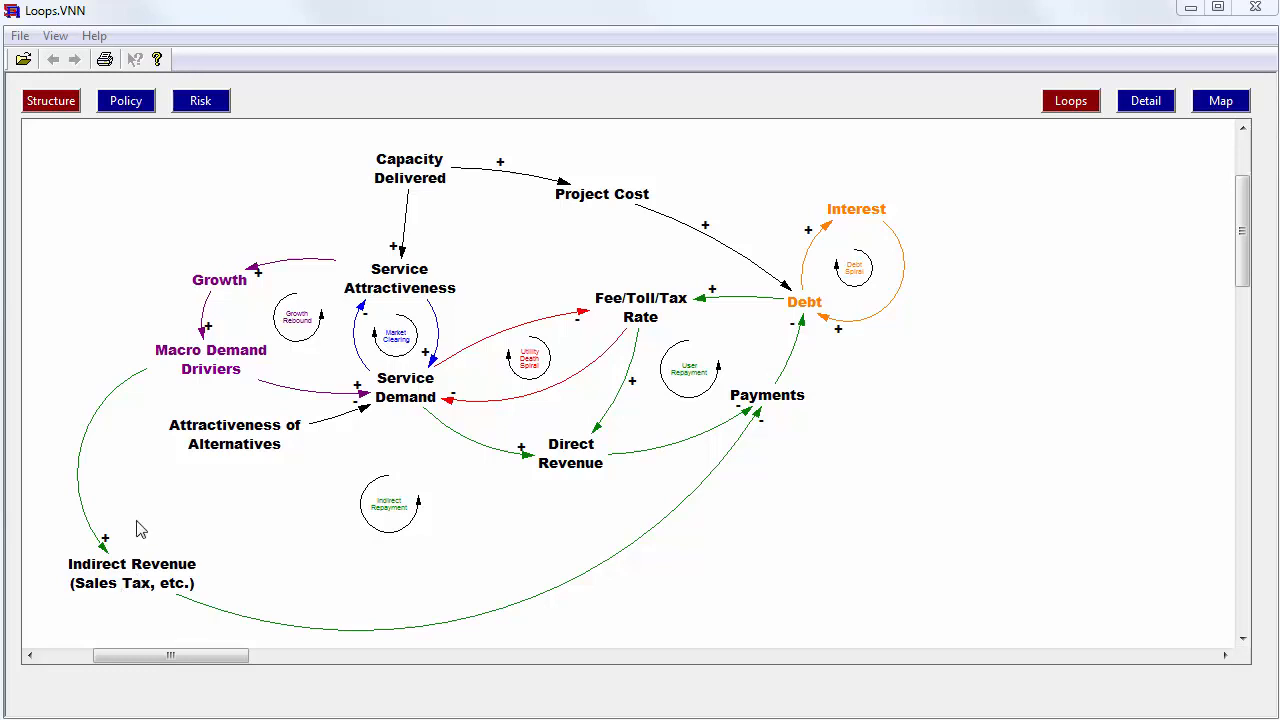
{"action": "mouse_move", "coordinate": [212, 368]}
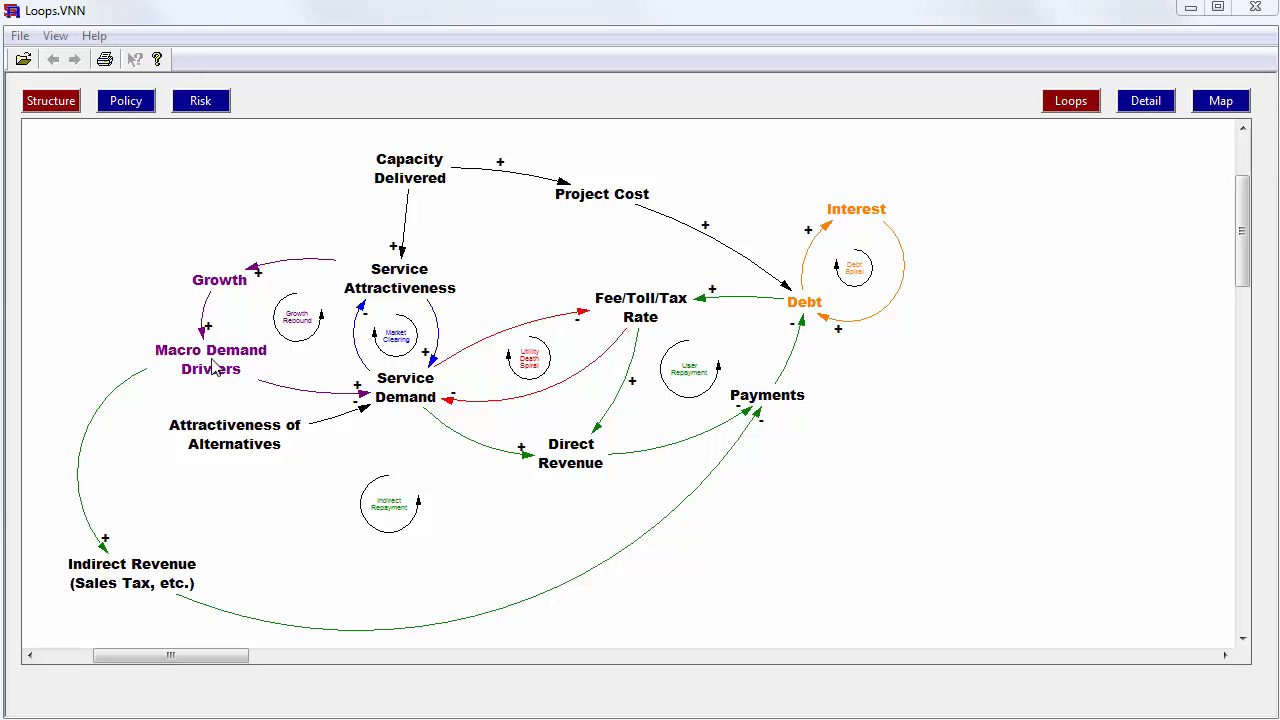
{"action": "mouse_move", "coordinate": [714, 472]}
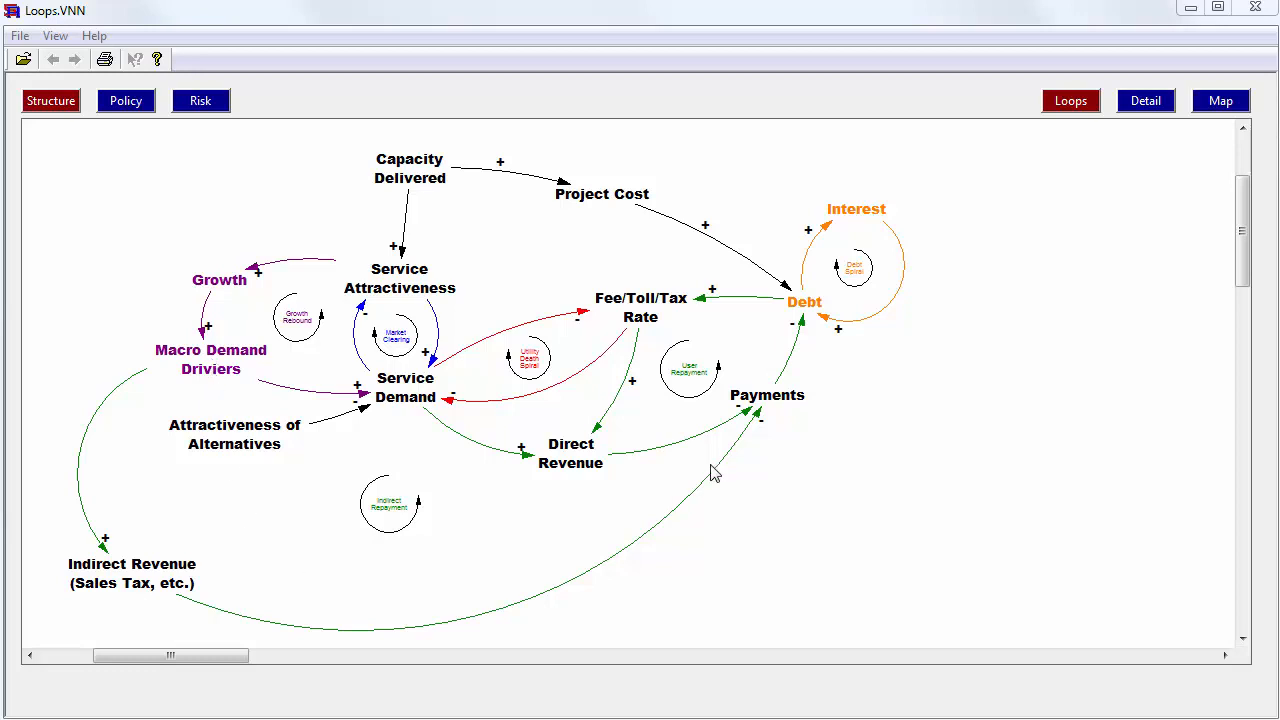
{"action": "mouse_move", "coordinate": [778, 402]}
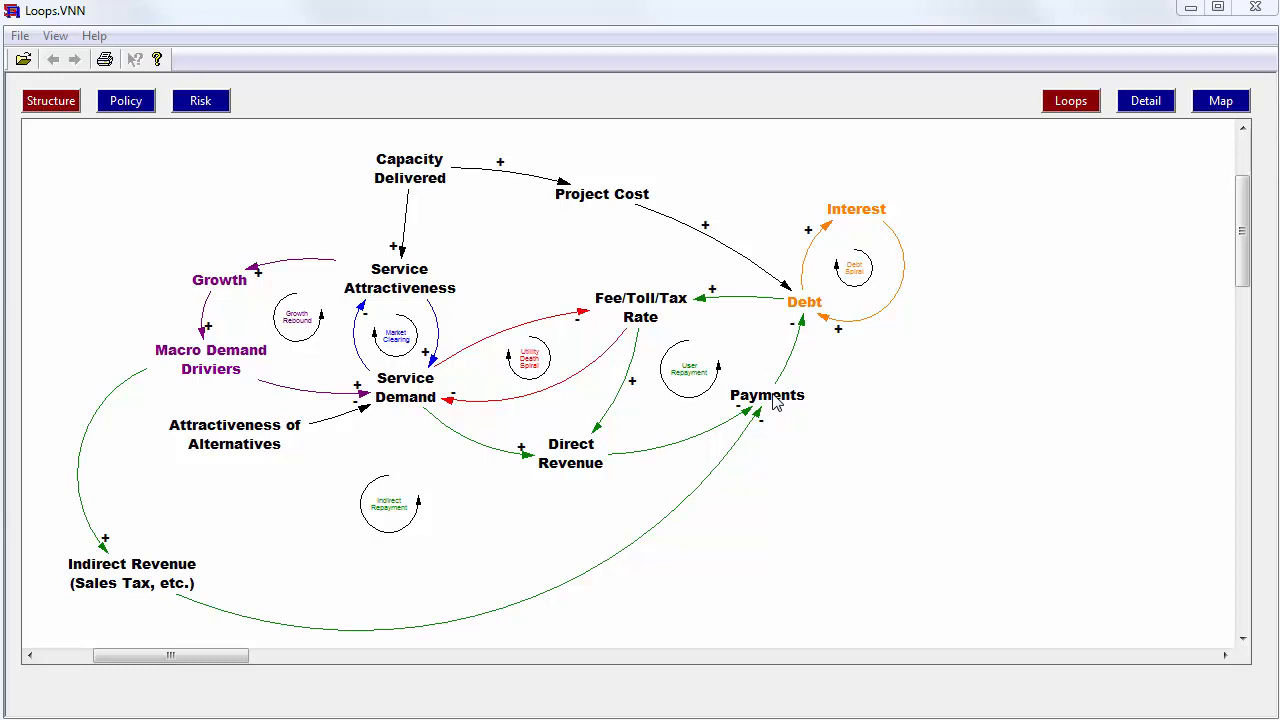
{"action": "mouse_move", "coordinate": [758, 350]}
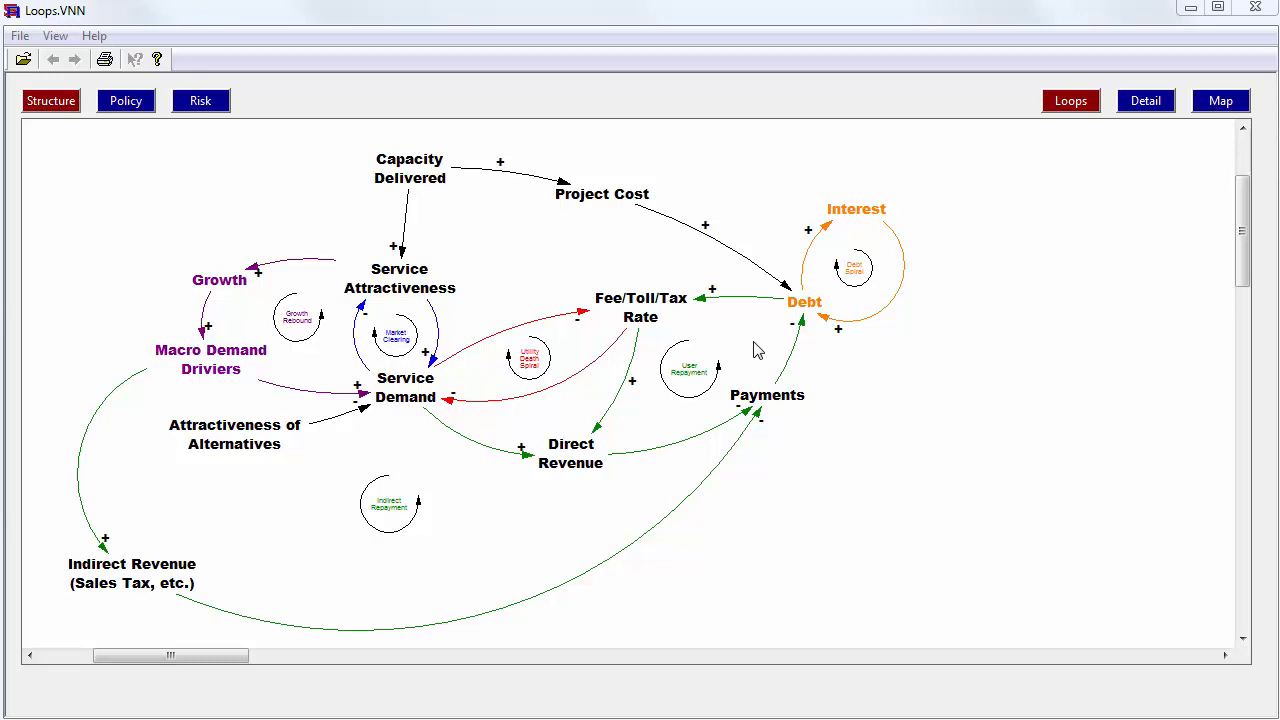
{"action": "mouse_move", "coordinate": [810, 312]}
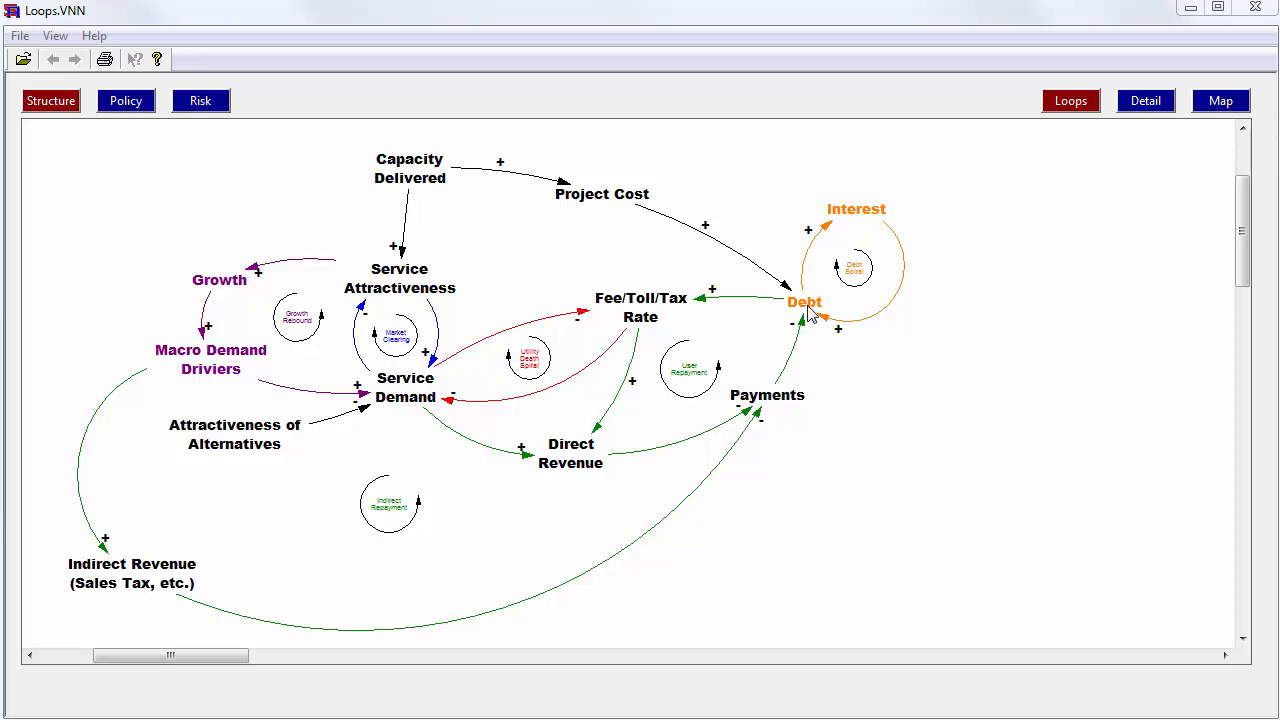
{"action": "mouse_move", "coordinate": [864, 224]}
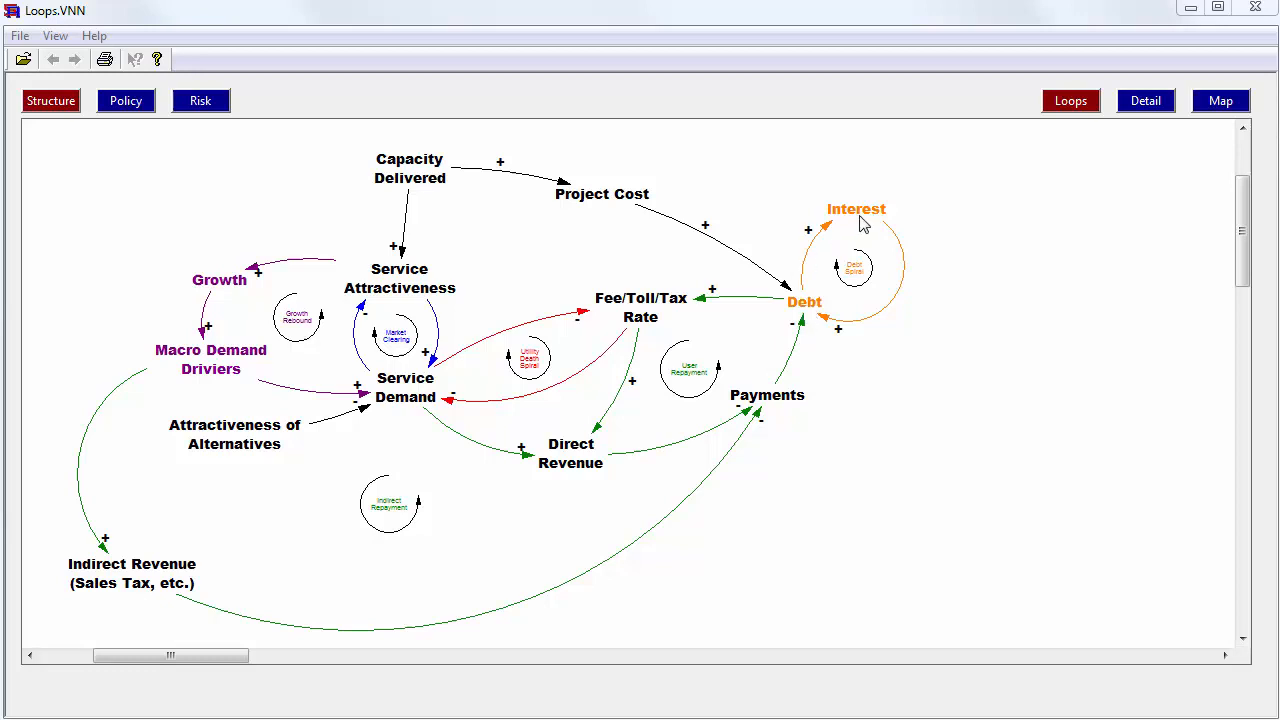
{"action": "mouse_move", "coordinate": [908, 268]}
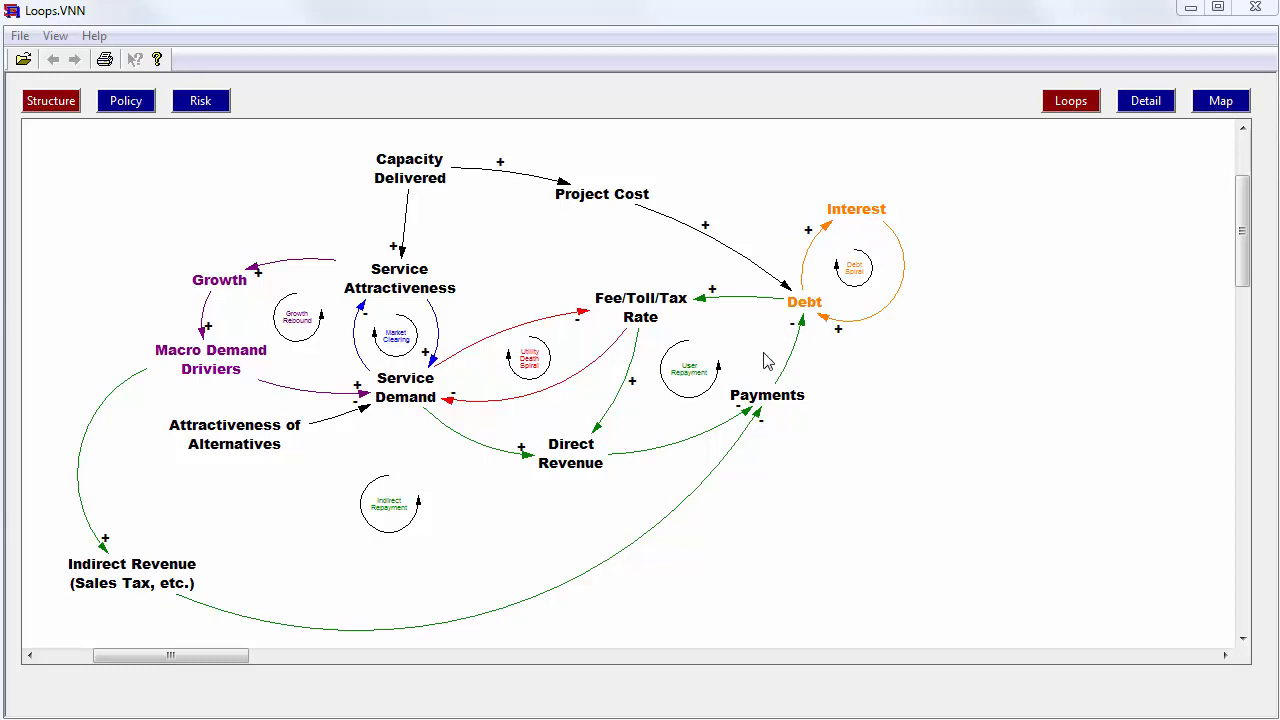
{"action": "mouse_move", "coordinate": [604, 390]}
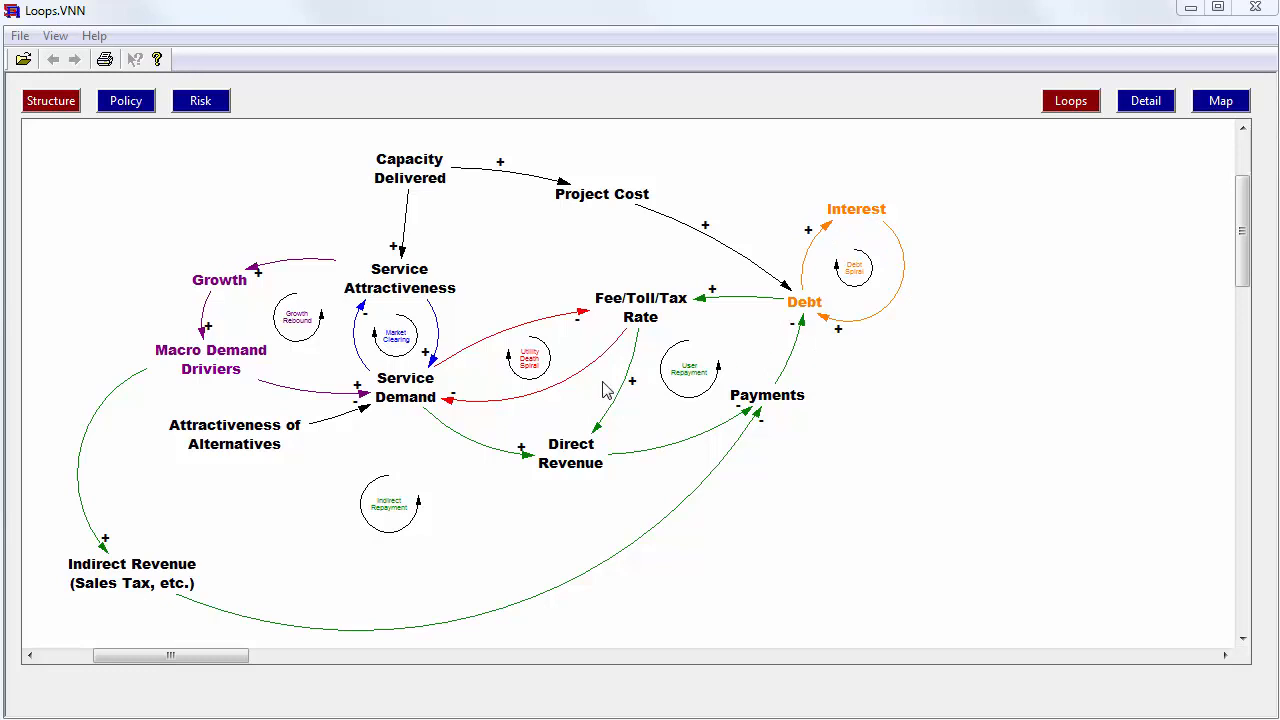
{"action": "mouse_move", "coordinate": [536, 400]}
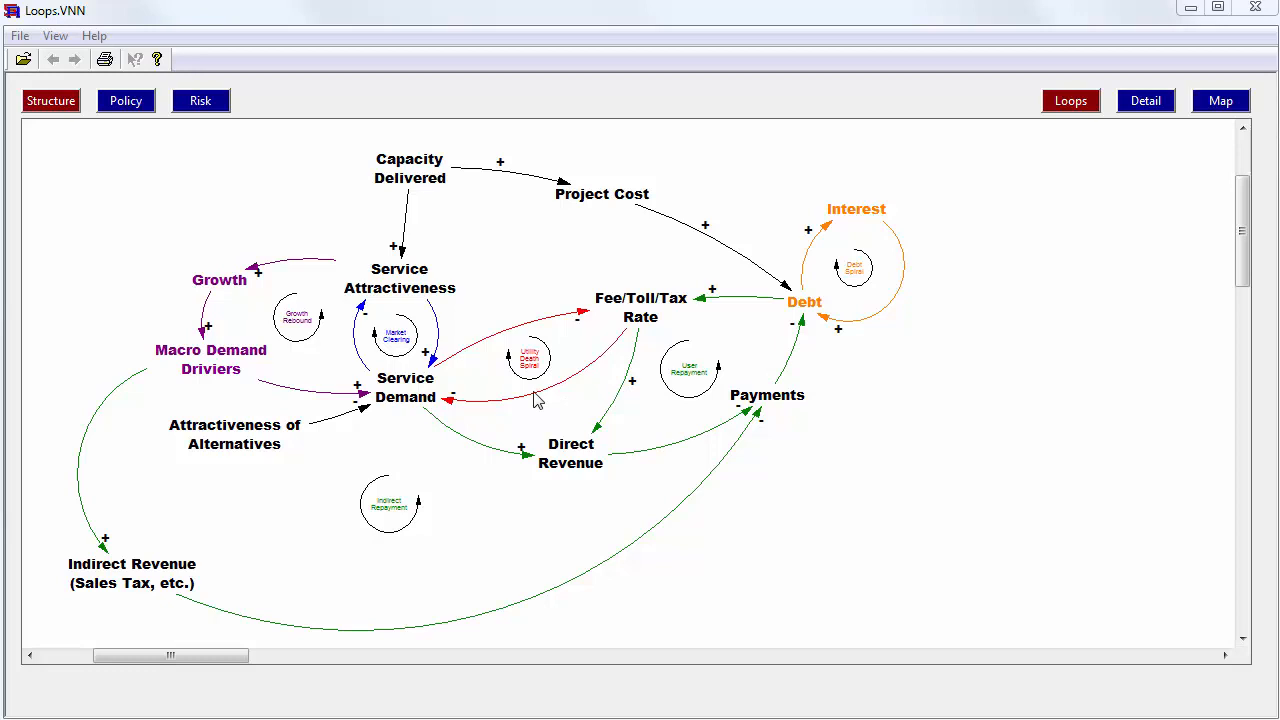
{"action": "mouse_move", "coordinate": [518, 424]}
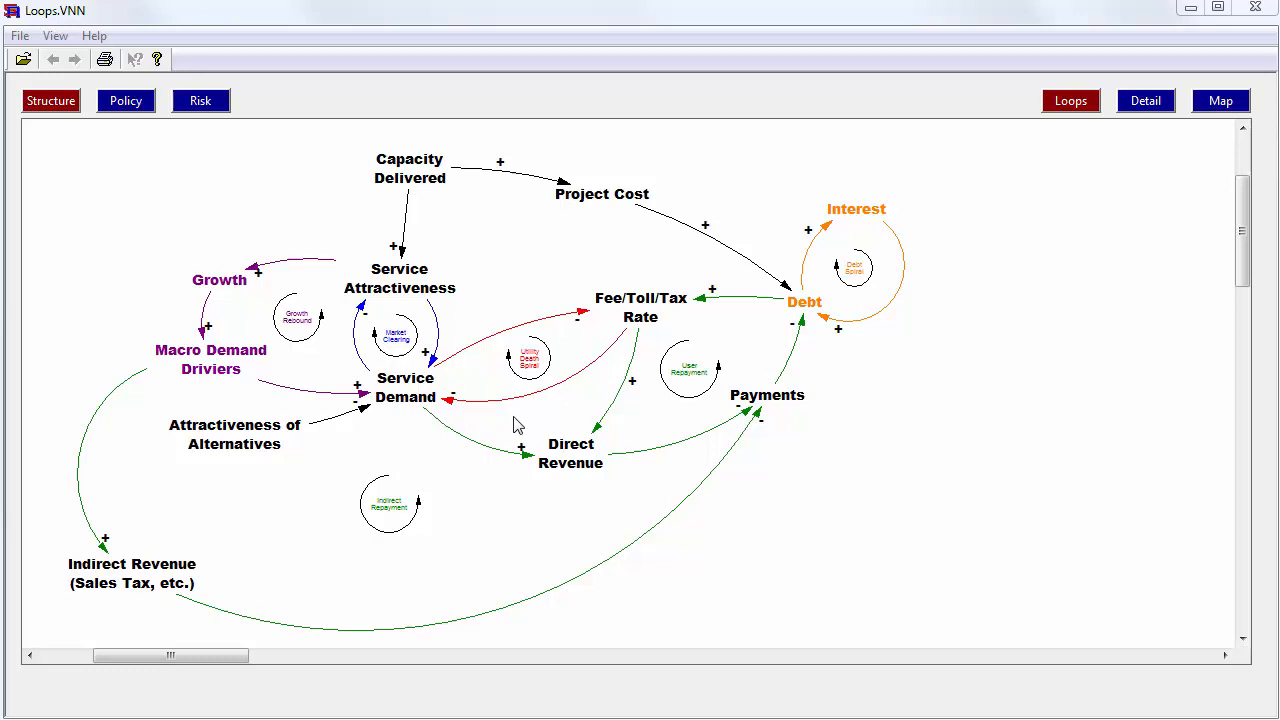
{"action": "mouse_move", "coordinate": [430, 404]}
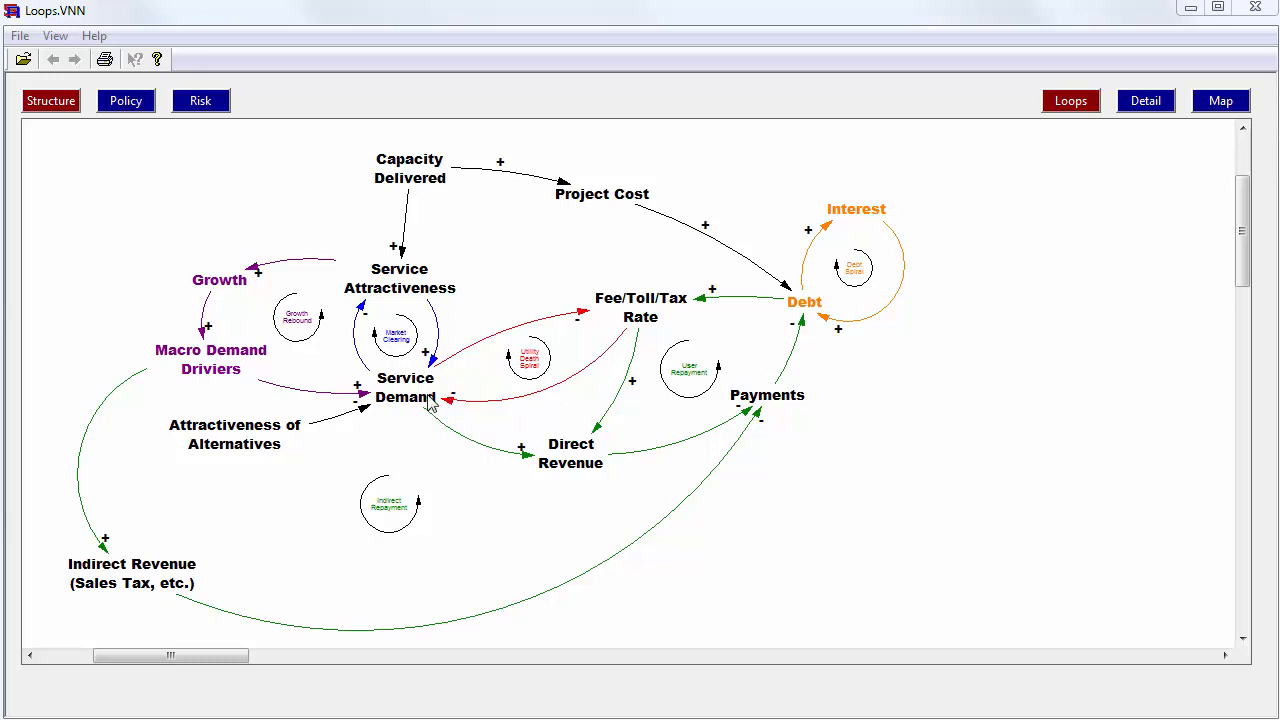
{"action": "mouse_move", "coordinate": [668, 312]}
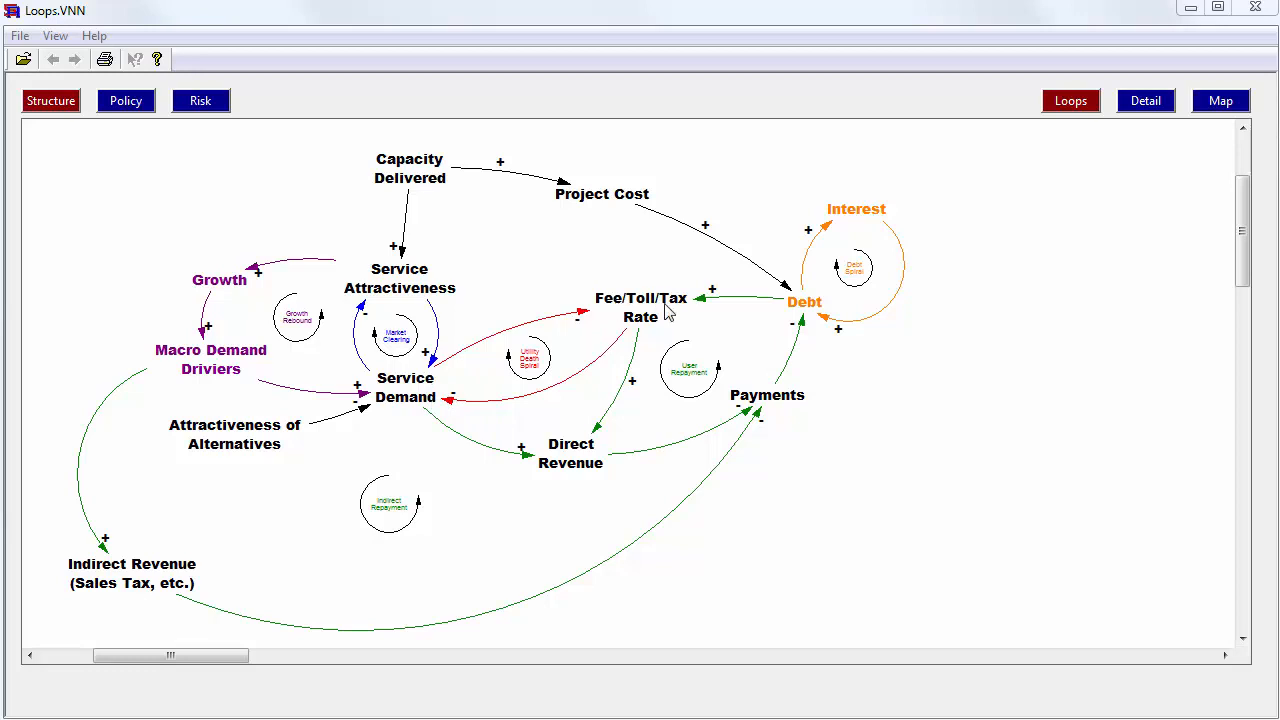
{"action": "mouse_move", "coordinate": [388, 404]}
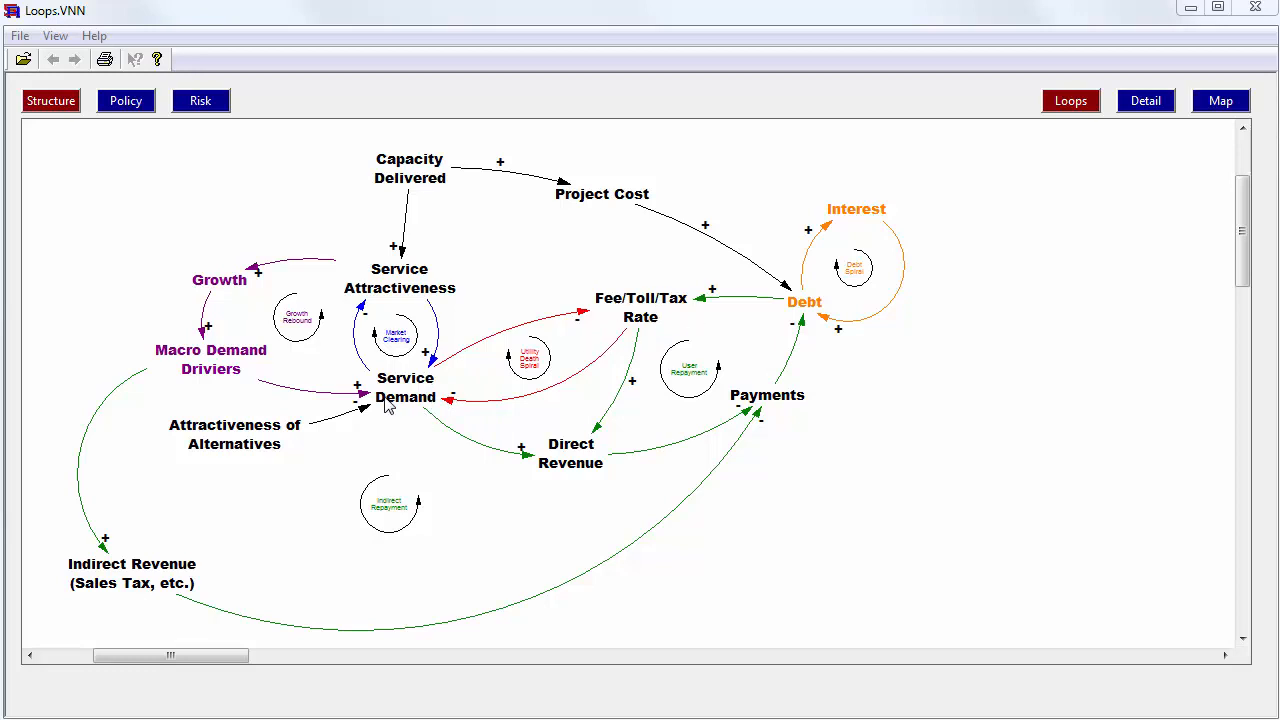
{"action": "mouse_move", "coordinate": [416, 412]}
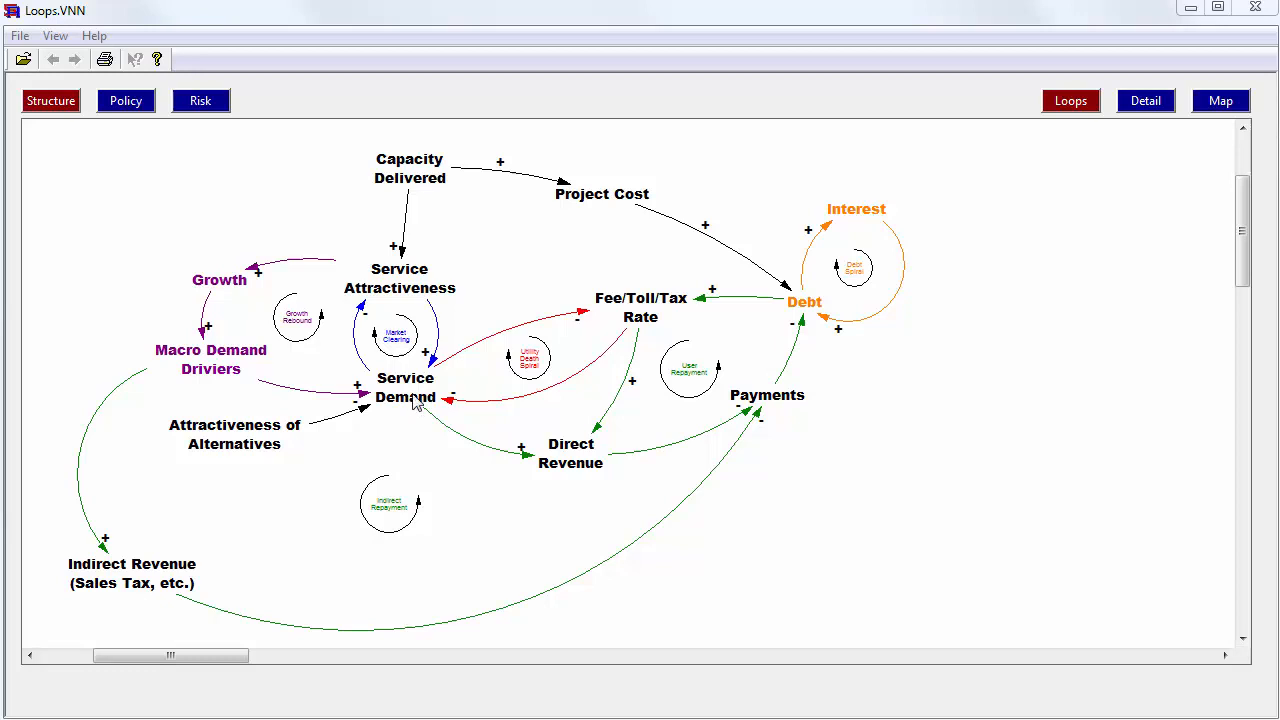
{"action": "mouse_move", "coordinate": [658, 312]}
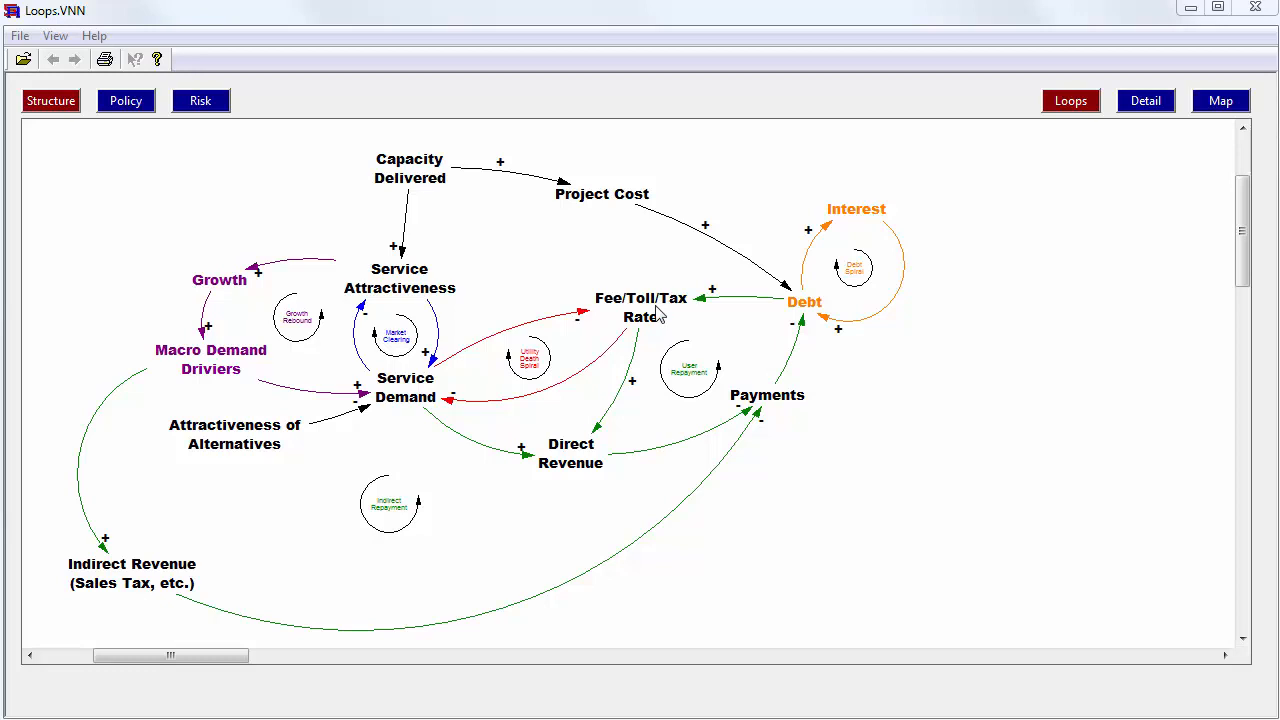
{"action": "mouse_move", "coordinate": [416, 404]}
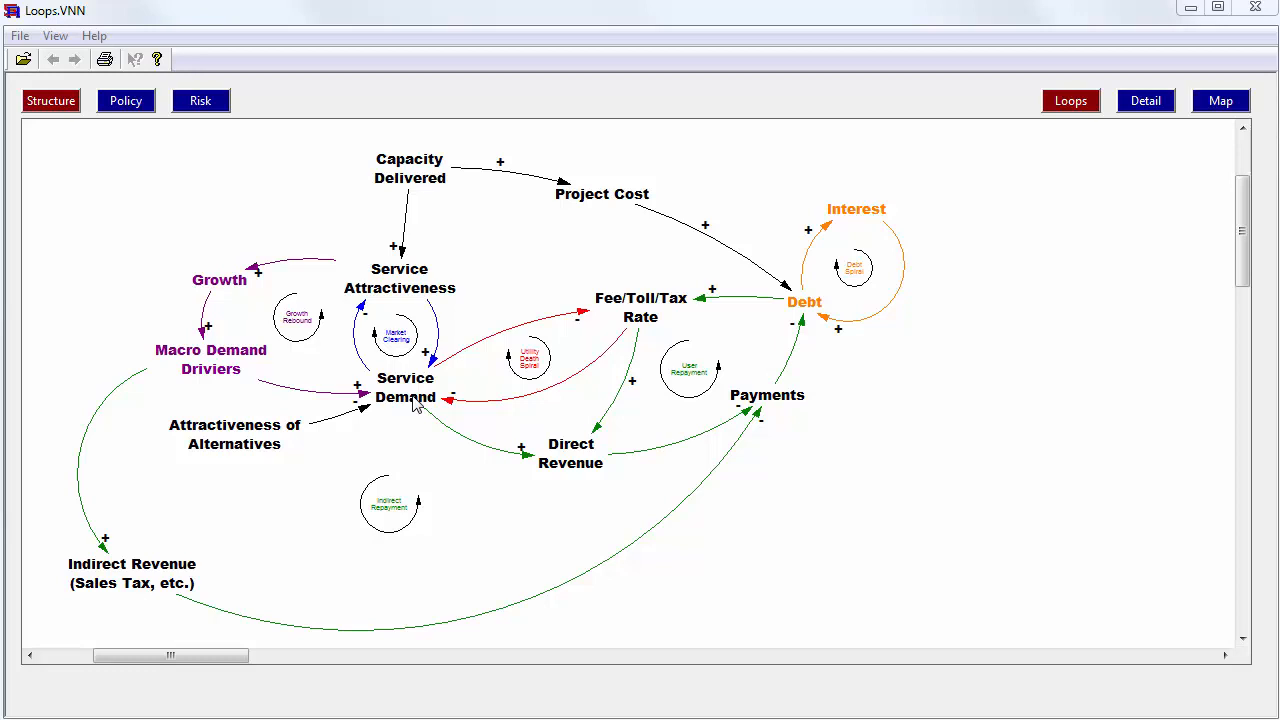
{"action": "mouse_move", "coordinate": [416, 404]}
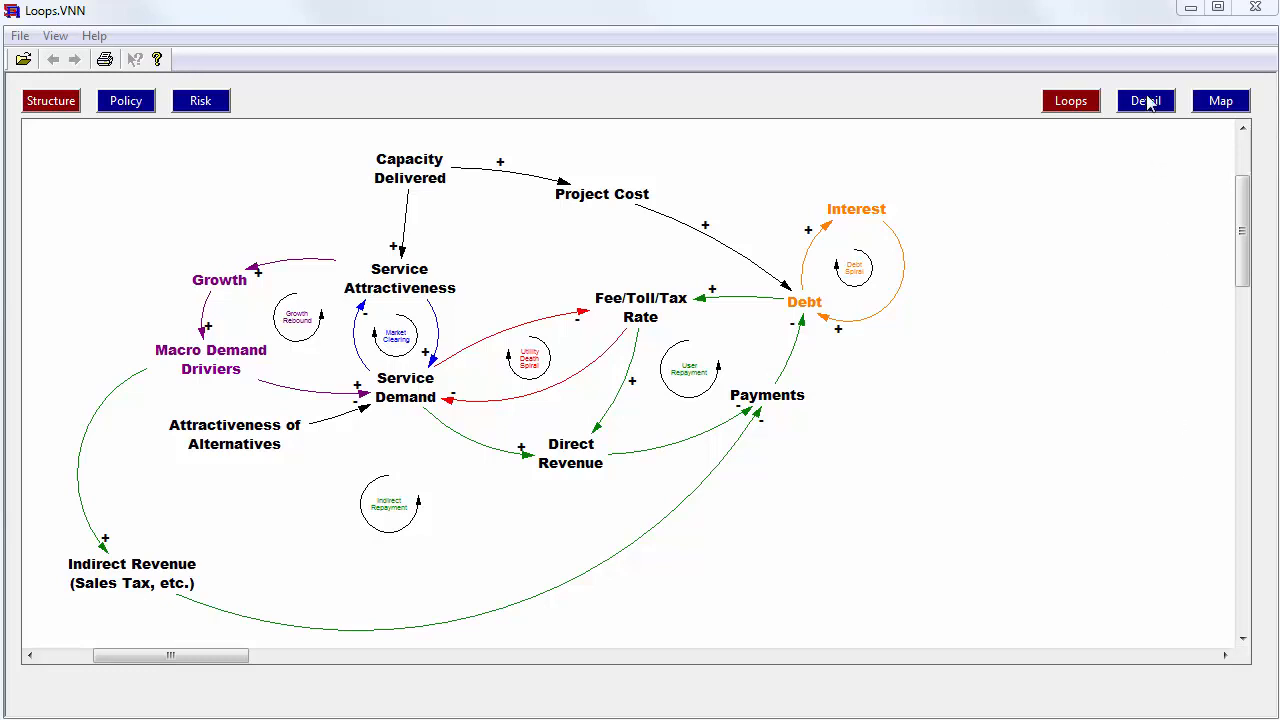
Step: Show the stock-and-flow structure diagram and bring trip attractiveness and demand into view
{"action": "left_click", "coordinate": [50, 100]}
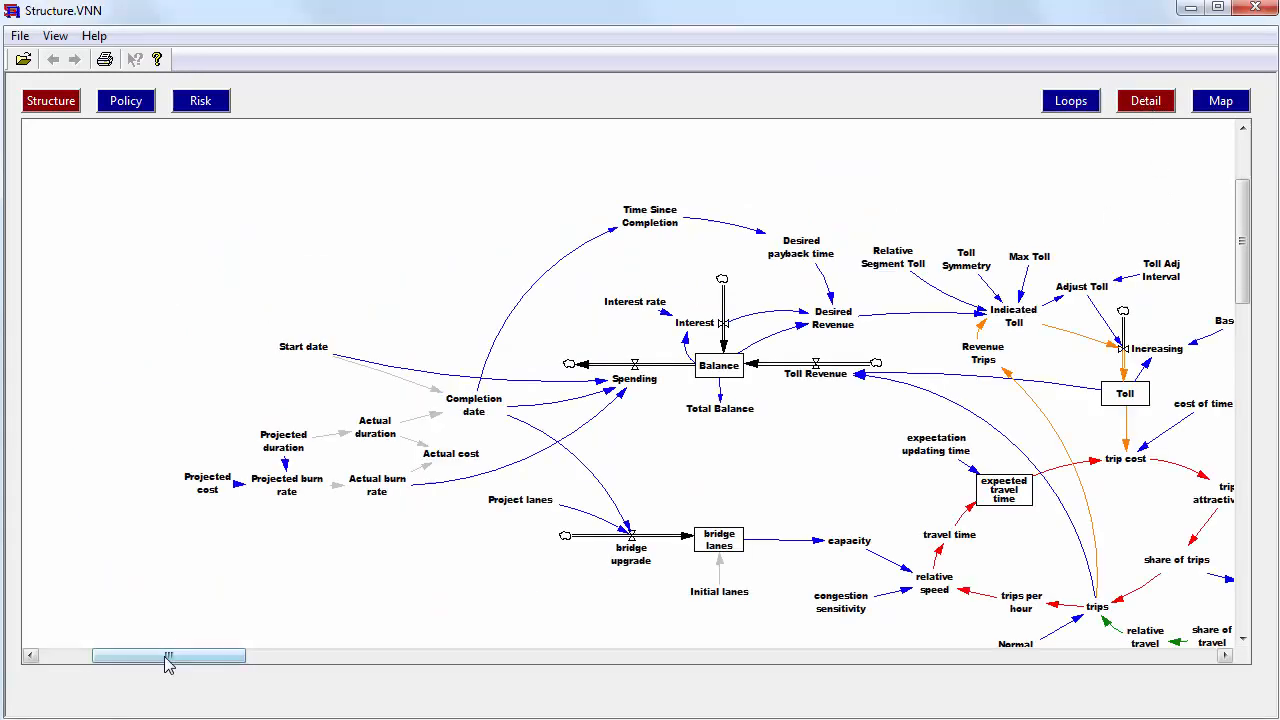
{"action": "left_click_drag", "start_coordinate": [168, 656], "coordinate": [304, 656]}
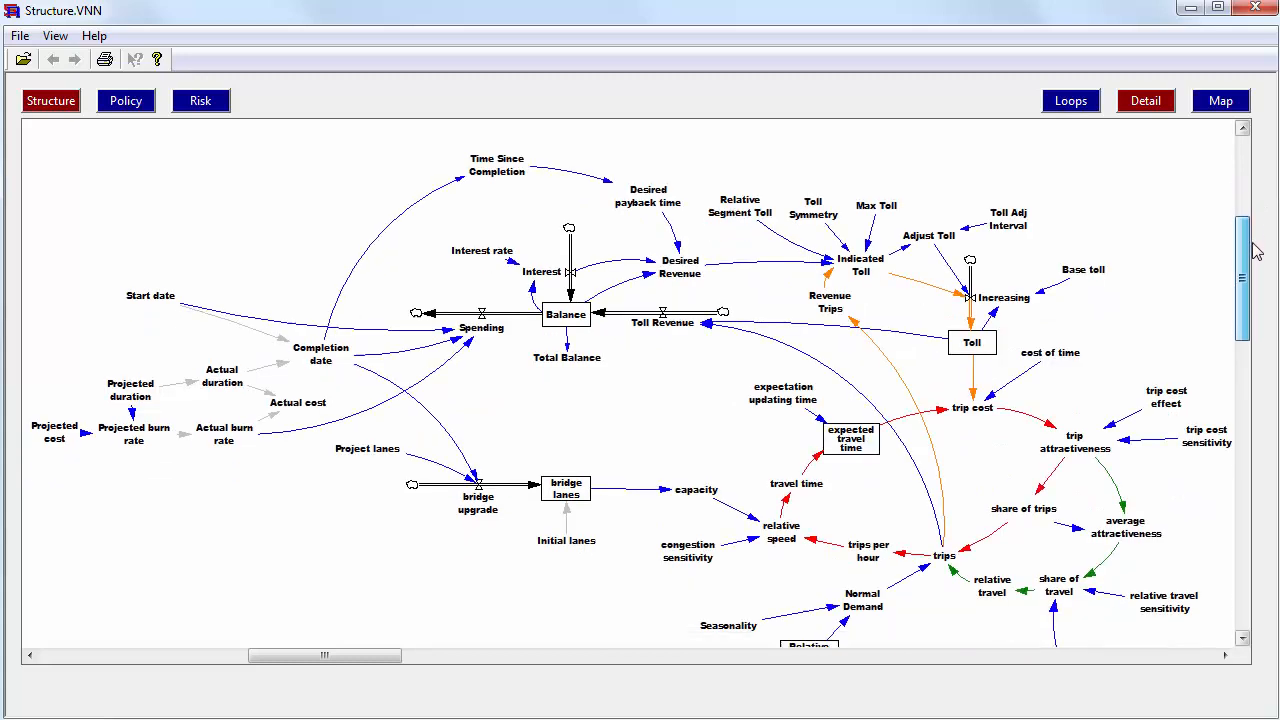
{"action": "scroll", "scroll_direction": "down", "scroll_amount": 3}
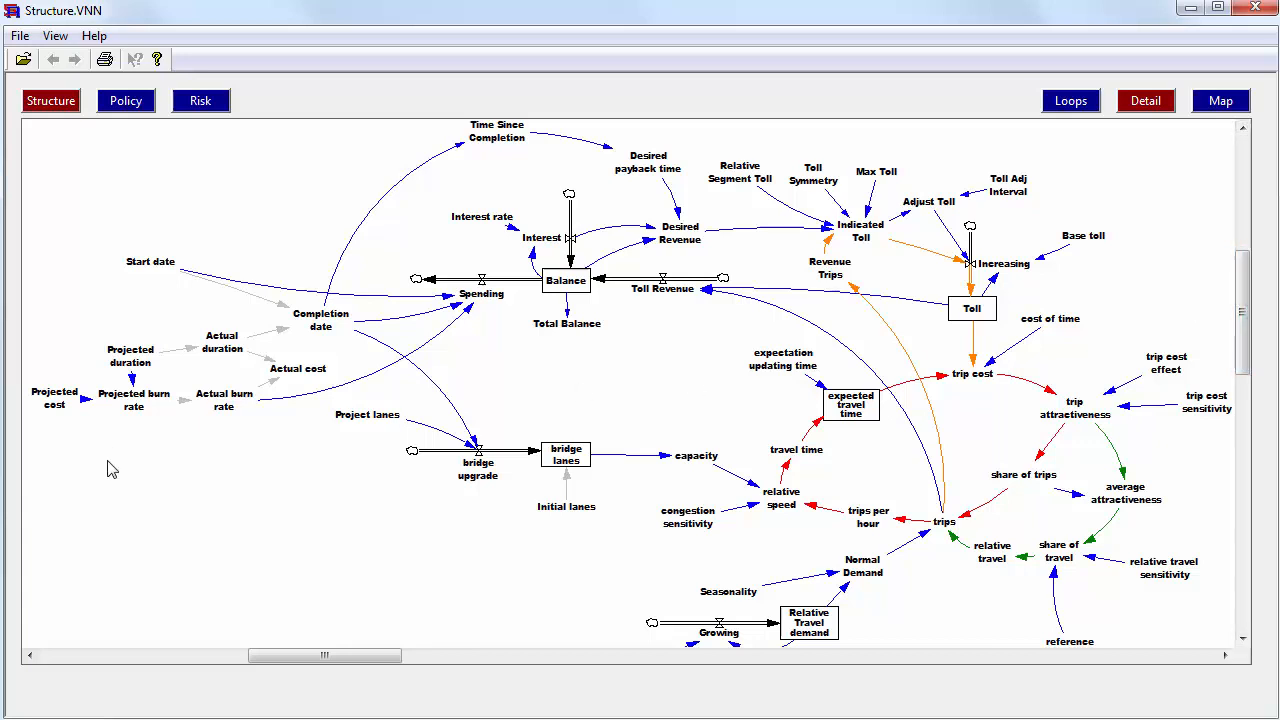
{"action": "mouse_move", "coordinate": [64, 362]}
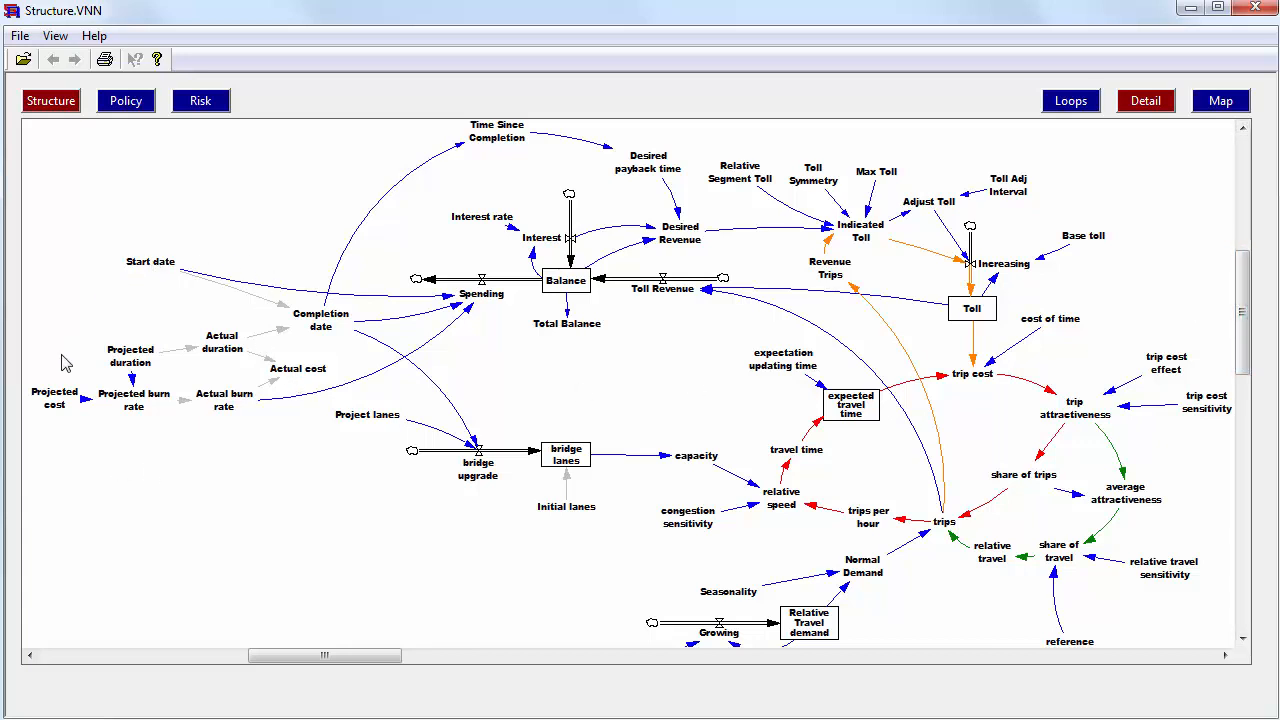
{"action": "mouse_move", "coordinate": [274, 274]}
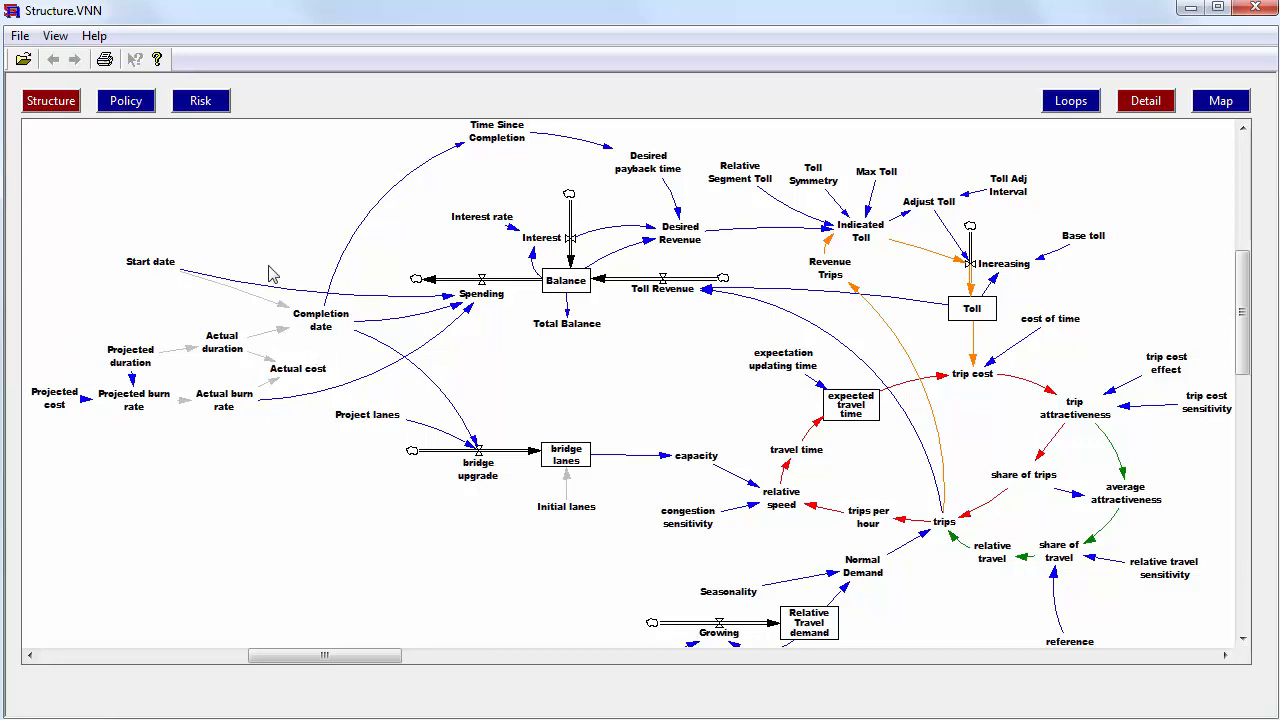
{"action": "mouse_move", "coordinate": [118, 460]}
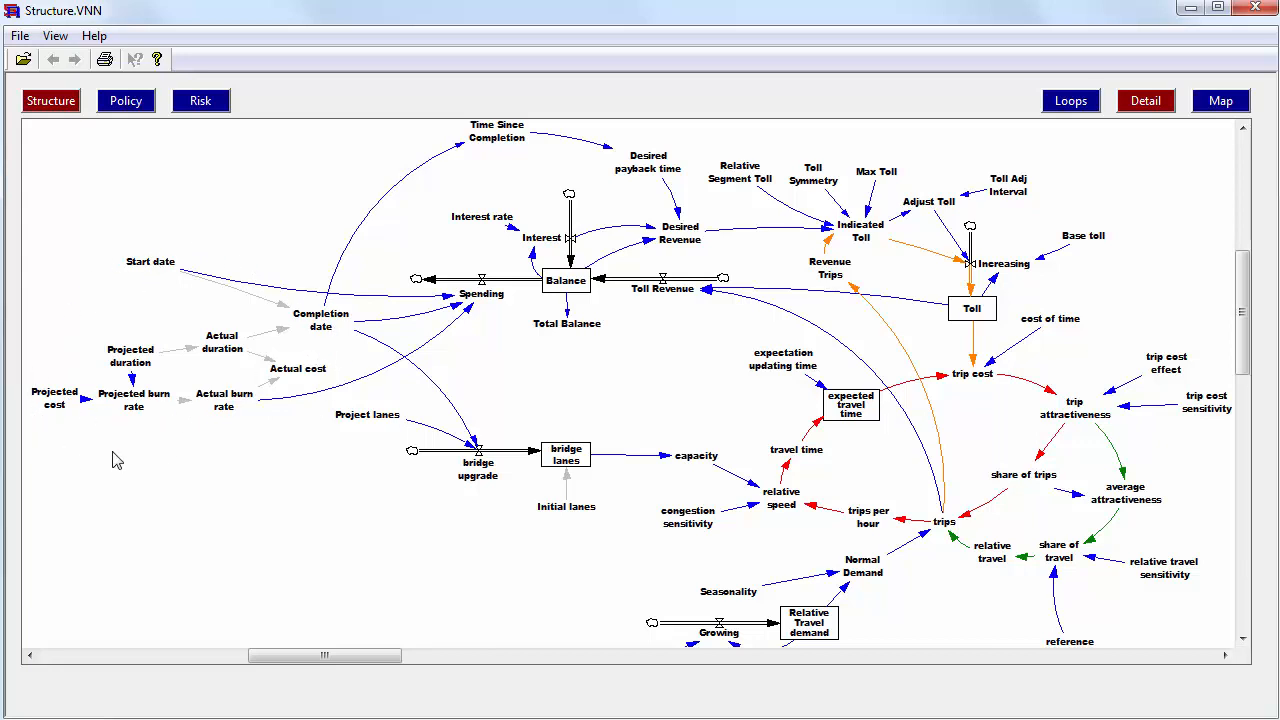
{"action": "mouse_move", "coordinate": [248, 460]}
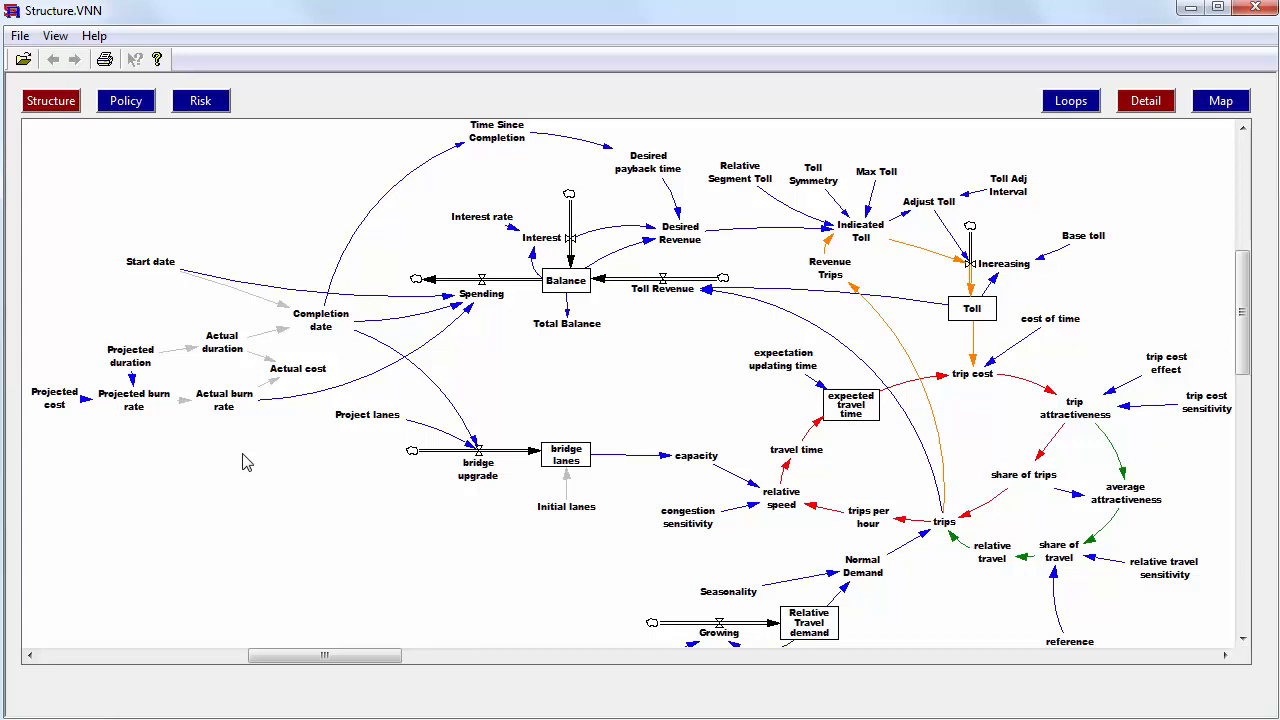
{"action": "mouse_move", "coordinate": [284, 368]}
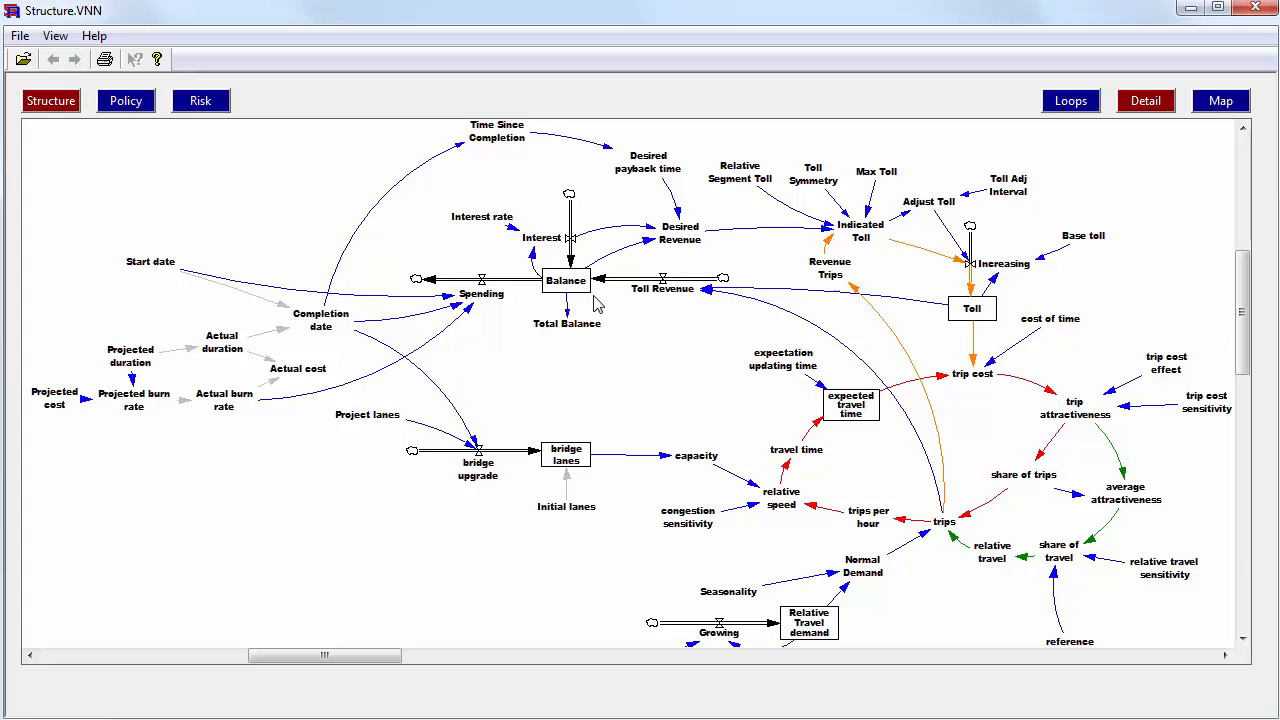
{"action": "mouse_move", "coordinate": [510, 308]}
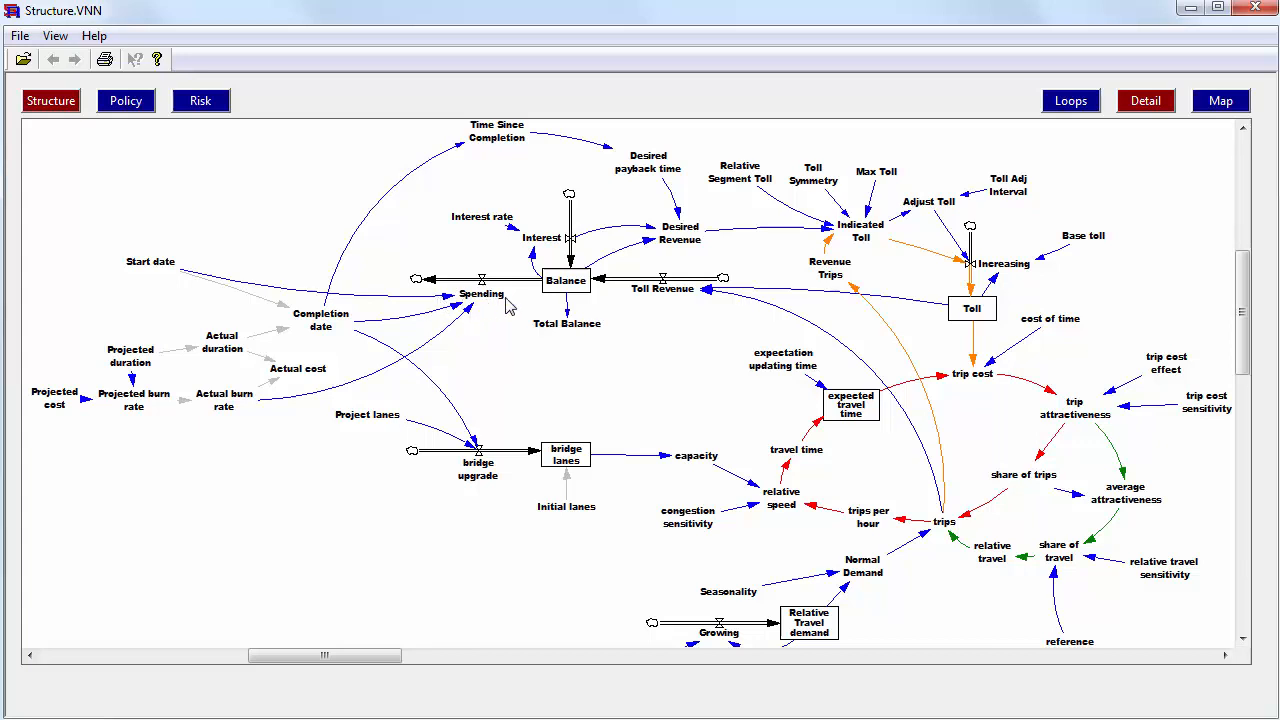
{"action": "mouse_move", "coordinate": [720, 304]}
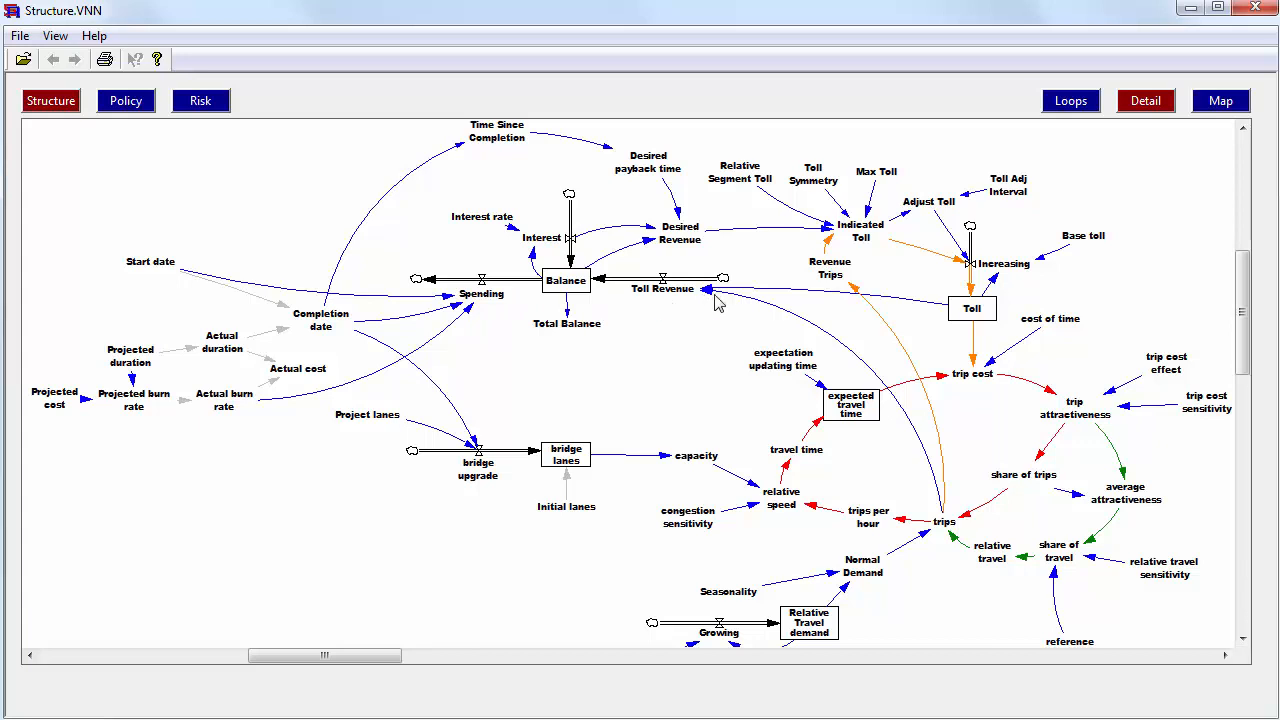
{"action": "mouse_move", "coordinate": [590, 258]}
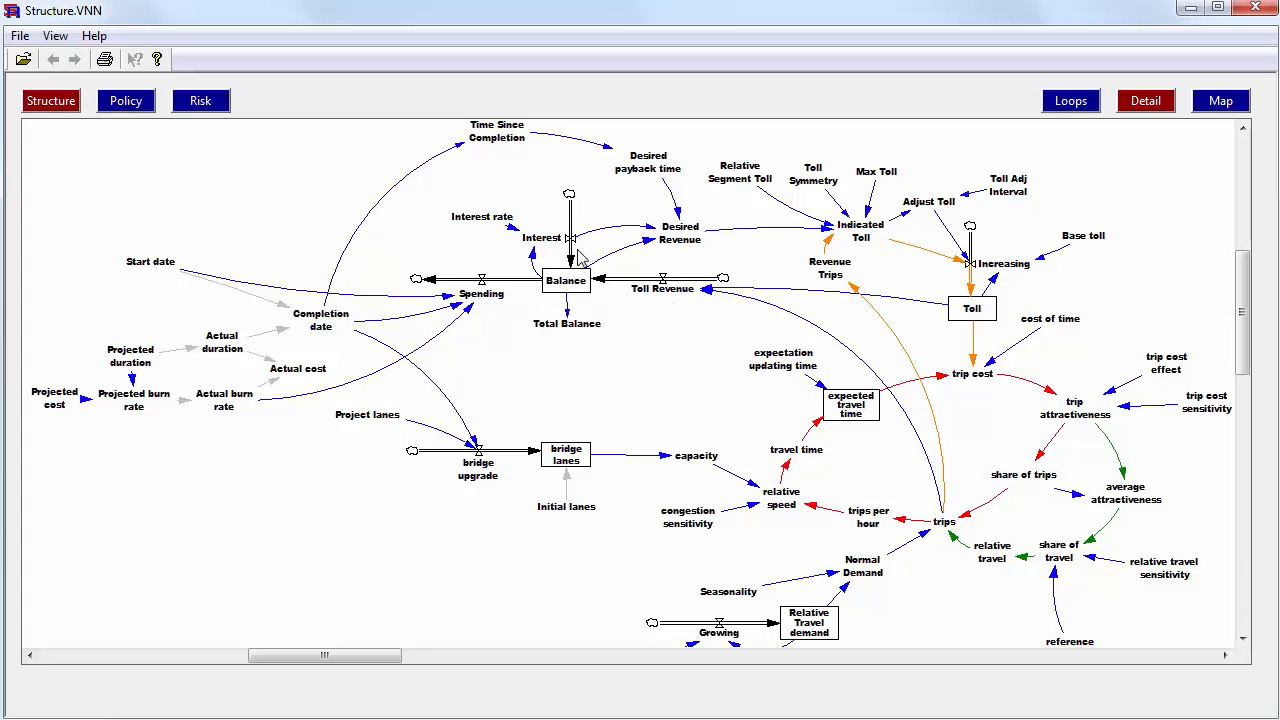
{"action": "mouse_move", "coordinate": [558, 476]}
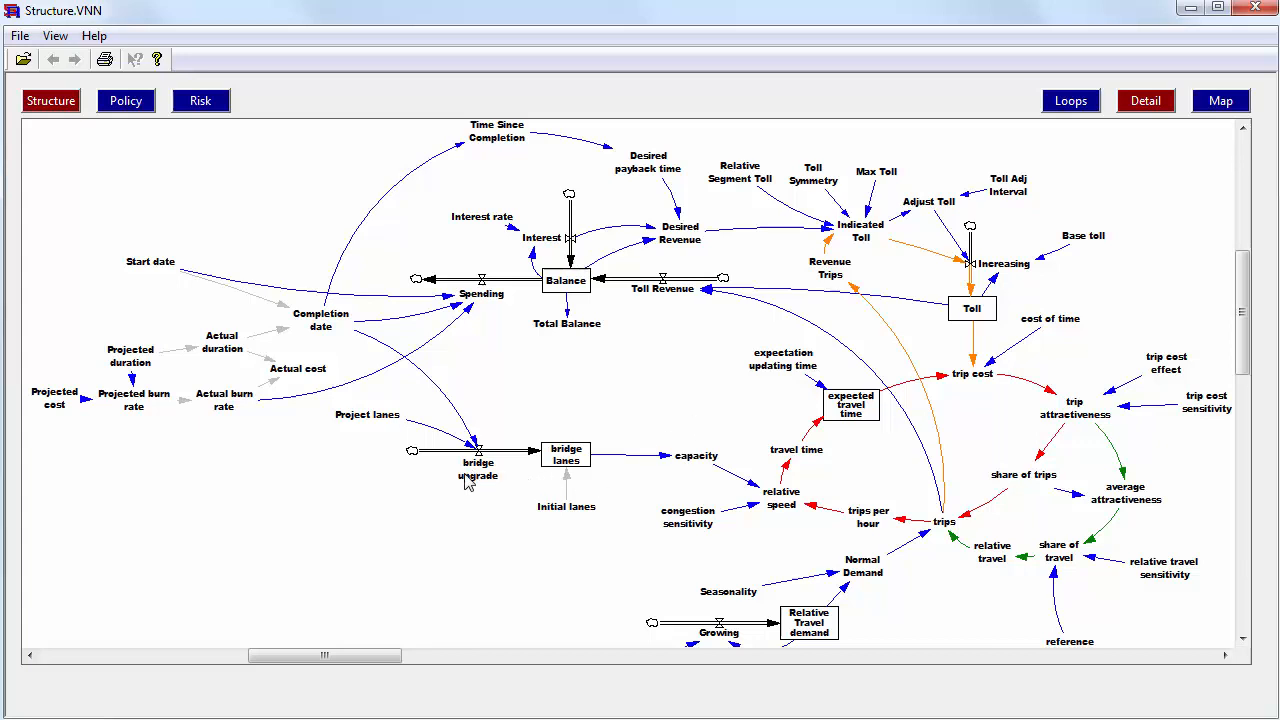
{"action": "mouse_move", "coordinate": [584, 464]}
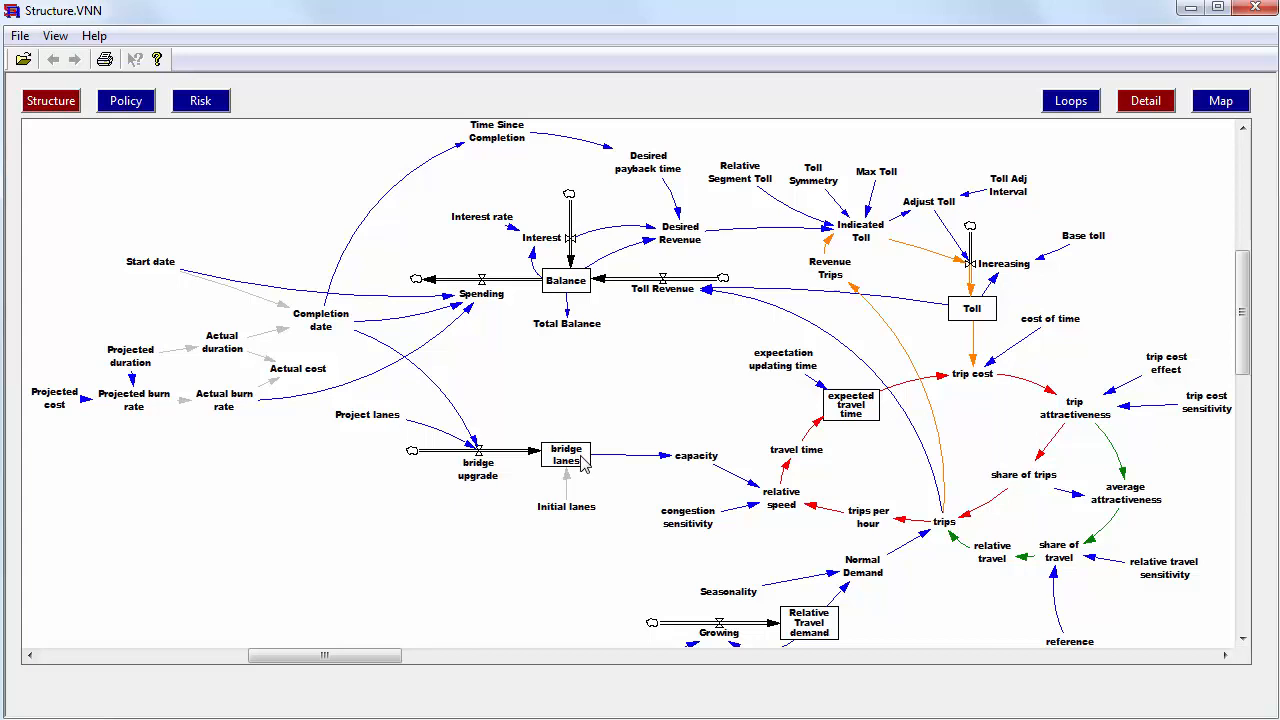
{"action": "mouse_move", "coordinate": [708, 472]}
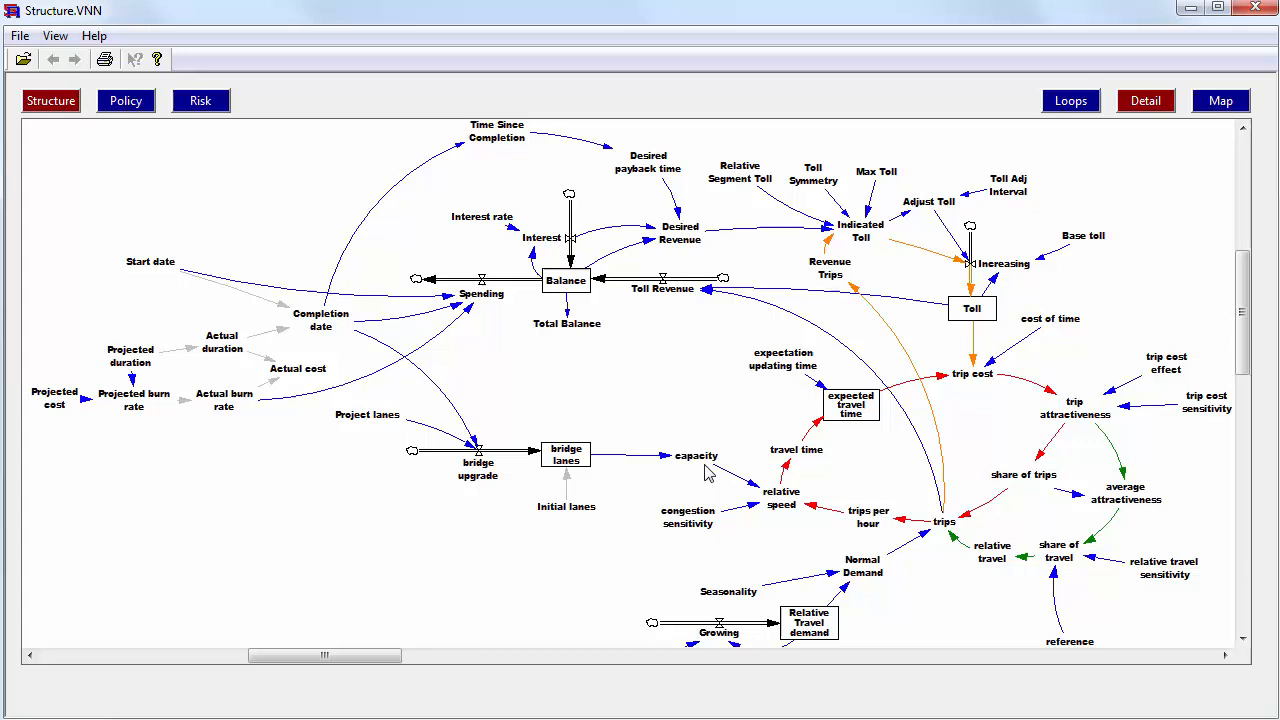
{"action": "mouse_move", "coordinate": [696, 482]}
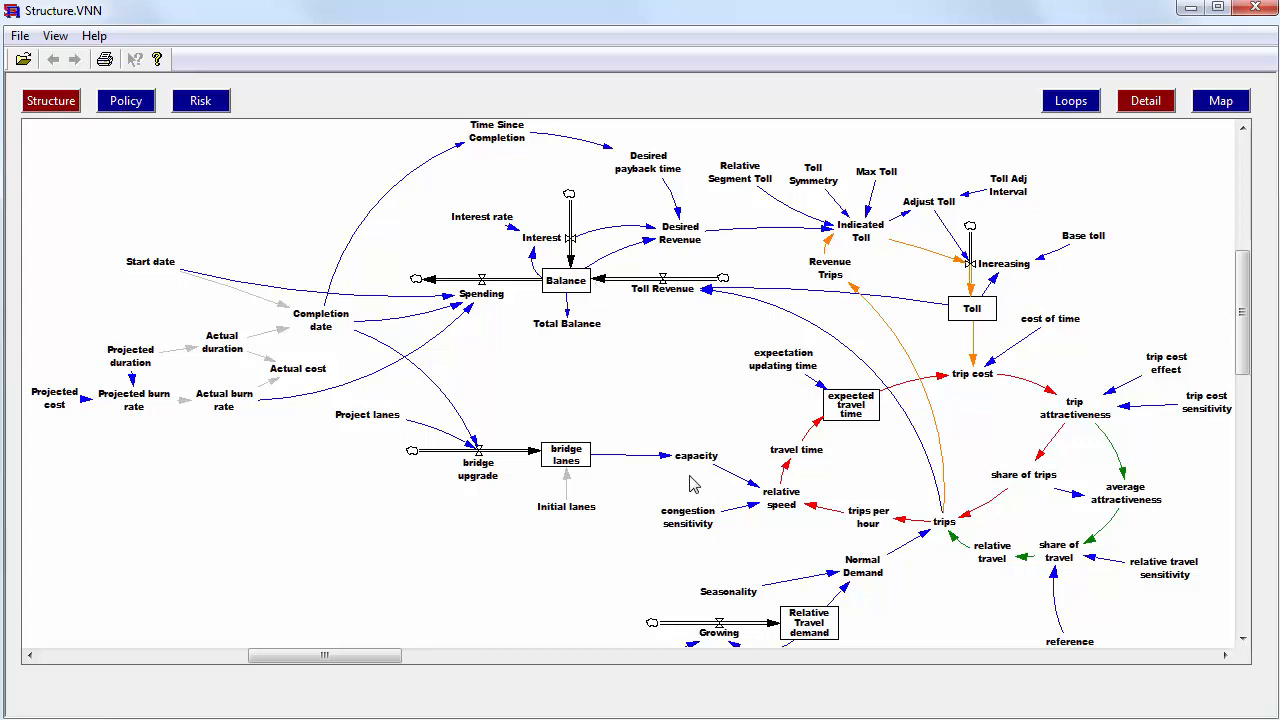
{"action": "mouse_move", "coordinate": [1096, 376]}
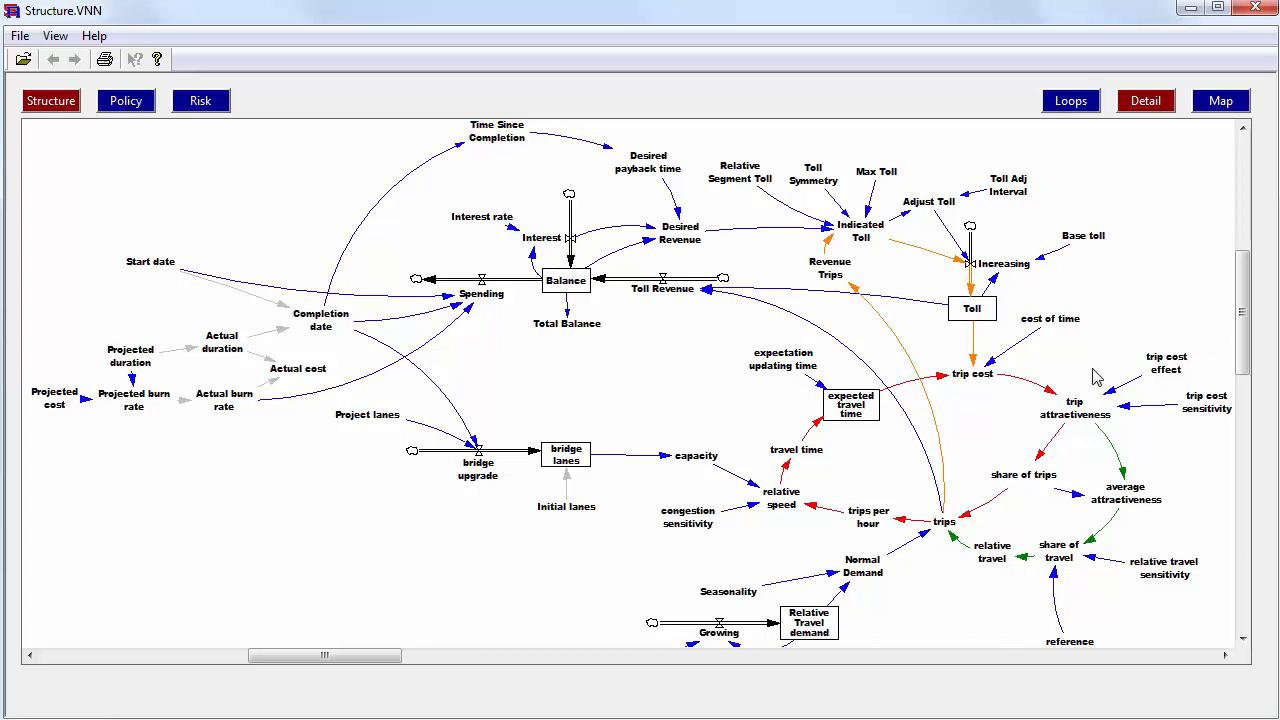
{"action": "mouse_move", "coordinate": [884, 328]}
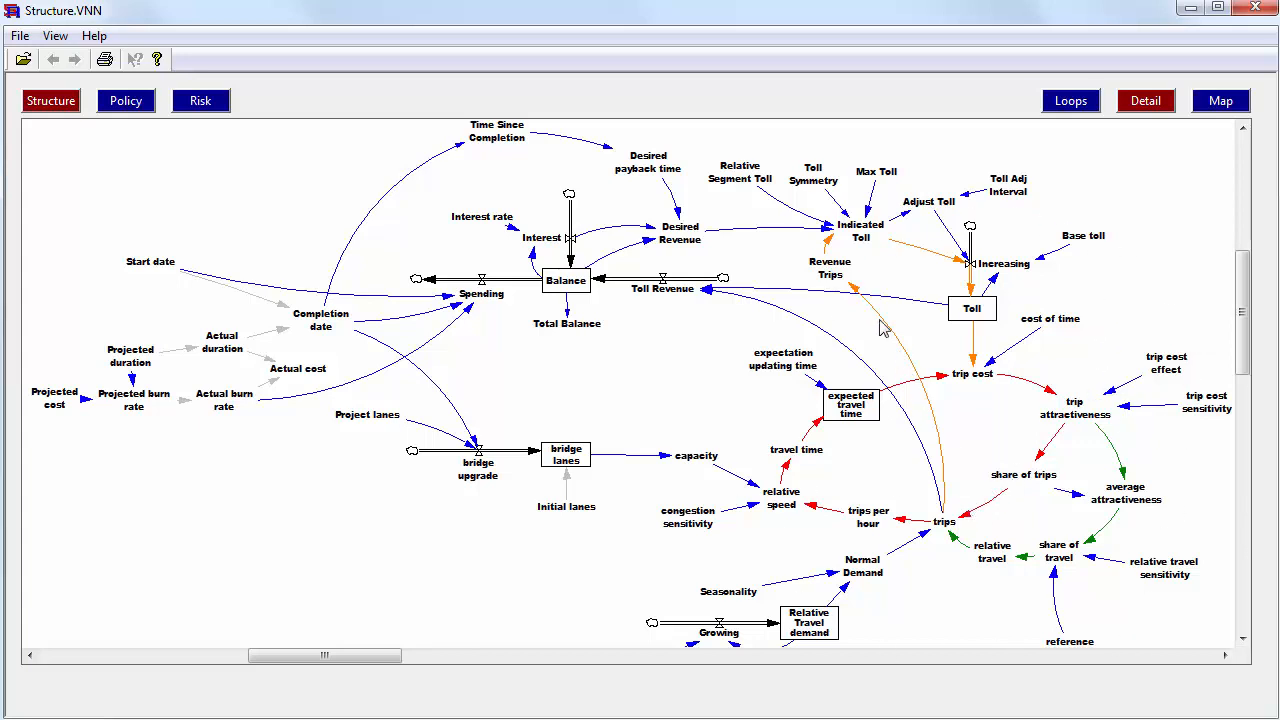
{"action": "mouse_move", "coordinate": [1000, 328]}
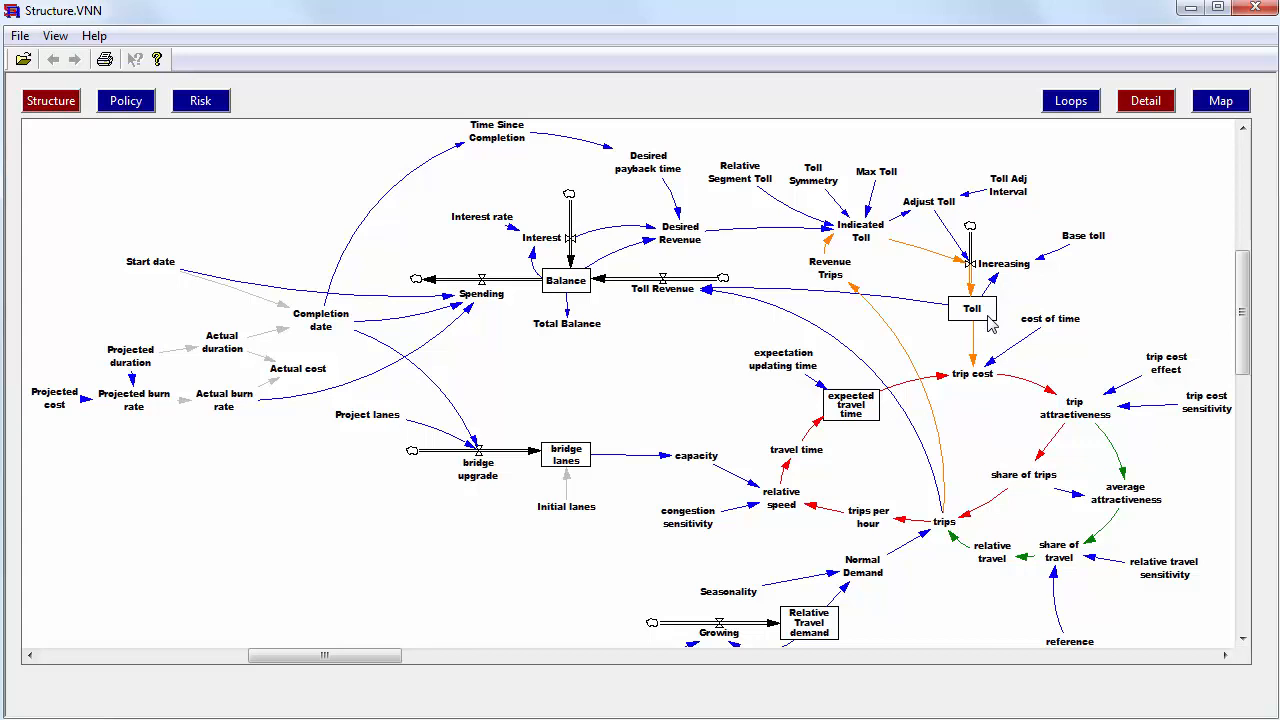
{"action": "mouse_move", "coordinate": [920, 502]}
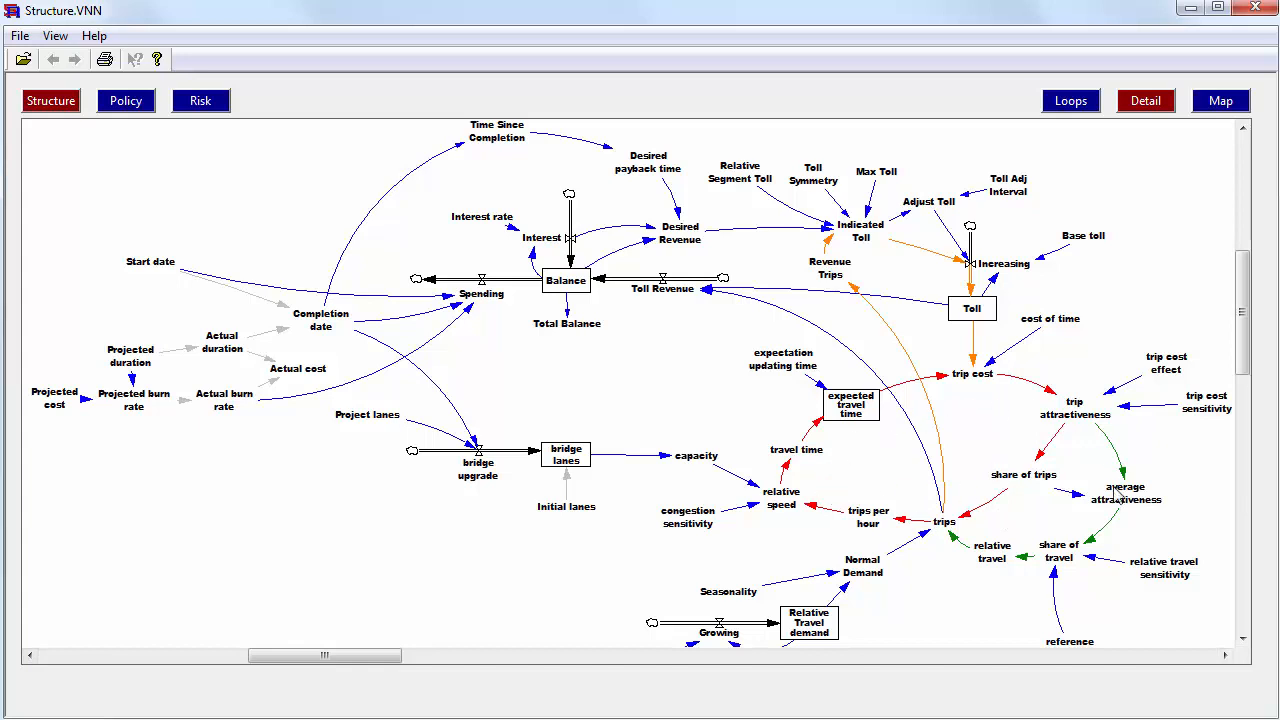
{"action": "mouse_move", "coordinate": [1064, 398]}
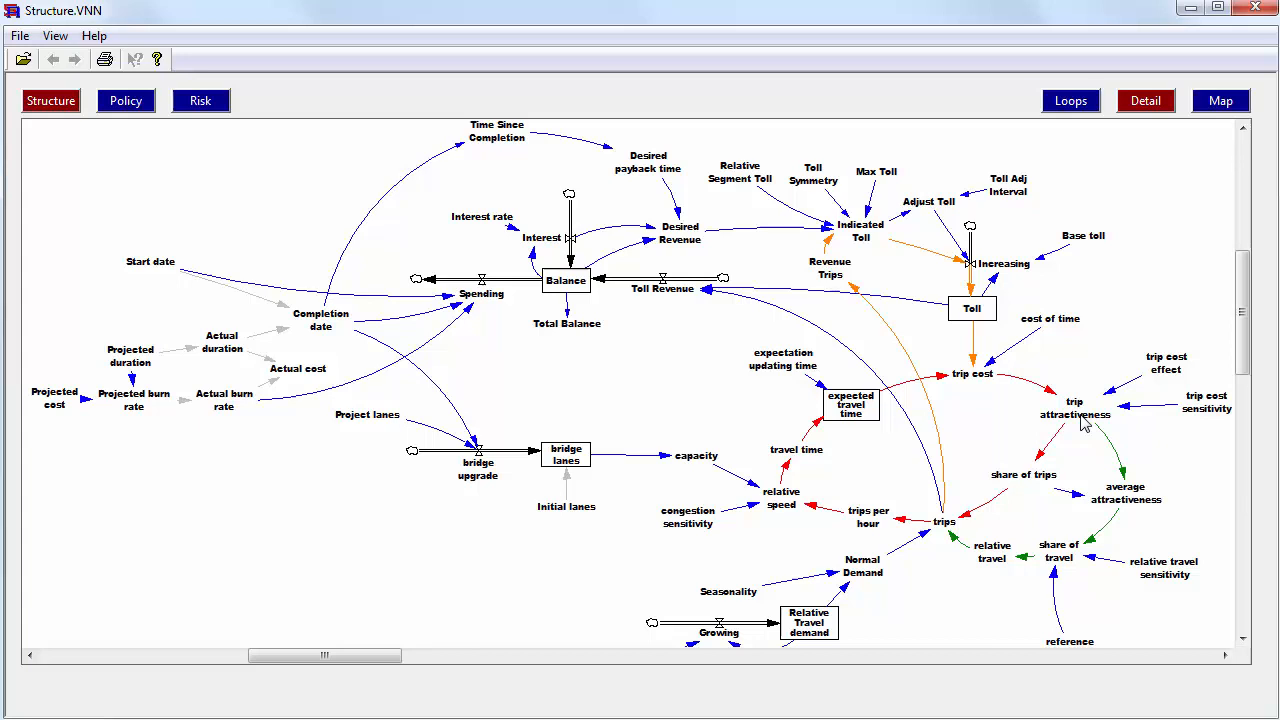
{"action": "mouse_move", "coordinate": [684, 644]}
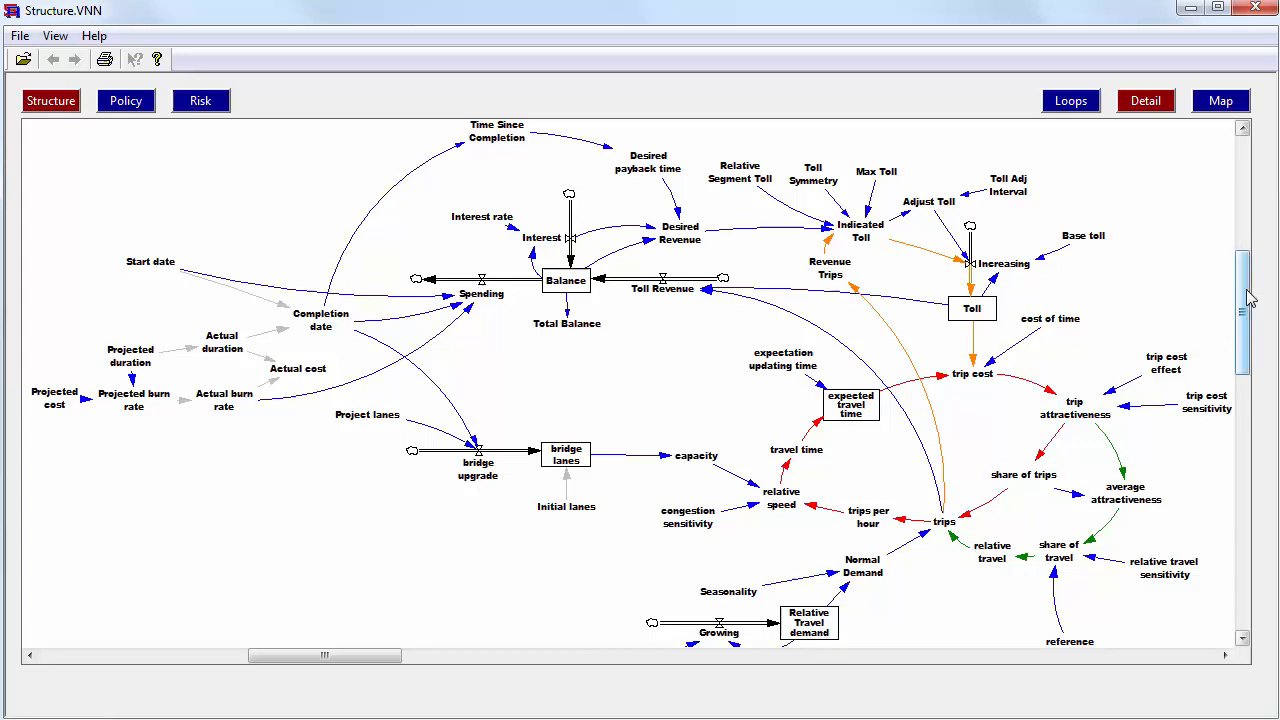
{"action": "scroll", "scroll_direction": "down", "scroll_amount": 3}
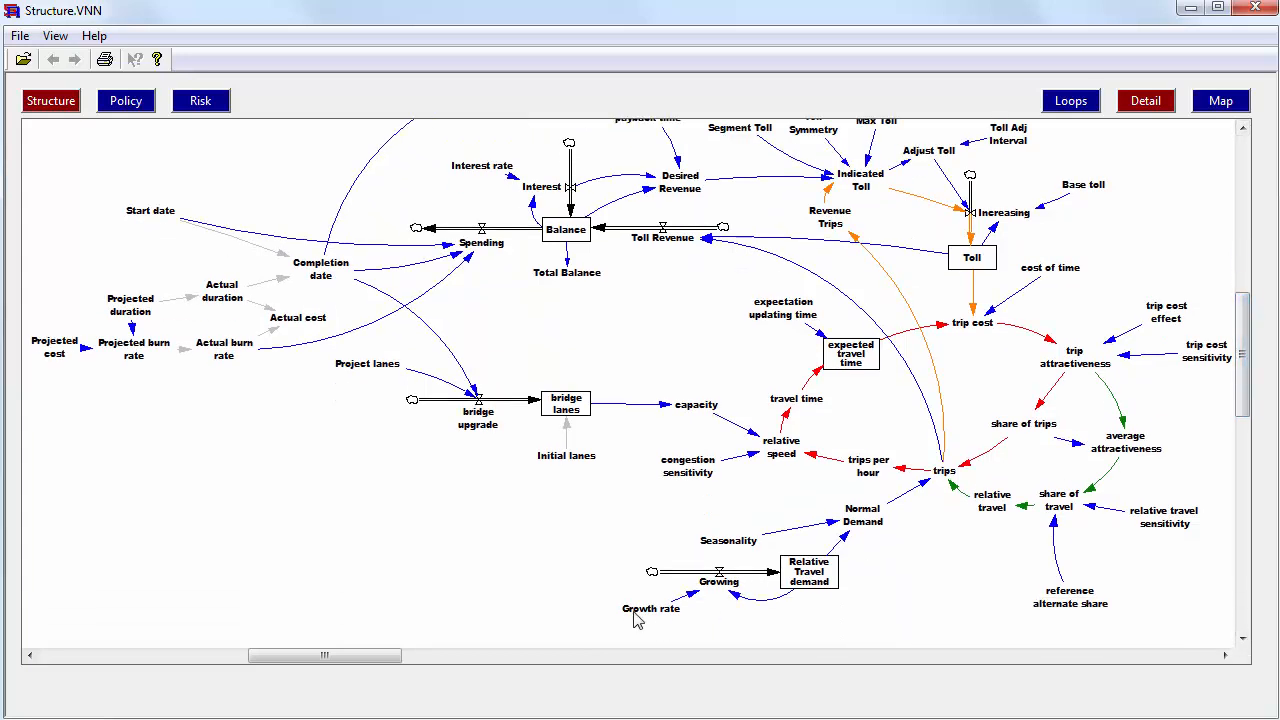
{"action": "mouse_move", "coordinate": [774, 598]}
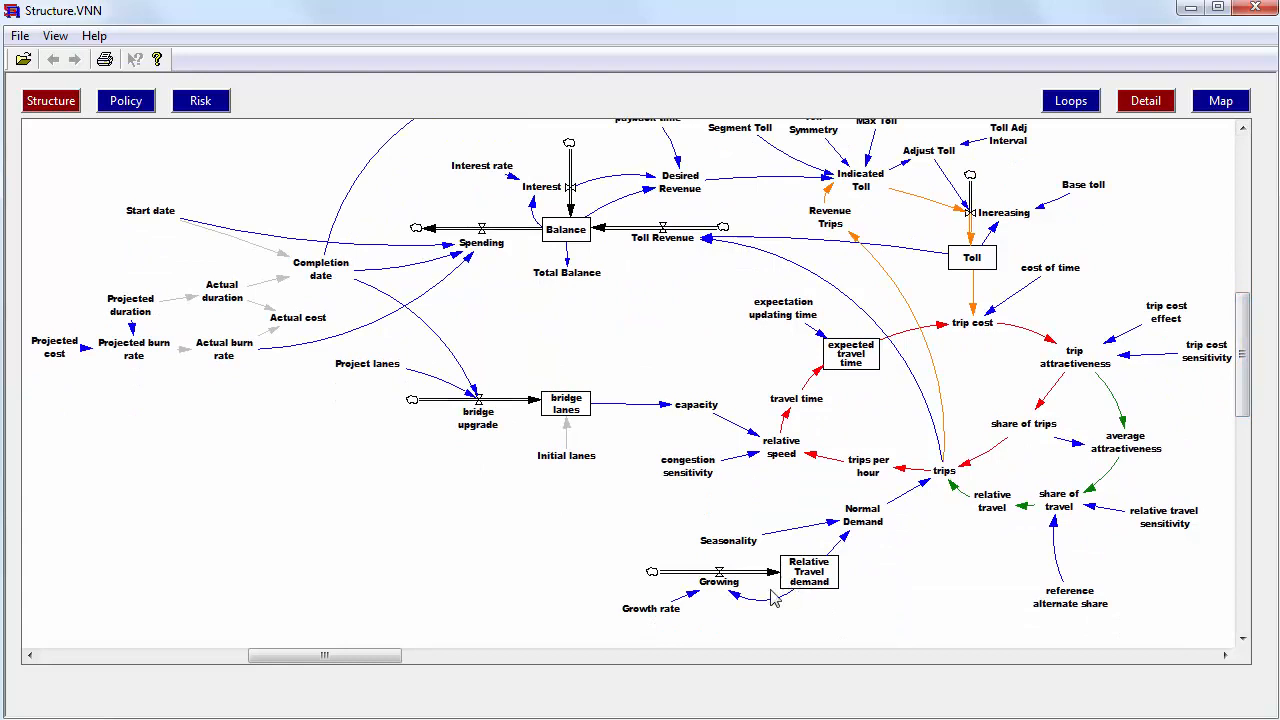
{"action": "mouse_move", "coordinate": [644, 624]}
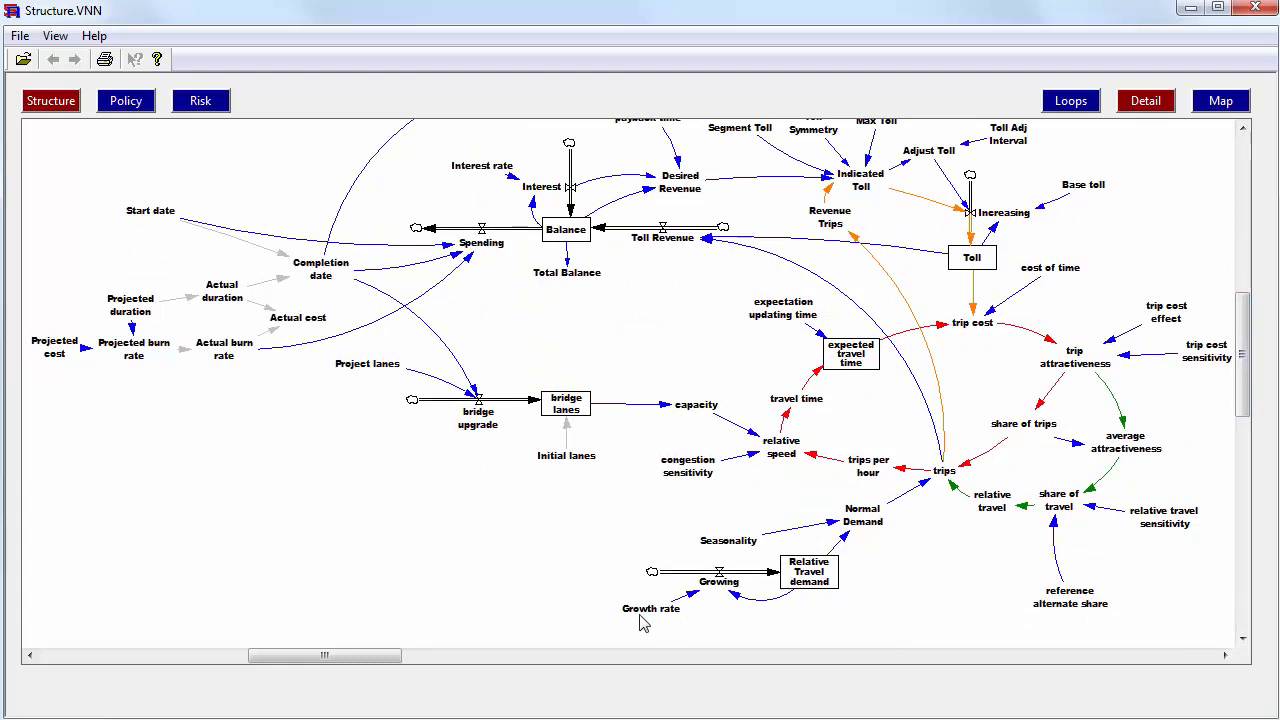
{"action": "mouse_move", "coordinate": [632, 628]}
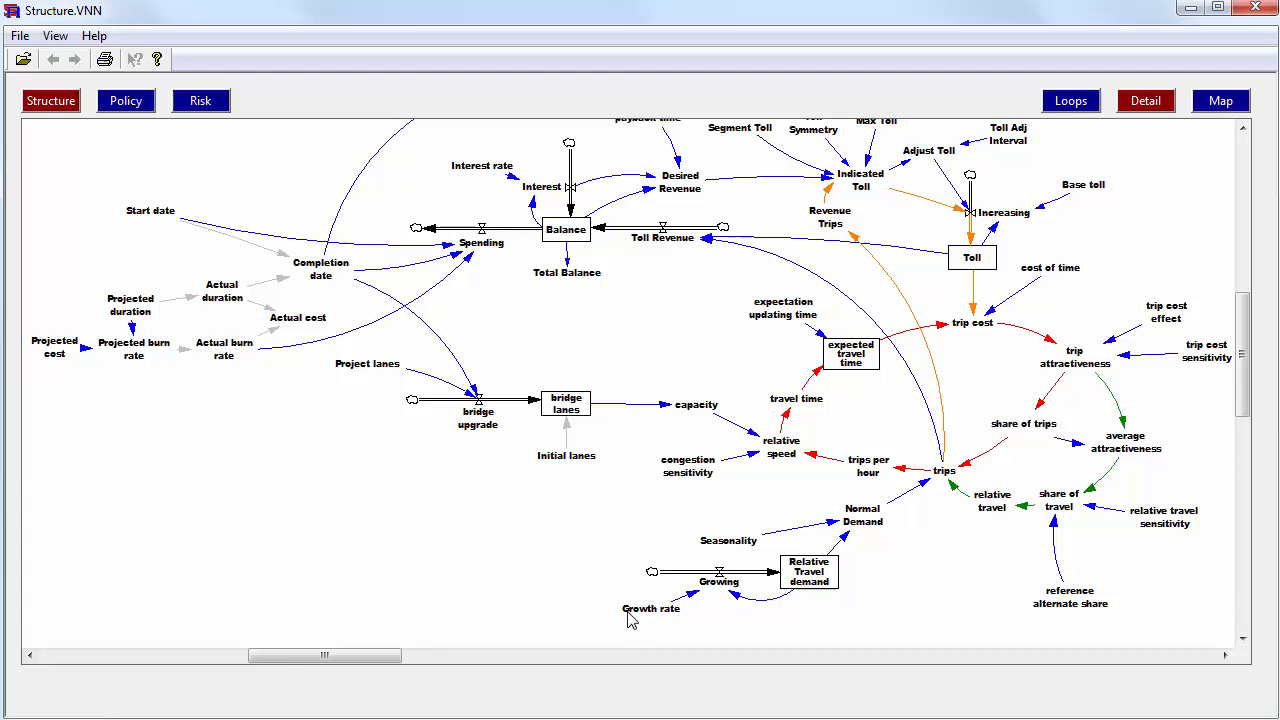
{"action": "mouse_move", "coordinate": [1050, 544]}
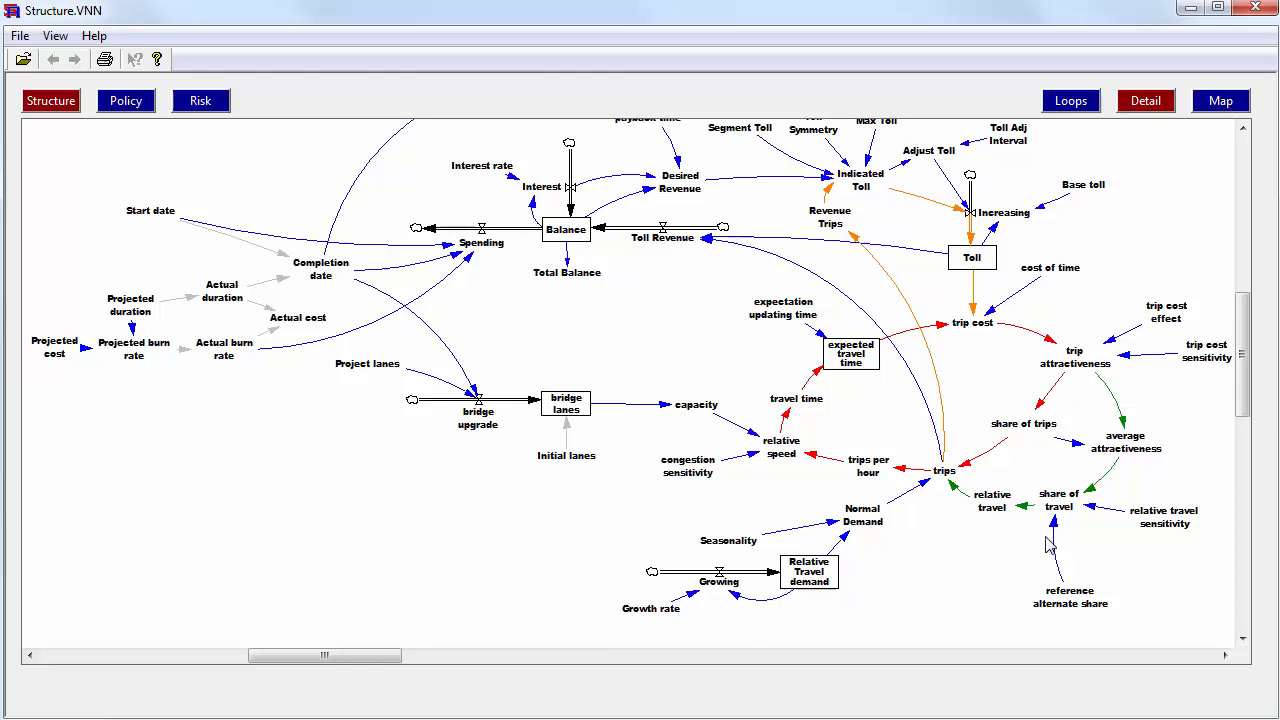
{"action": "mouse_move", "coordinate": [1080, 124]}
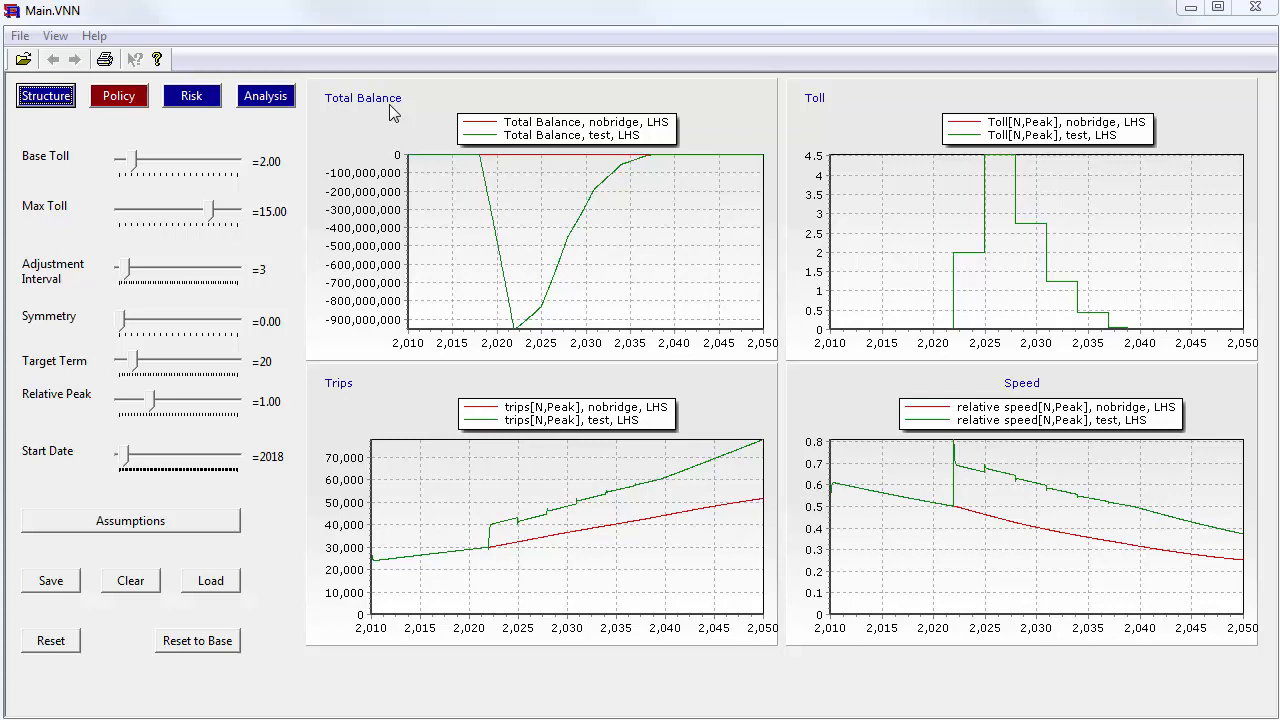
{"action": "mouse_move", "coordinate": [488, 176]}
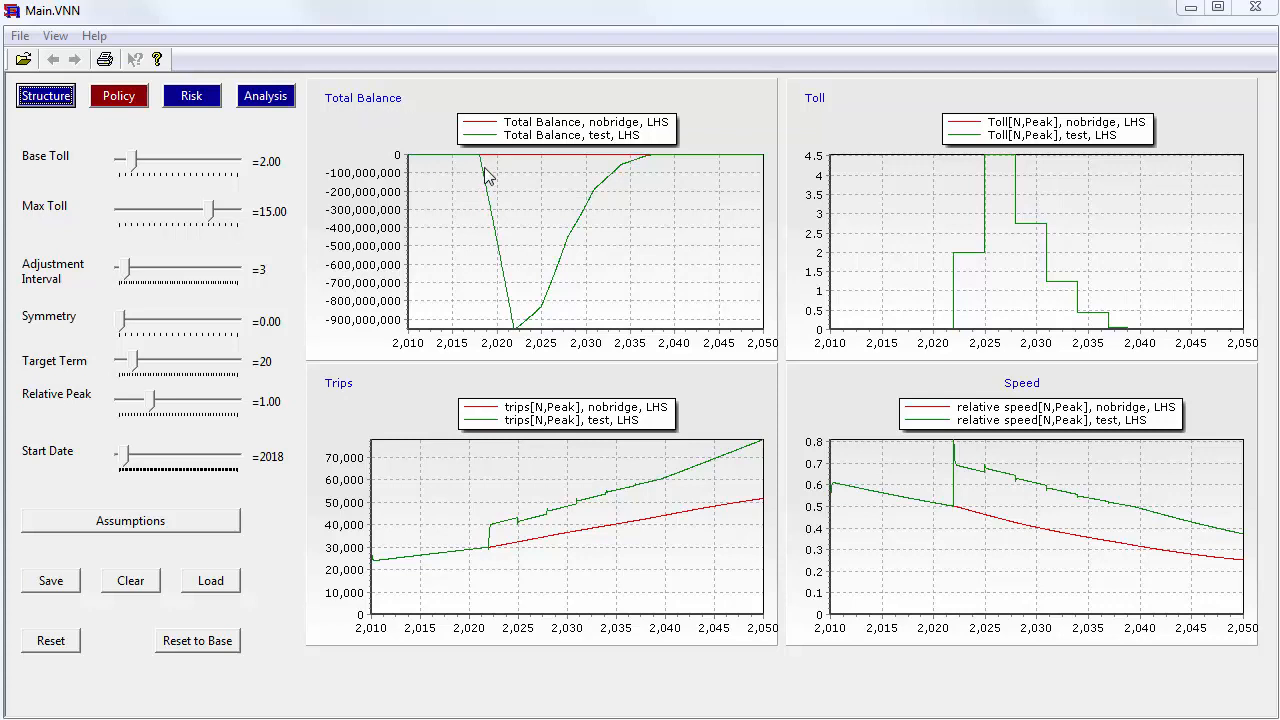
{"action": "mouse_move", "coordinate": [576, 164]}
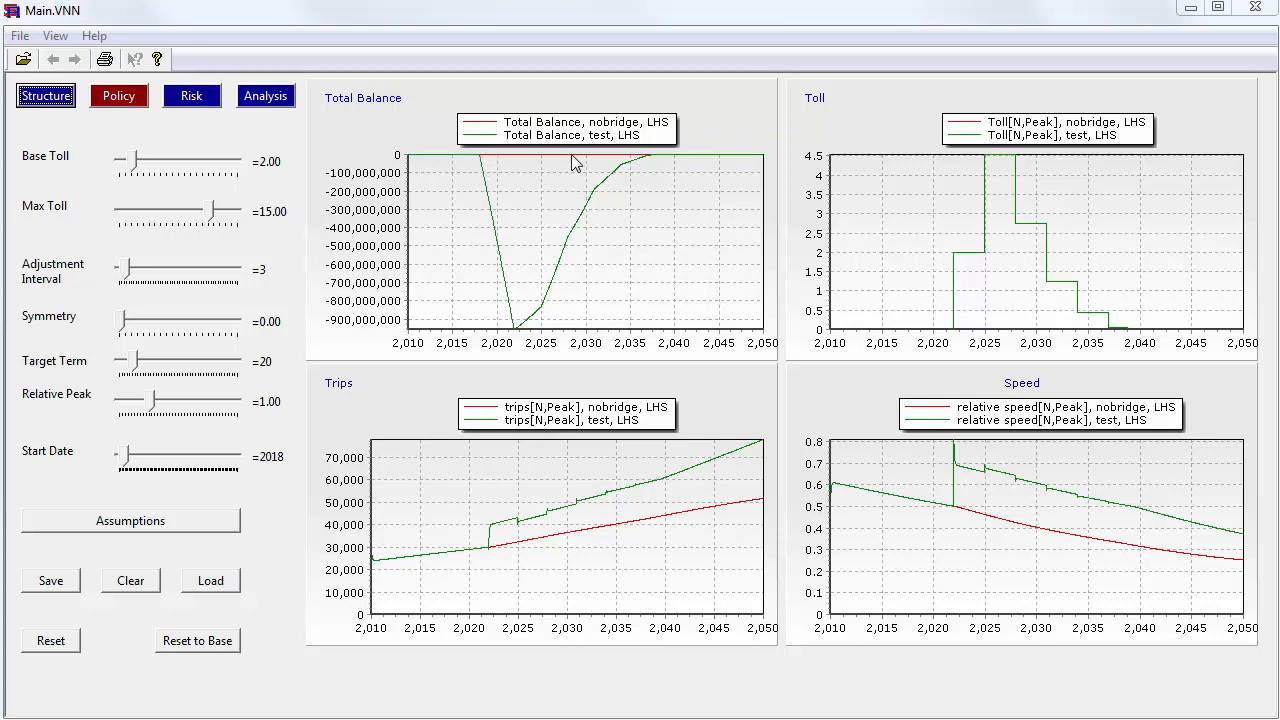
{"action": "mouse_move", "coordinate": [484, 170]}
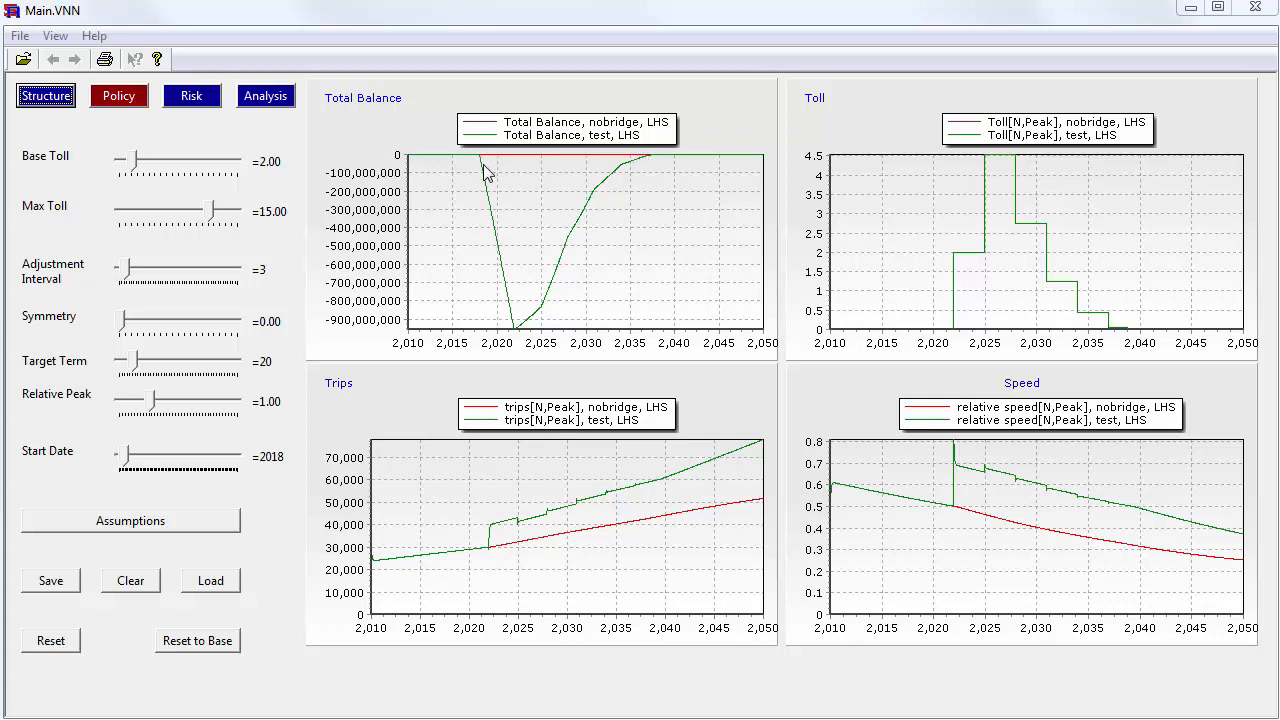
{"action": "mouse_move", "coordinate": [518, 336]}
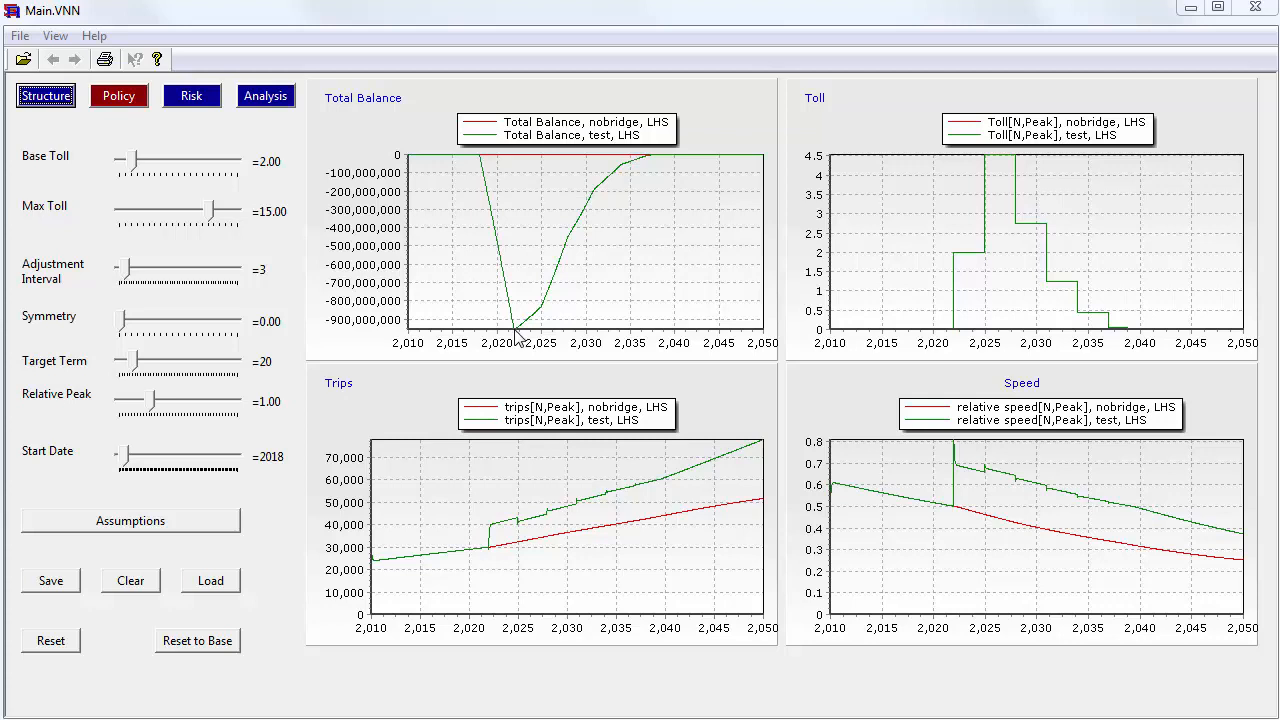
{"action": "mouse_move", "coordinate": [628, 178]}
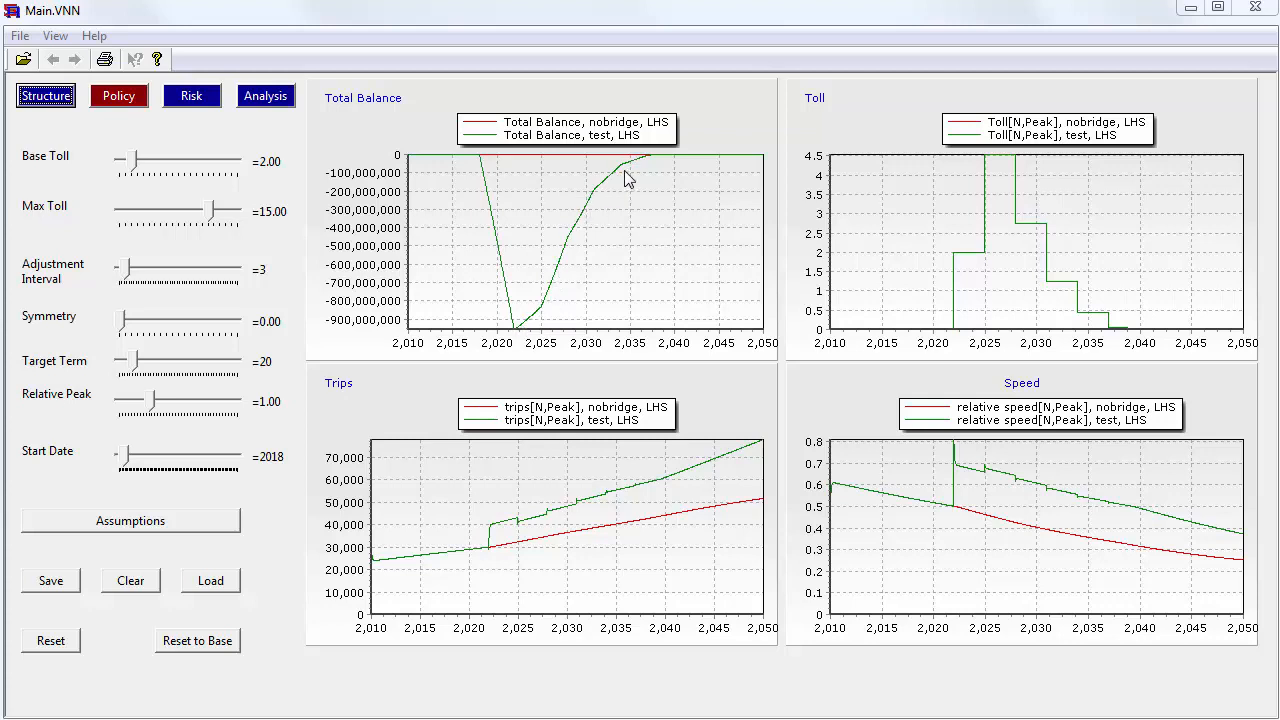
{"action": "mouse_move", "coordinate": [1032, 252]}
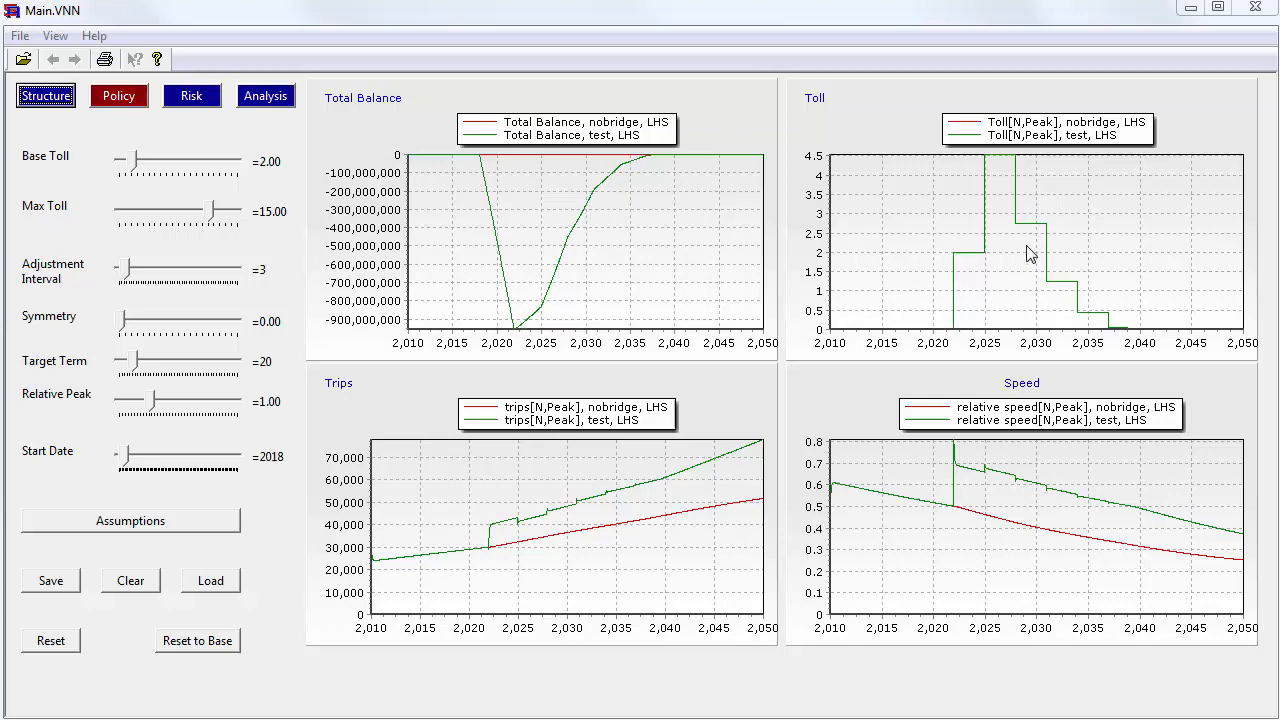
{"action": "mouse_move", "coordinate": [1024, 232]}
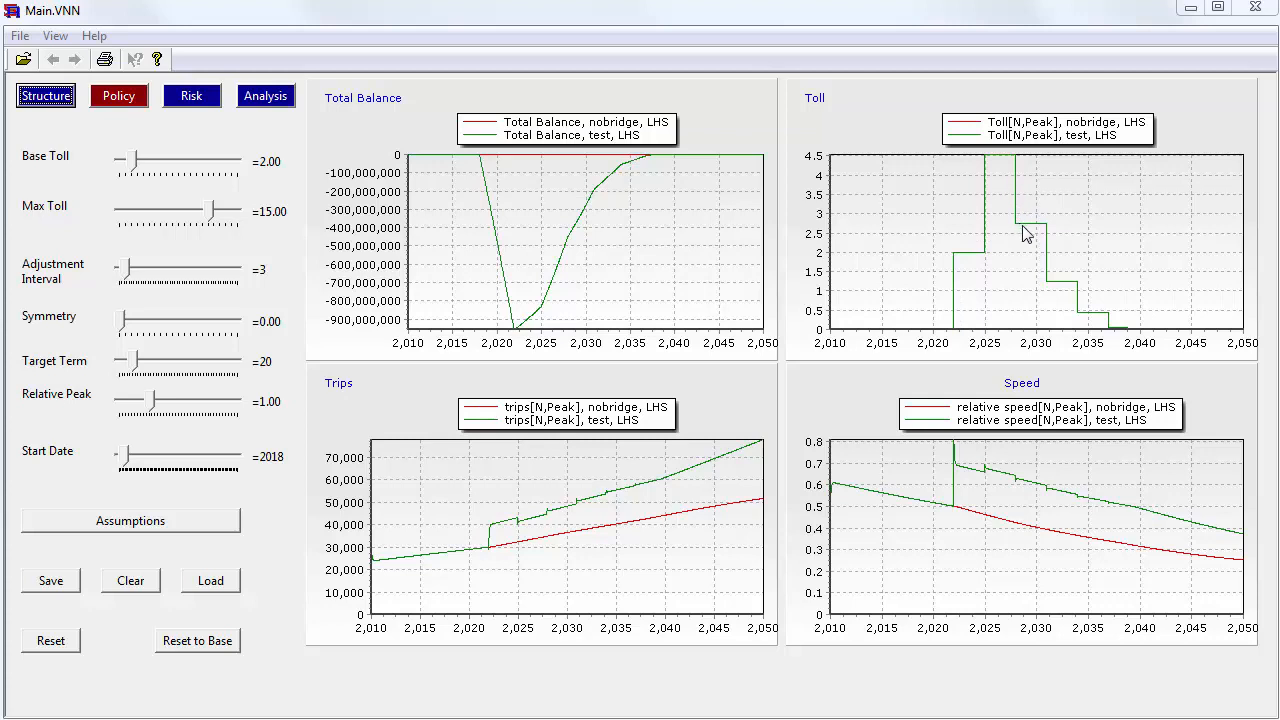
{"action": "mouse_move", "coordinate": [484, 552]}
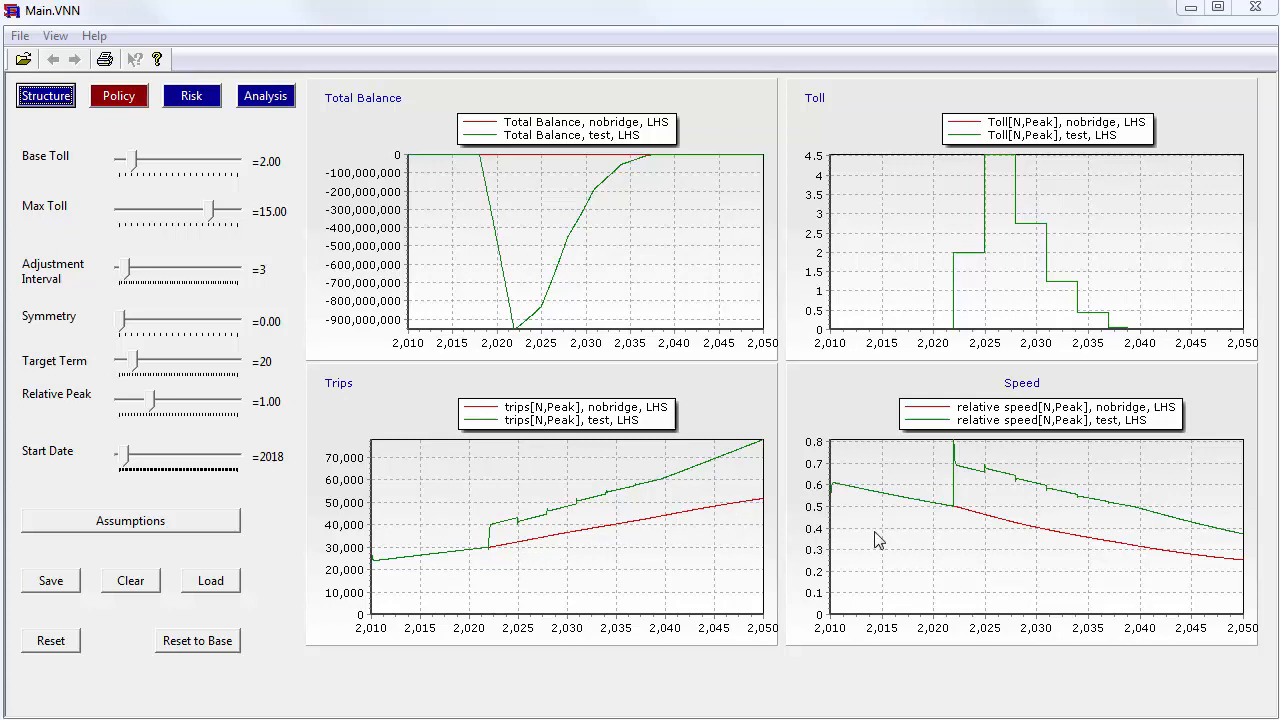
{"action": "mouse_move", "coordinate": [952, 518]}
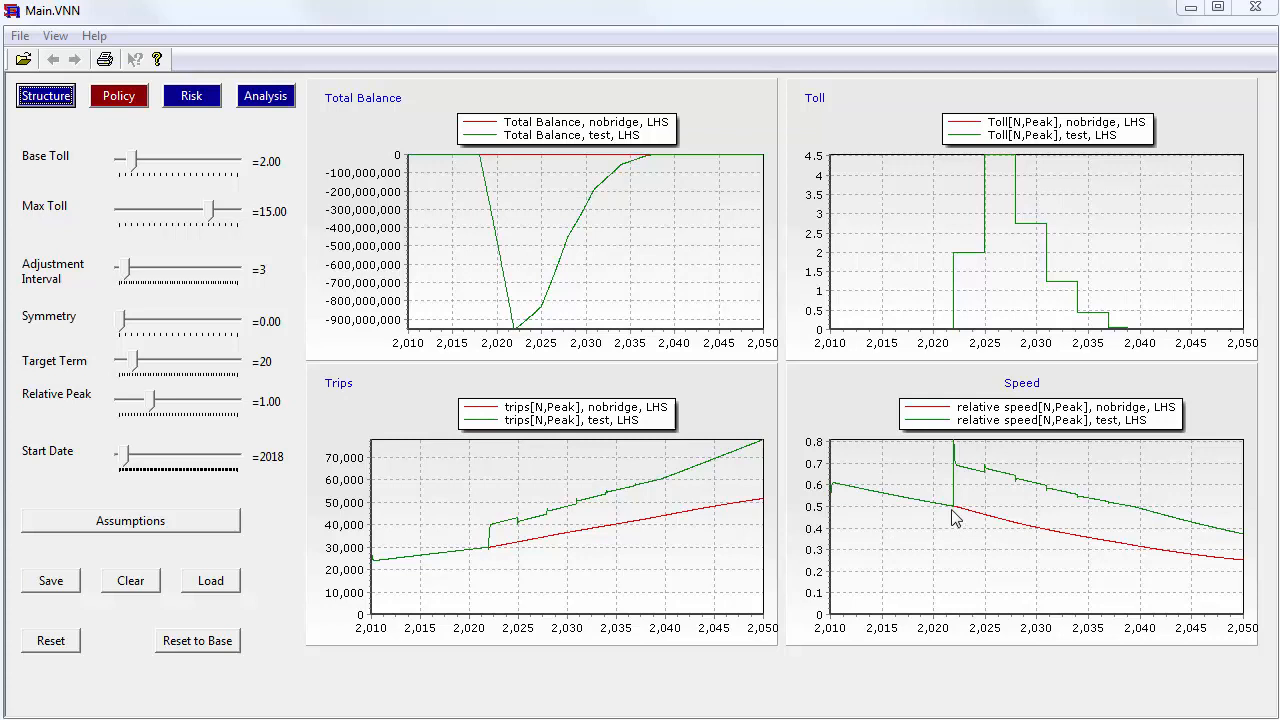
{"action": "mouse_move", "coordinate": [952, 460]}
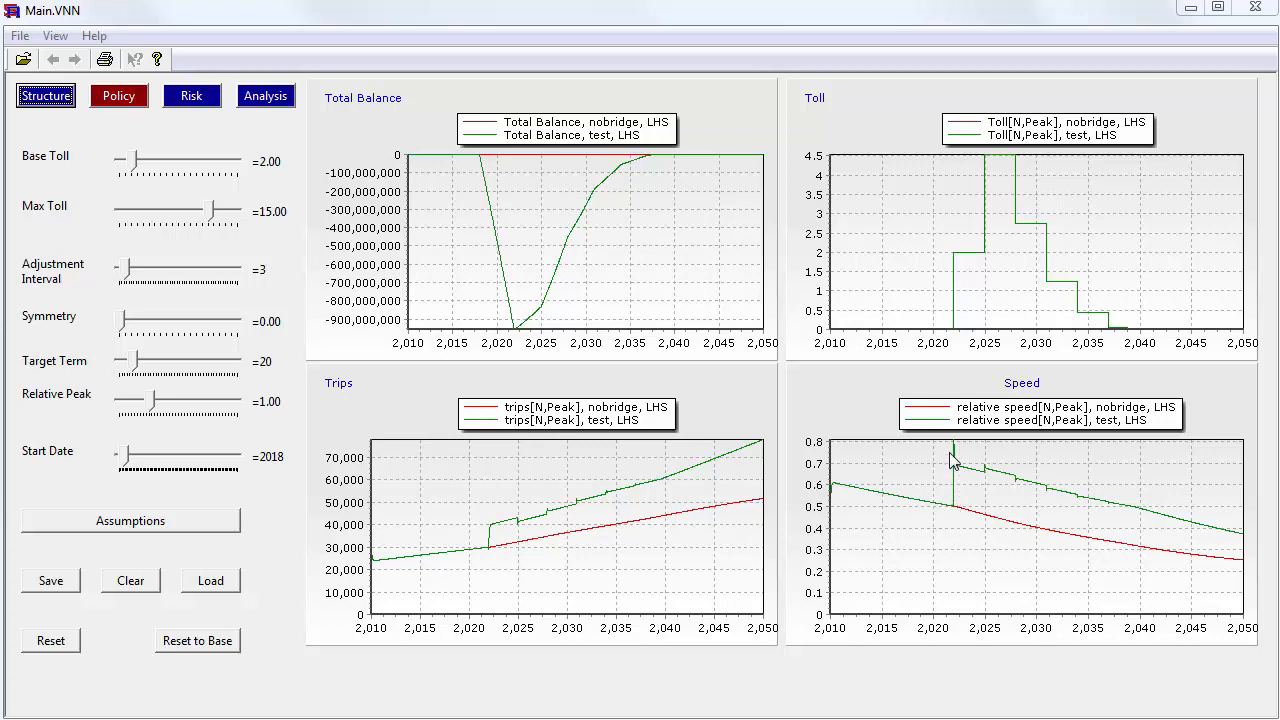
{"action": "mouse_move", "coordinate": [1228, 546]}
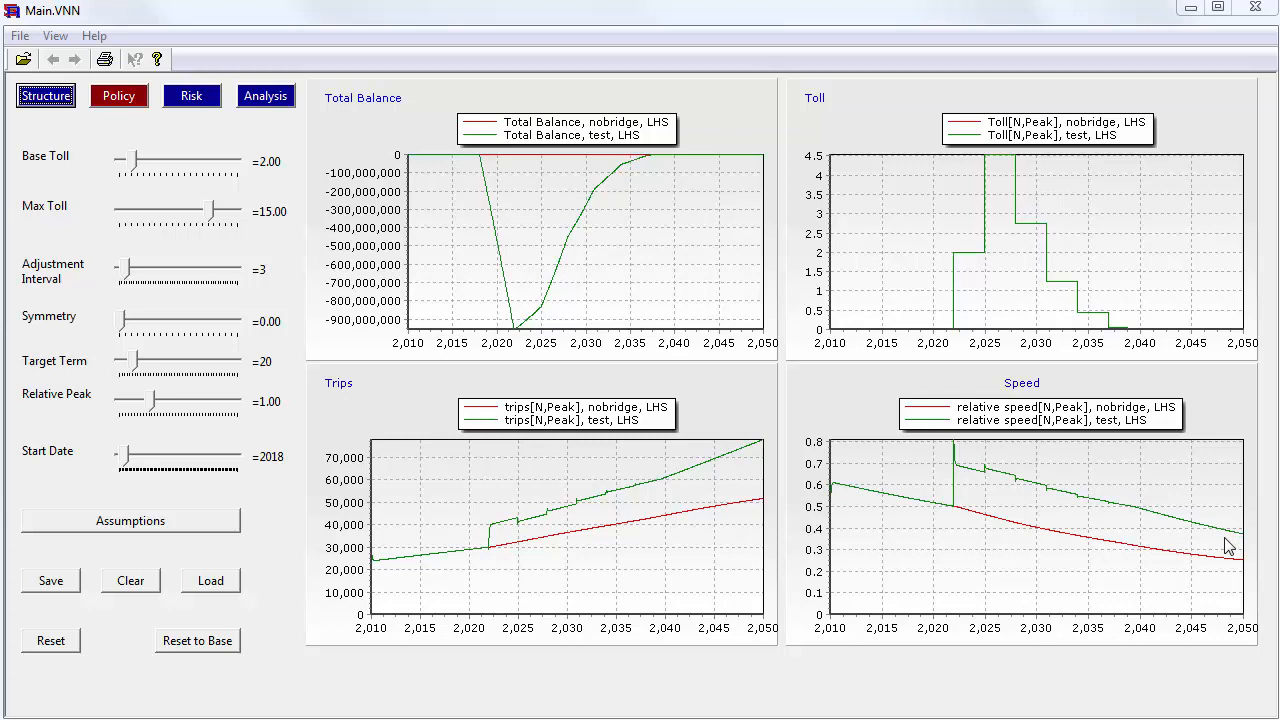
{"action": "mouse_move", "coordinate": [940, 578]}
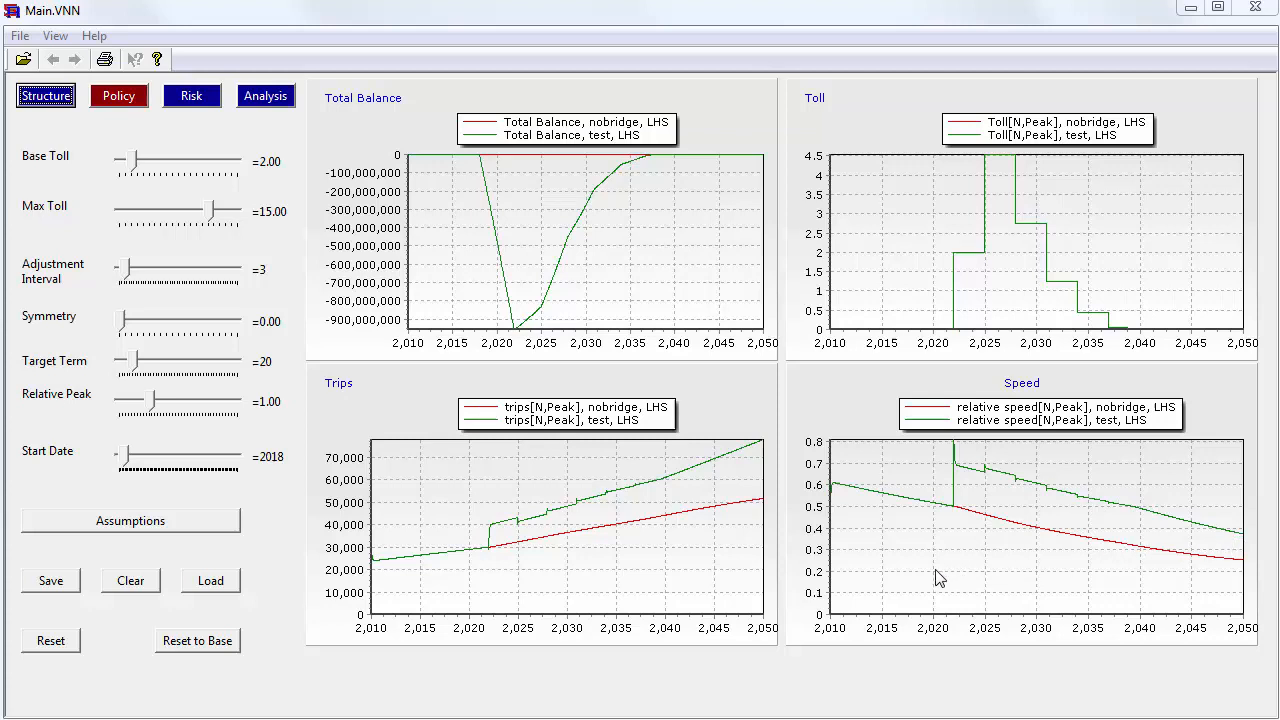
{"action": "mouse_move", "coordinate": [724, 468]}
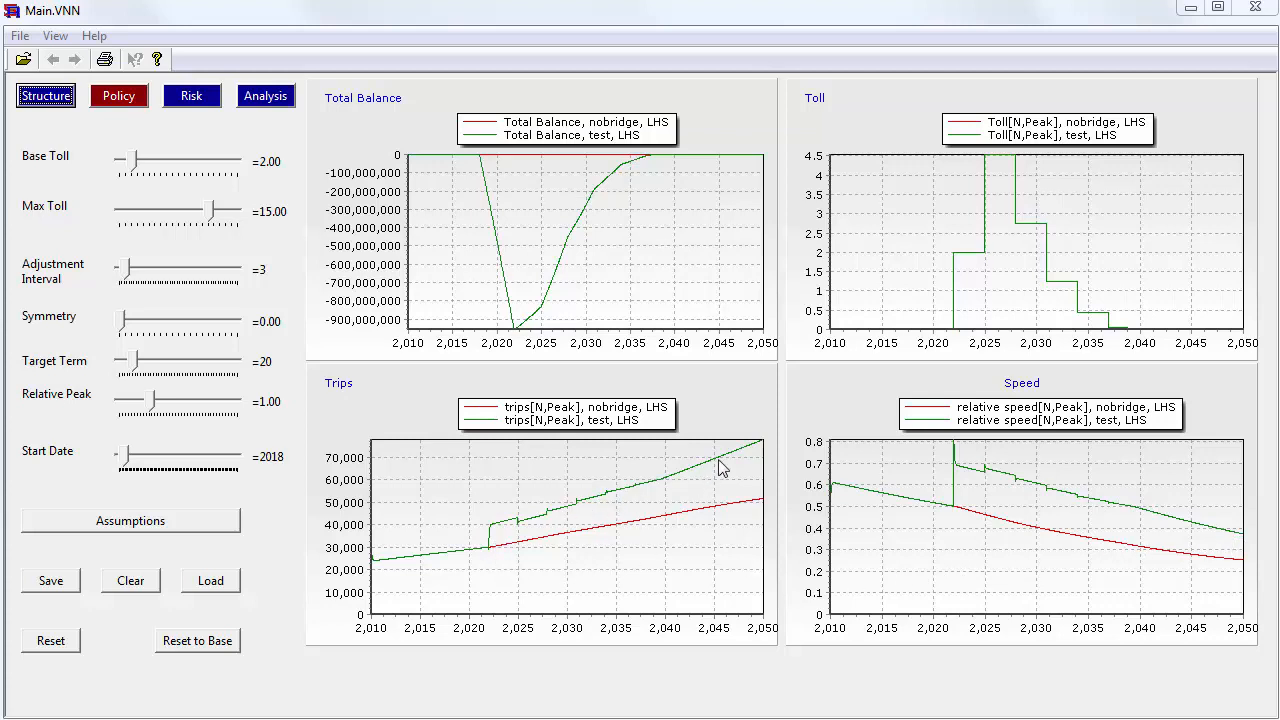
{"action": "mouse_move", "coordinate": [148, 190]}
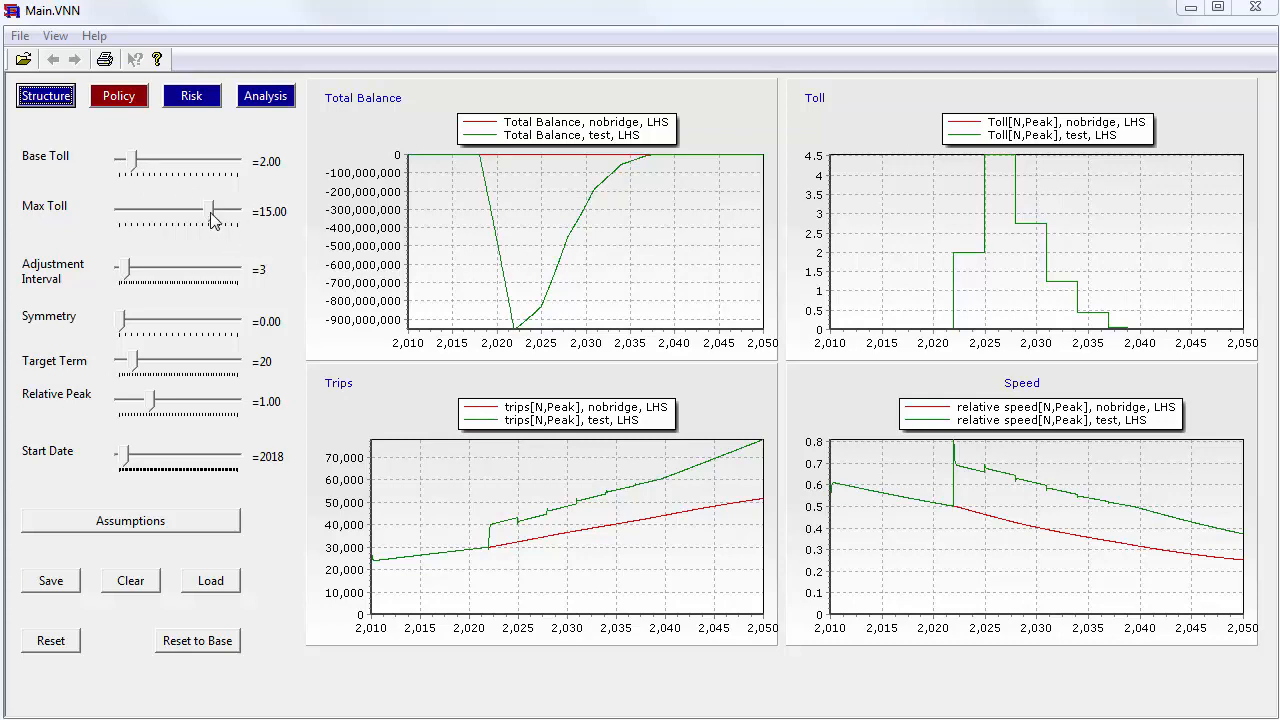
{"action": "mouse_move", "coordinate": [128, 276]}
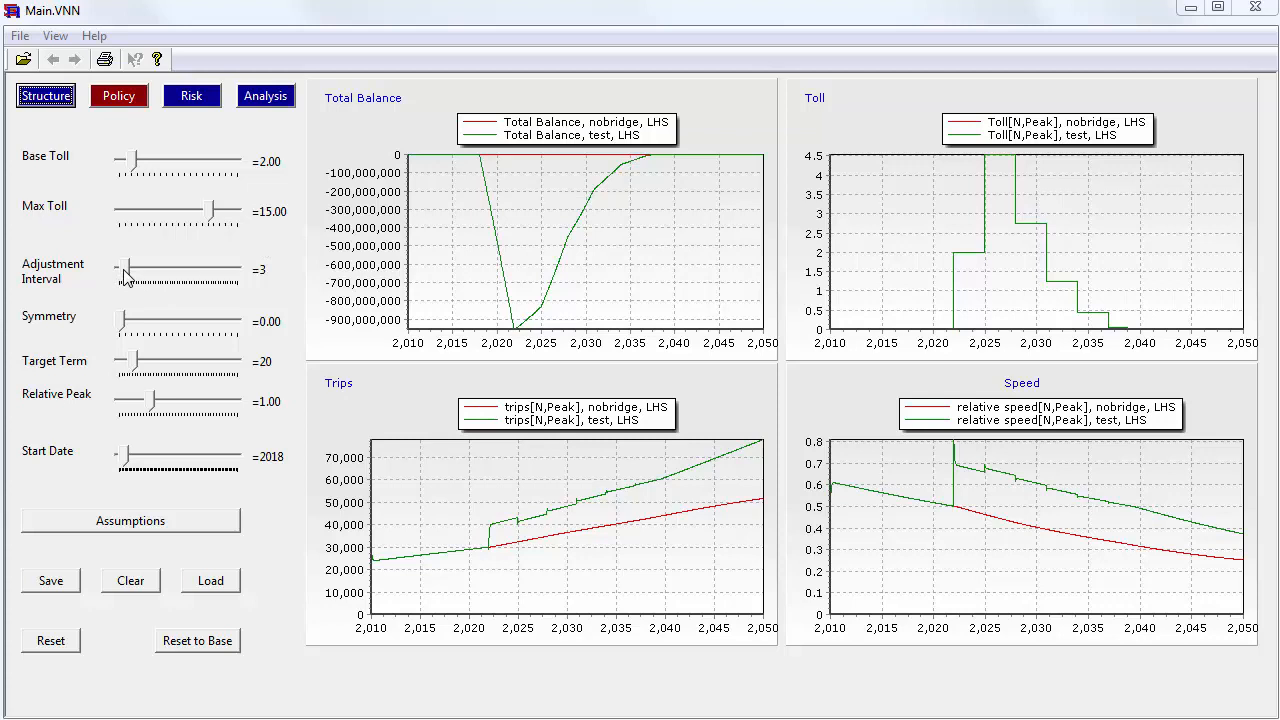
Step: Raise the Adjustment Interval slider to 50 and watch the test-run curves update
{"action": "left_click_drag", "start_coordinate": [136, 272], "coordinate": [240, 272]}
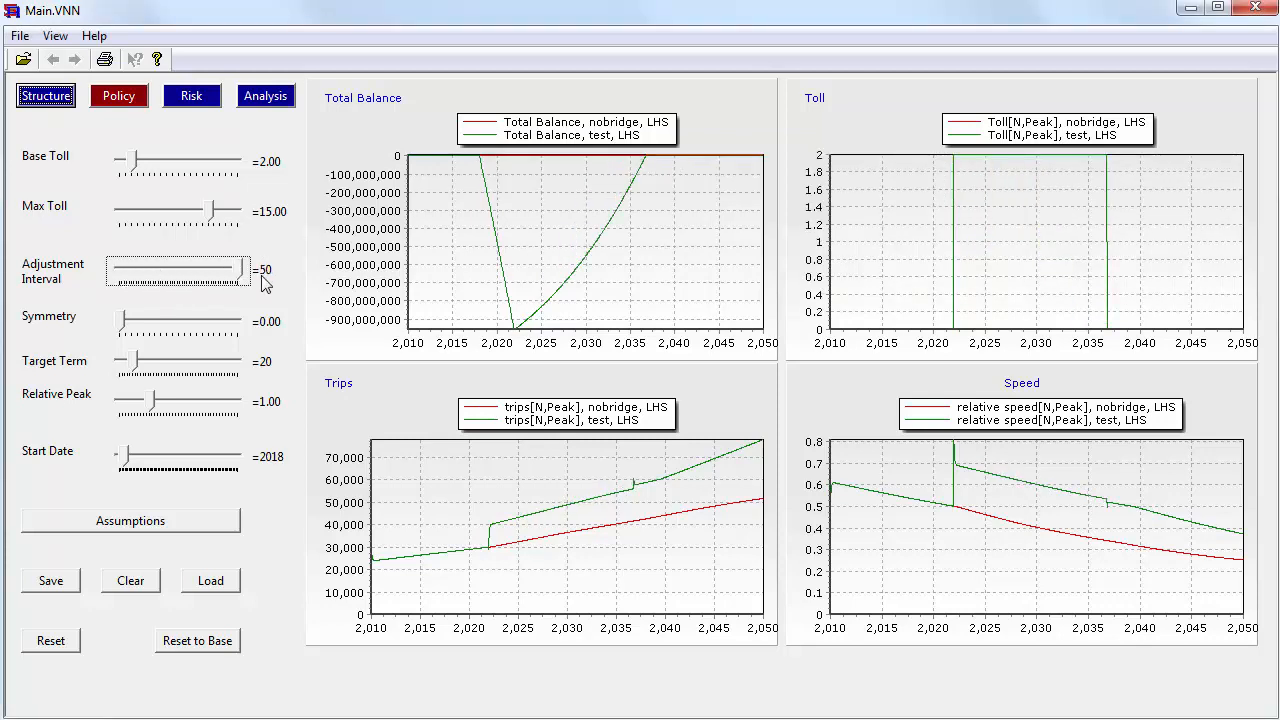
{"action": "mouse_move", "coordinate": [262, 280]}
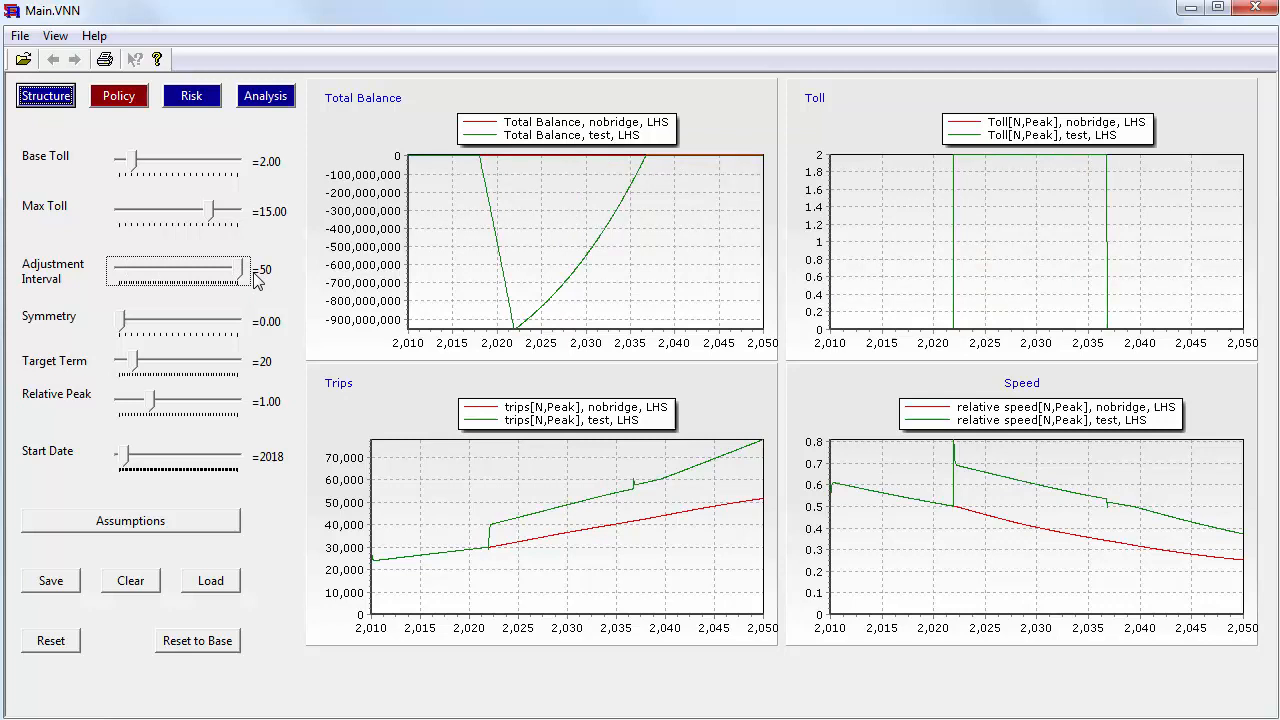
{"action": "mouse_move", "coordinate": [192, 318]}
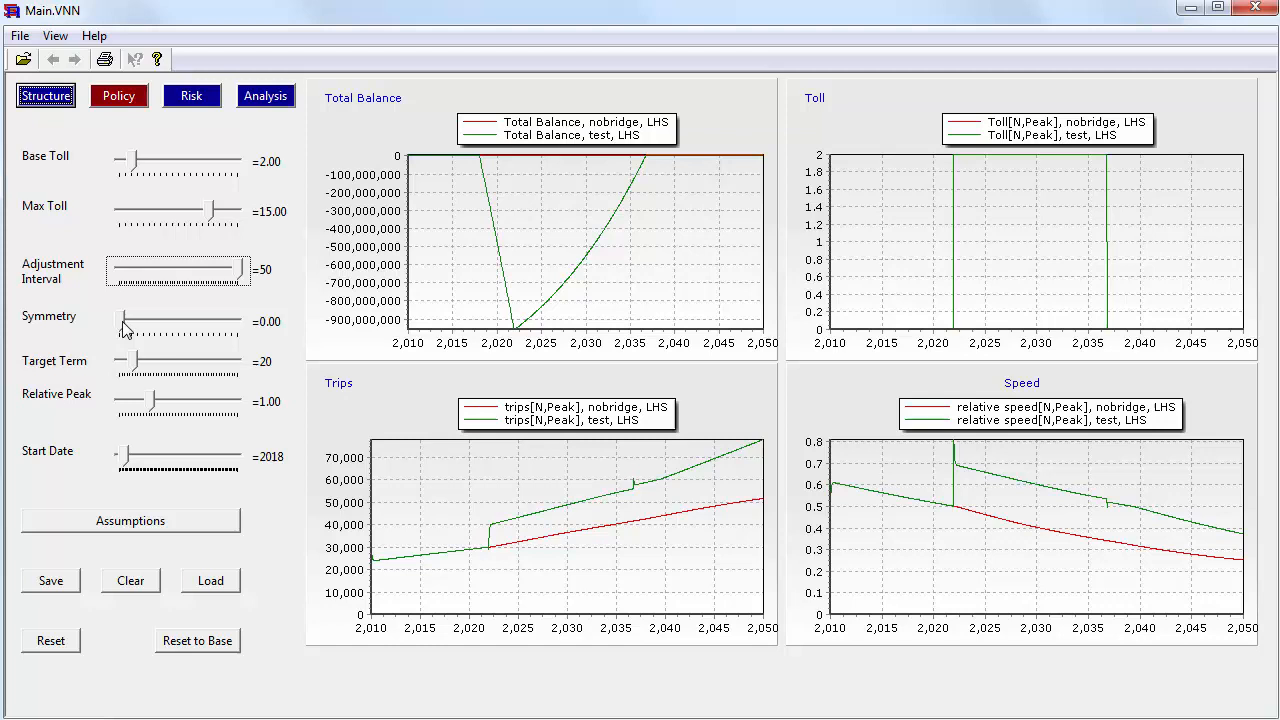
{"action": "mouse_move", "coordinate": [138, 370]}
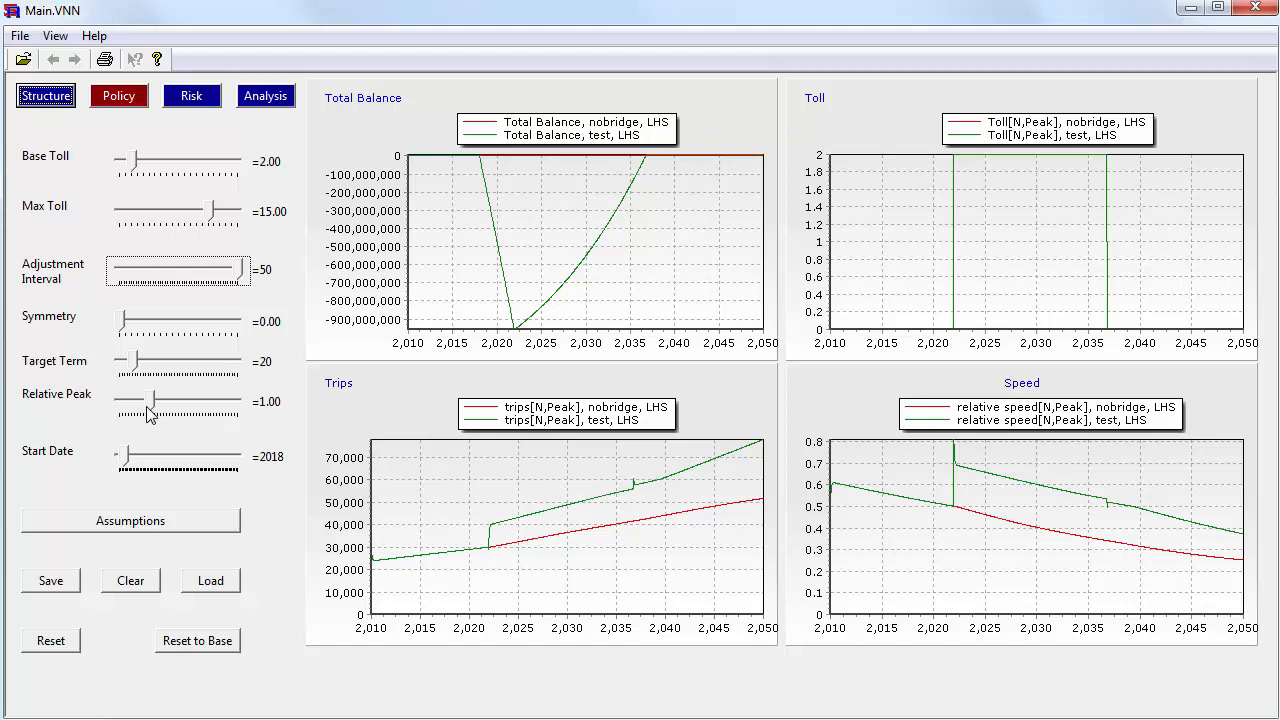
{"action": "mouse_move", "coordinate": [128, 464]}
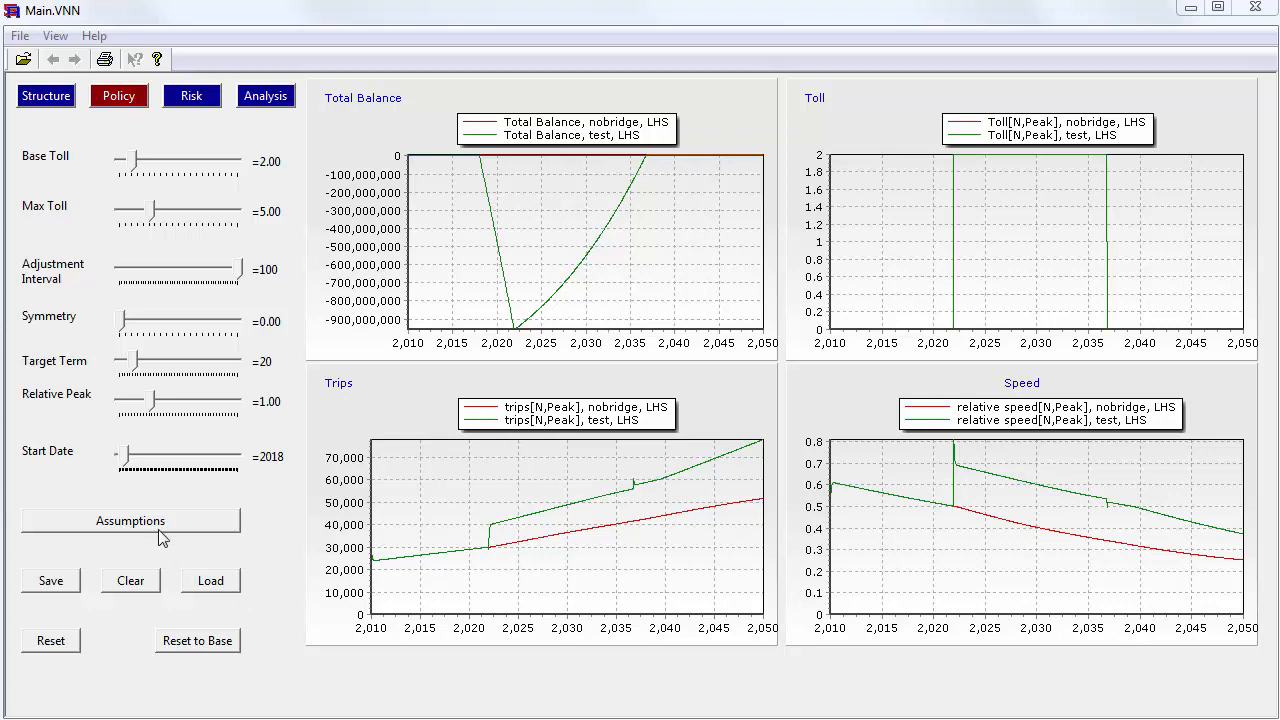
Step: Bring up the assumptions panel and place it beside the charts
{"action": "left_click", "coordinate": [130, 520]}
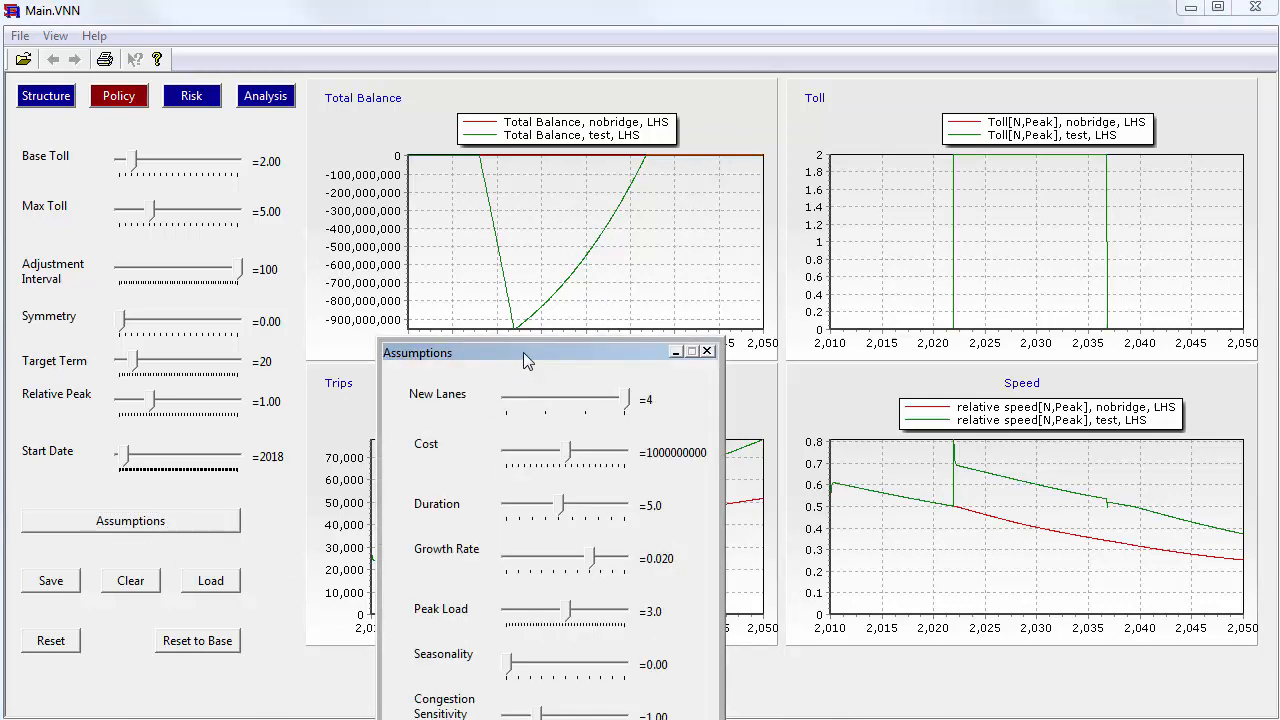
{"action": "left_click_drag", "start_coordinate": [528, 352], "coordinate": [144, 148]}
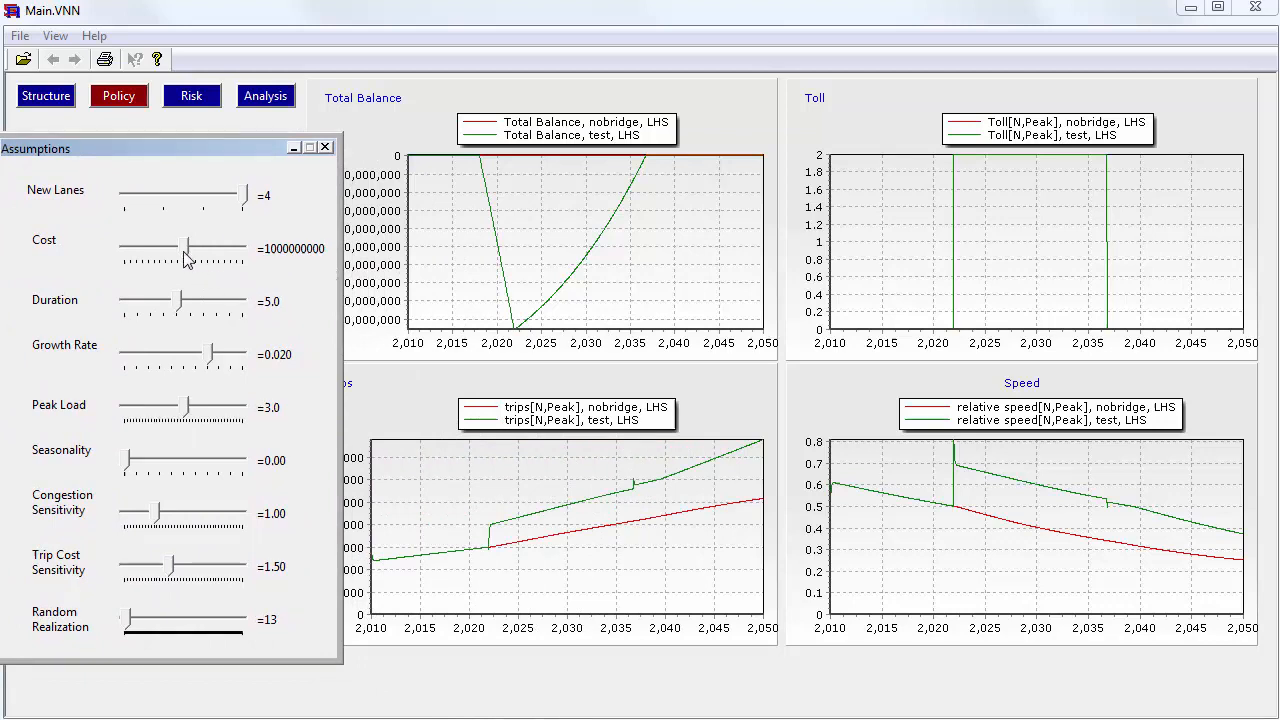
{"action": "left_click_drag", "start_coordinate": [184, 248], "coordinate": [204, 248]}
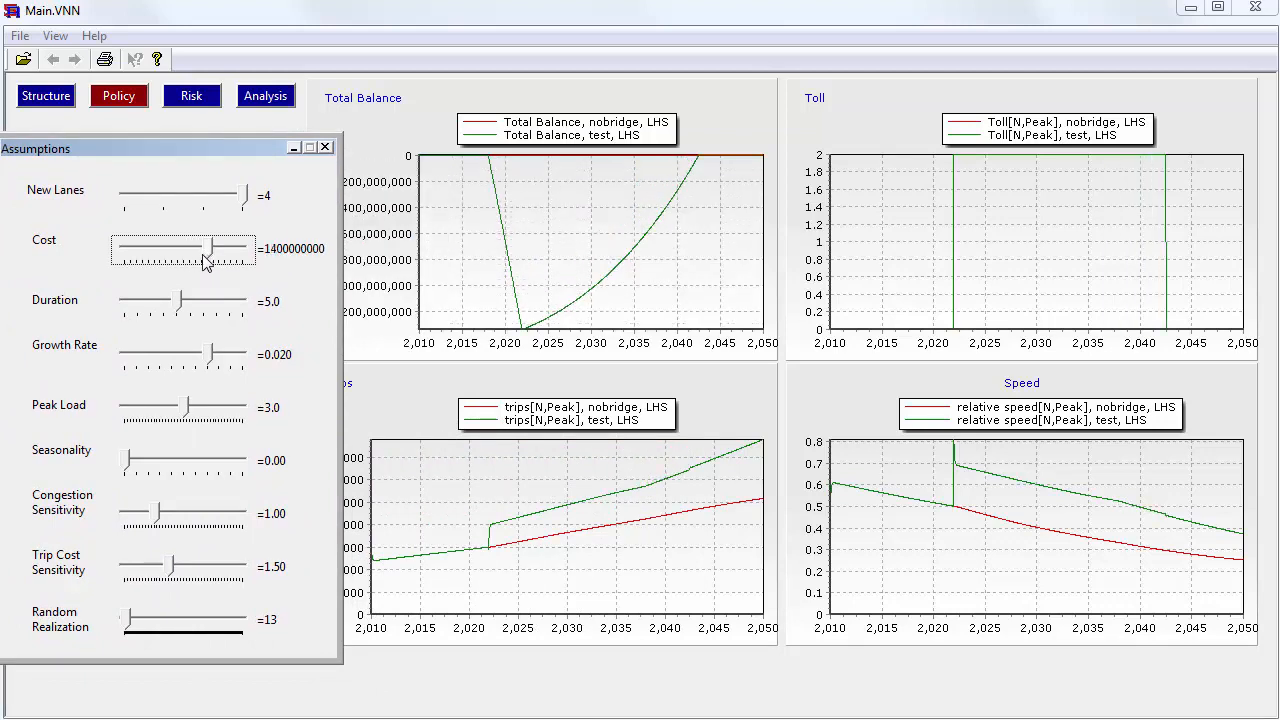
{"action": "left_click_drag", "start_coordinate": [208, 248], "coordinate": [188, 248]}
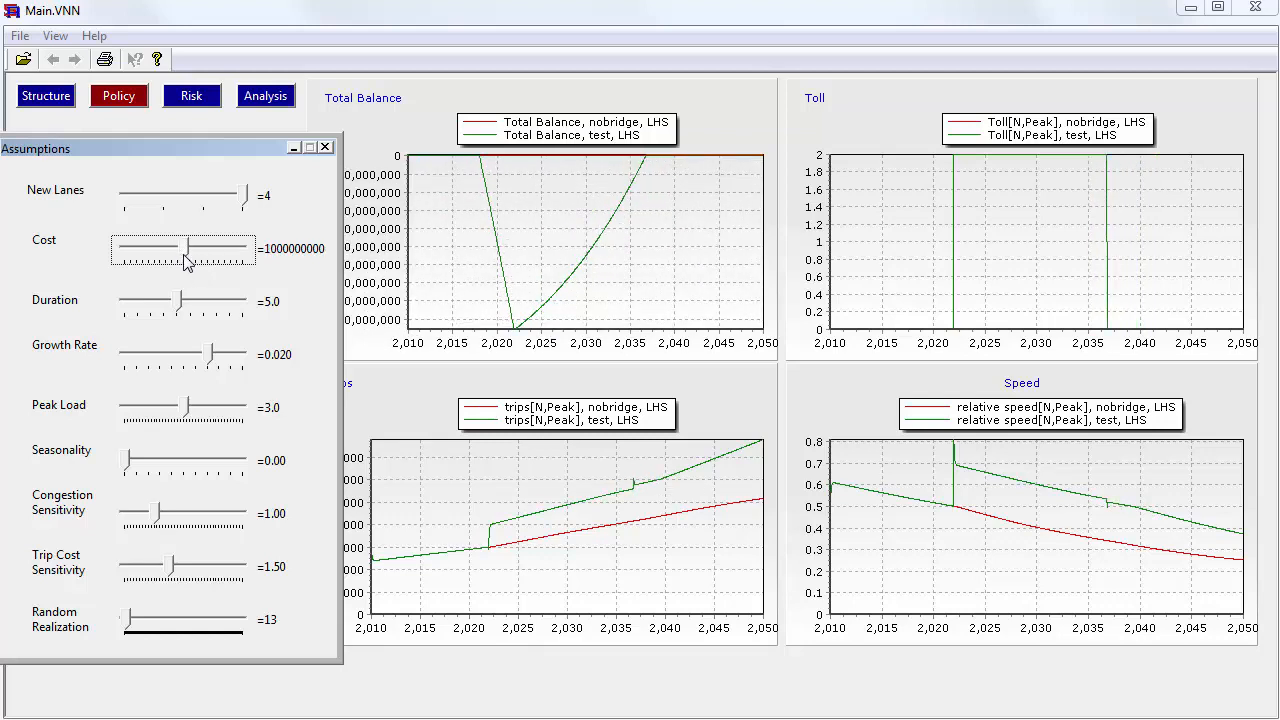
{"action": "left_click_drag", "start_coordinate": [178, 248], "coordinate": [196, 248]}
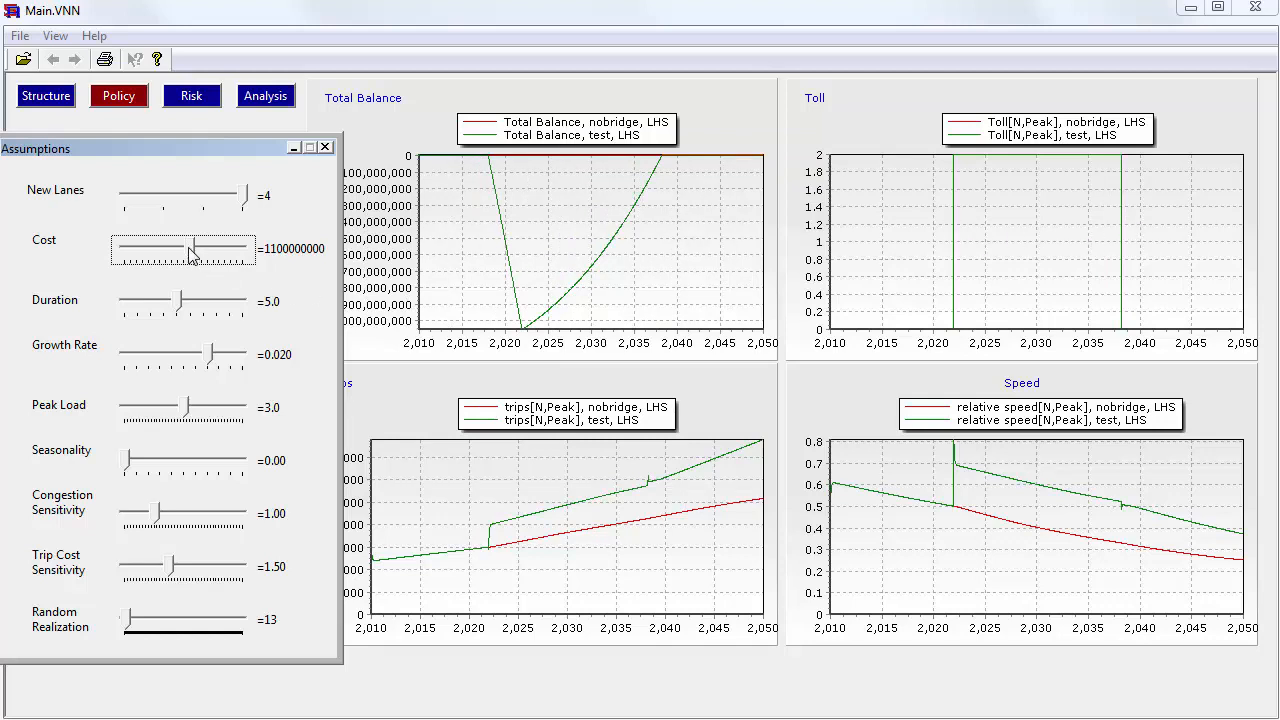
{"action": "left_click_drag", "start_coordinate": [192, 248], "coordinate": [184, 248]}
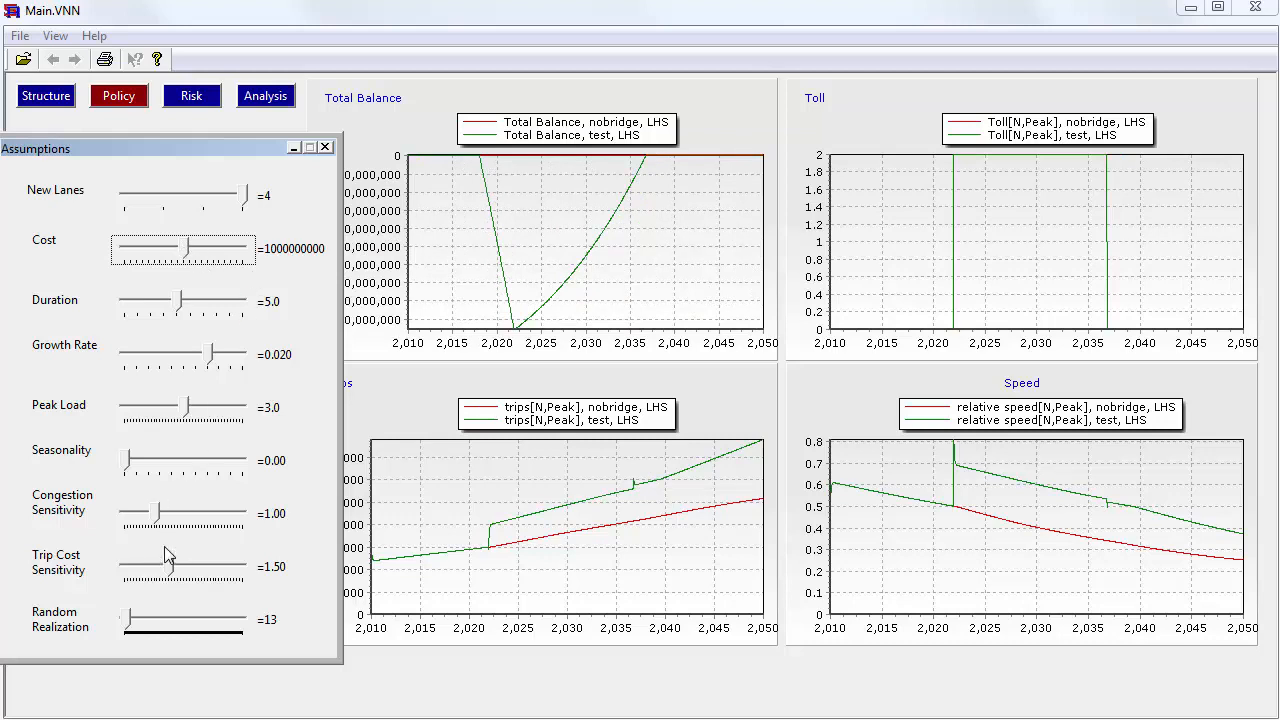
{"action": "mouse_move", "coordinate": [248, 570]}
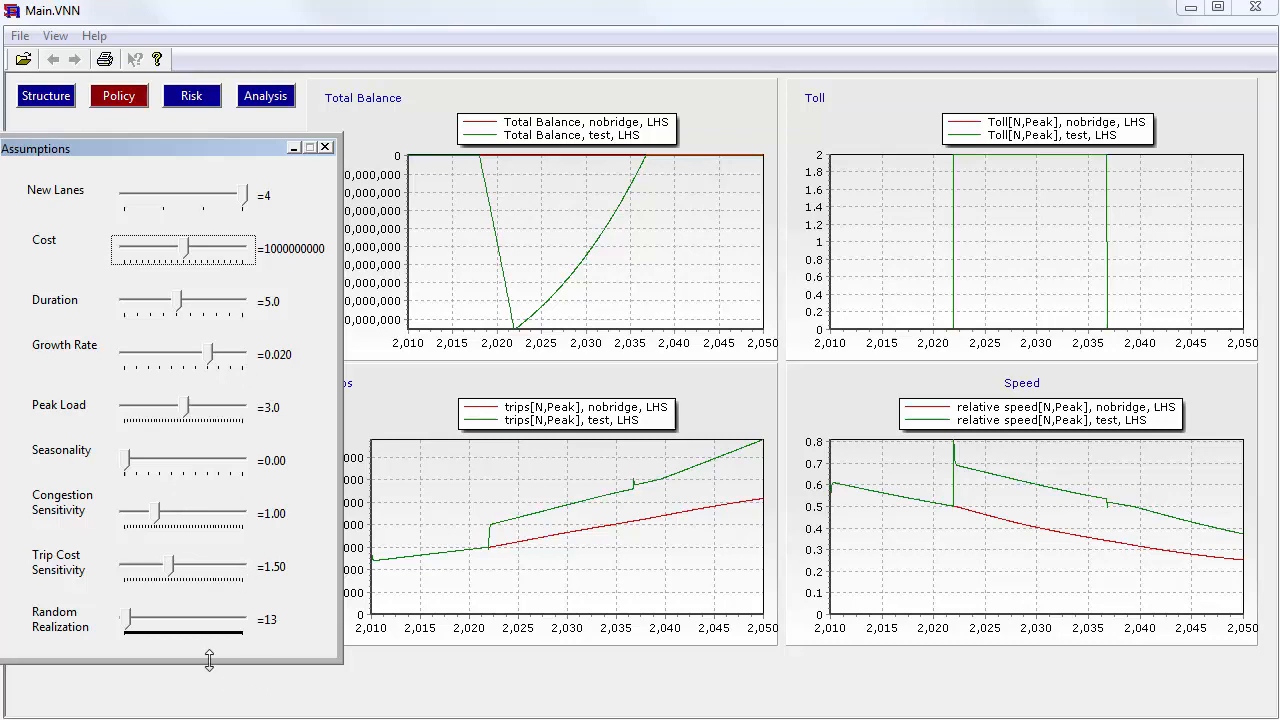
{"action": "mouse_move", "coordinate": [130, 628]}
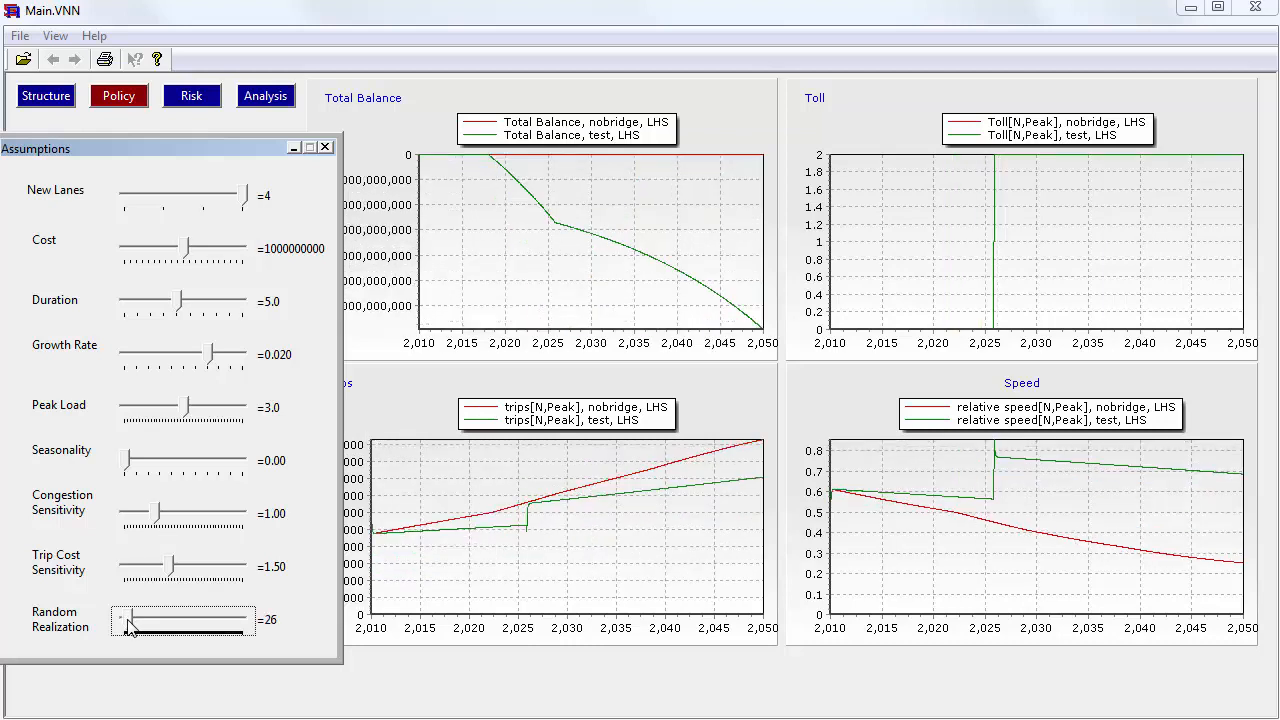
Step: Cycle Random Realization through 77, 111 and 128, then set it back to 1
{"action": "left_click_drag", "start_coordinate": [130, 620], "coordinate": [136, 620]}
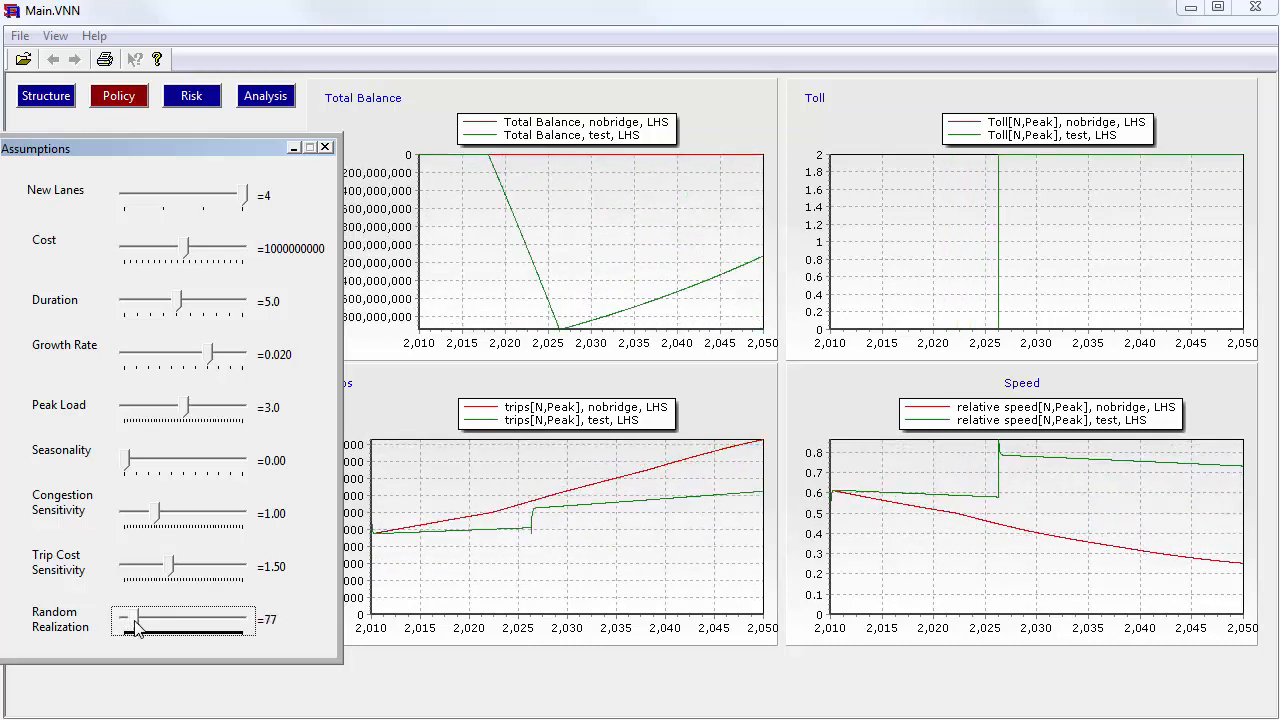
{"action": "left_click_drag", "start_coordinate": [136, 620], "coordinate": [160, 620]}
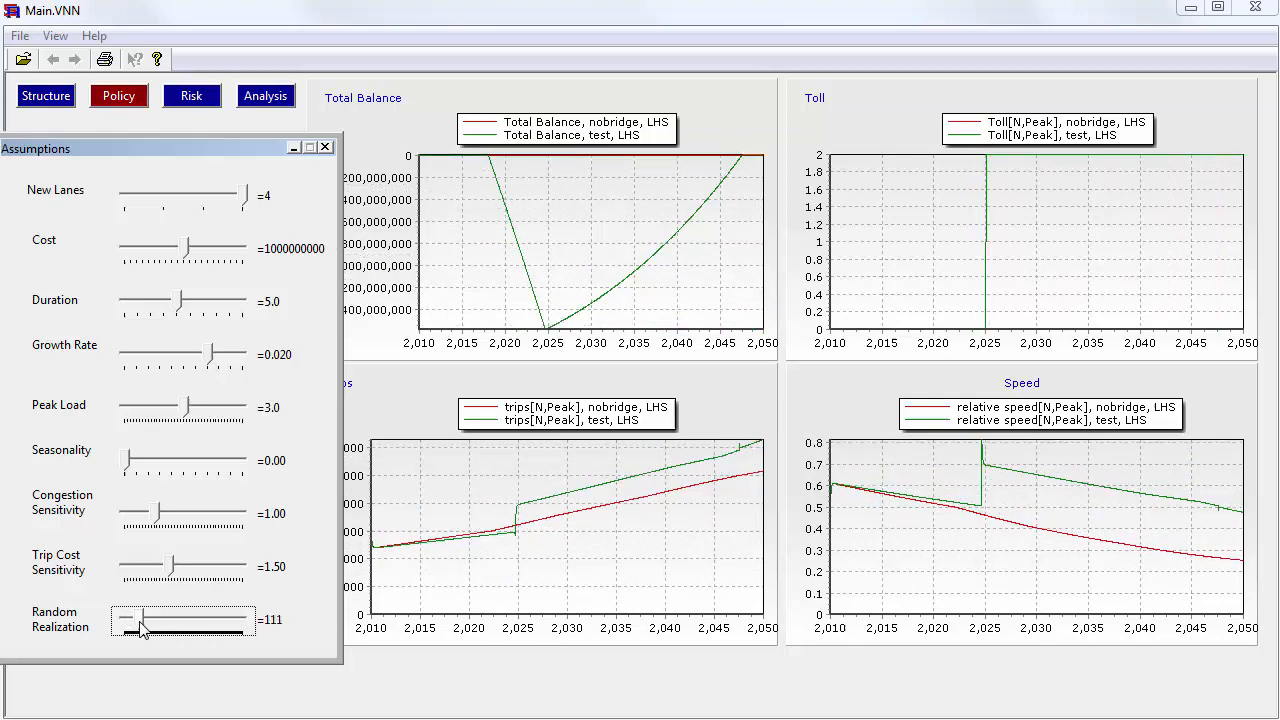
{"action": "left_click_drag", "start_coordinate": [140, 620], "coordinate": [190, 620]}
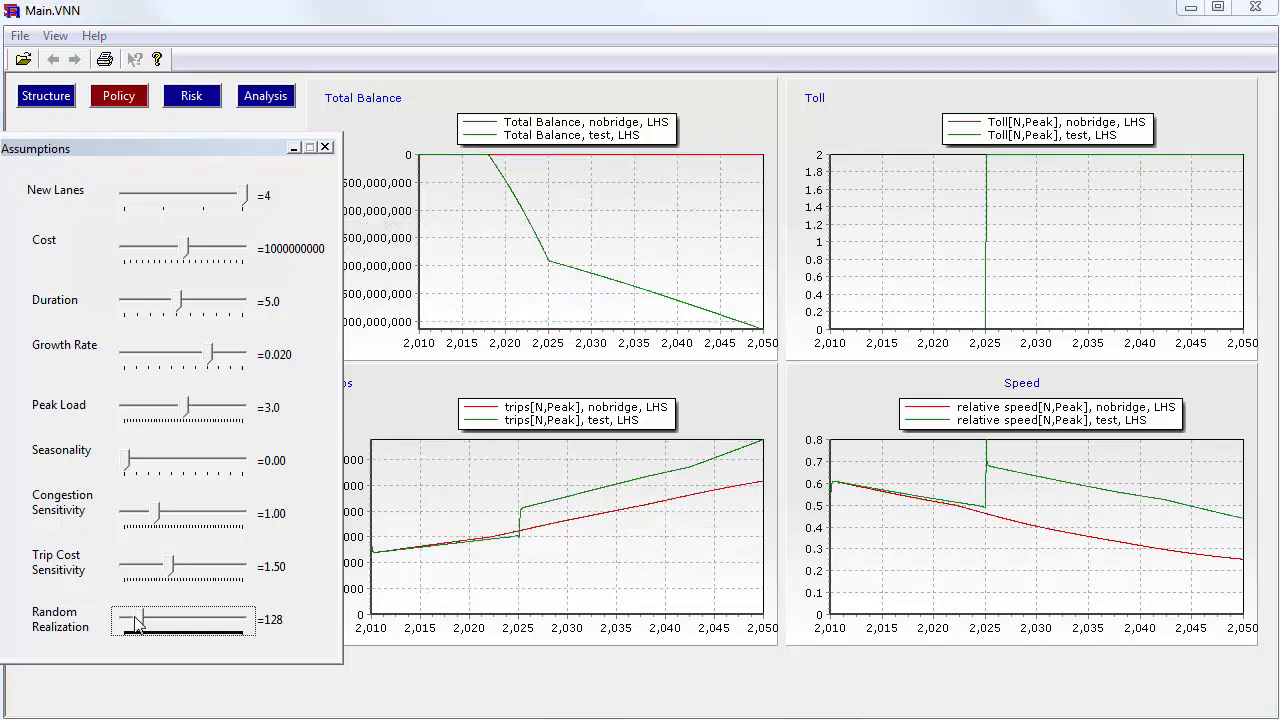
{"action": "left_click_drag", "start_coordinate": [136, 620], "coordinate": [118, 620]}
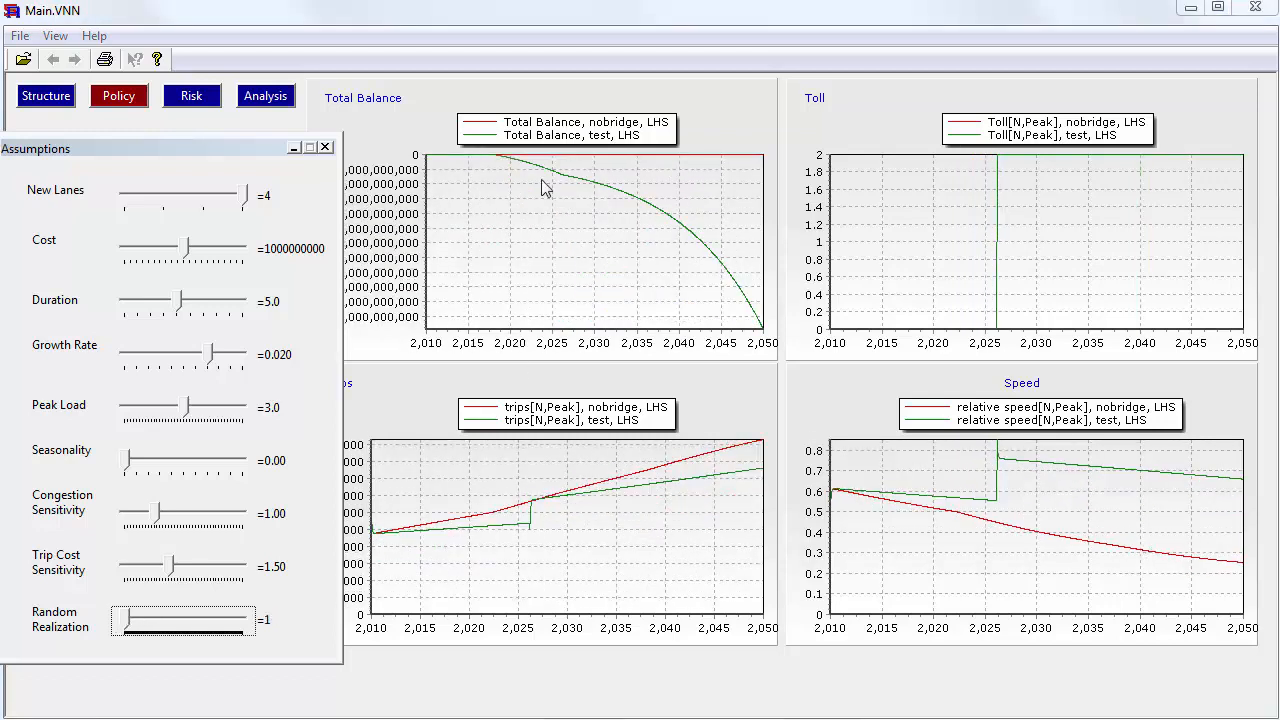
{"action": "mouse_move", "coordinate": [572, 184]}
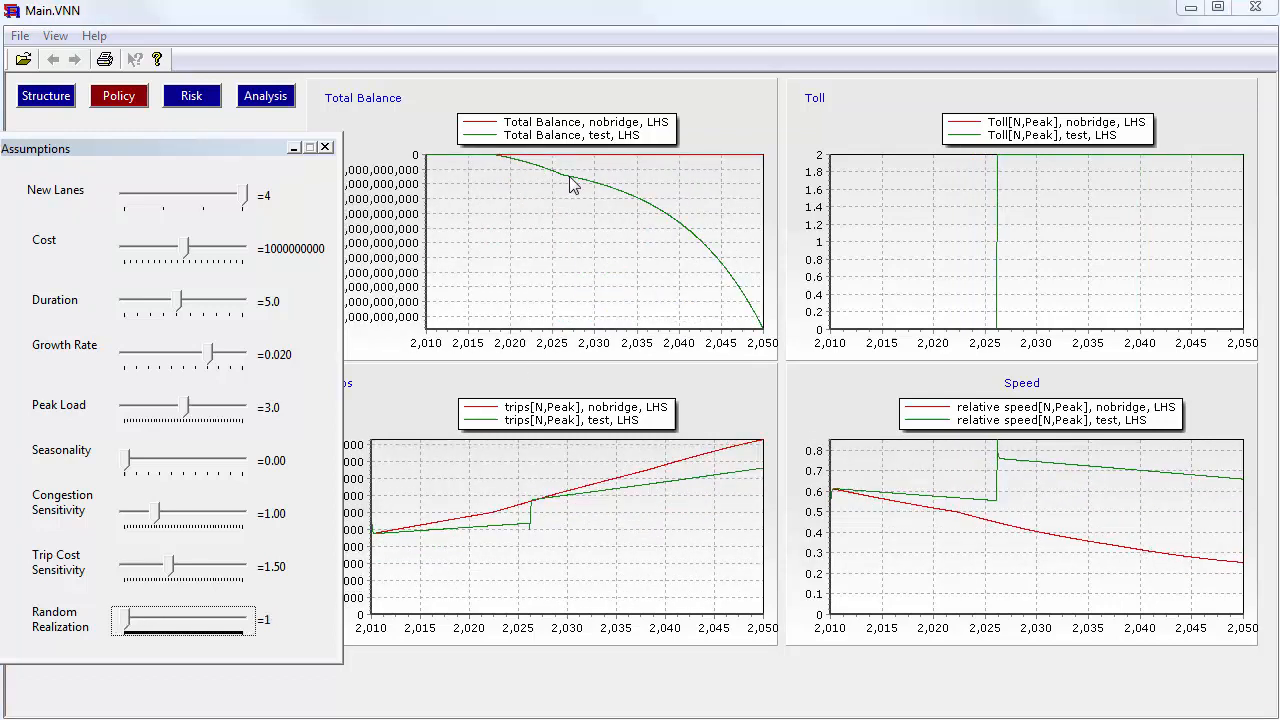
{"action": "mouse_move", "coordinate": [764, 344]}
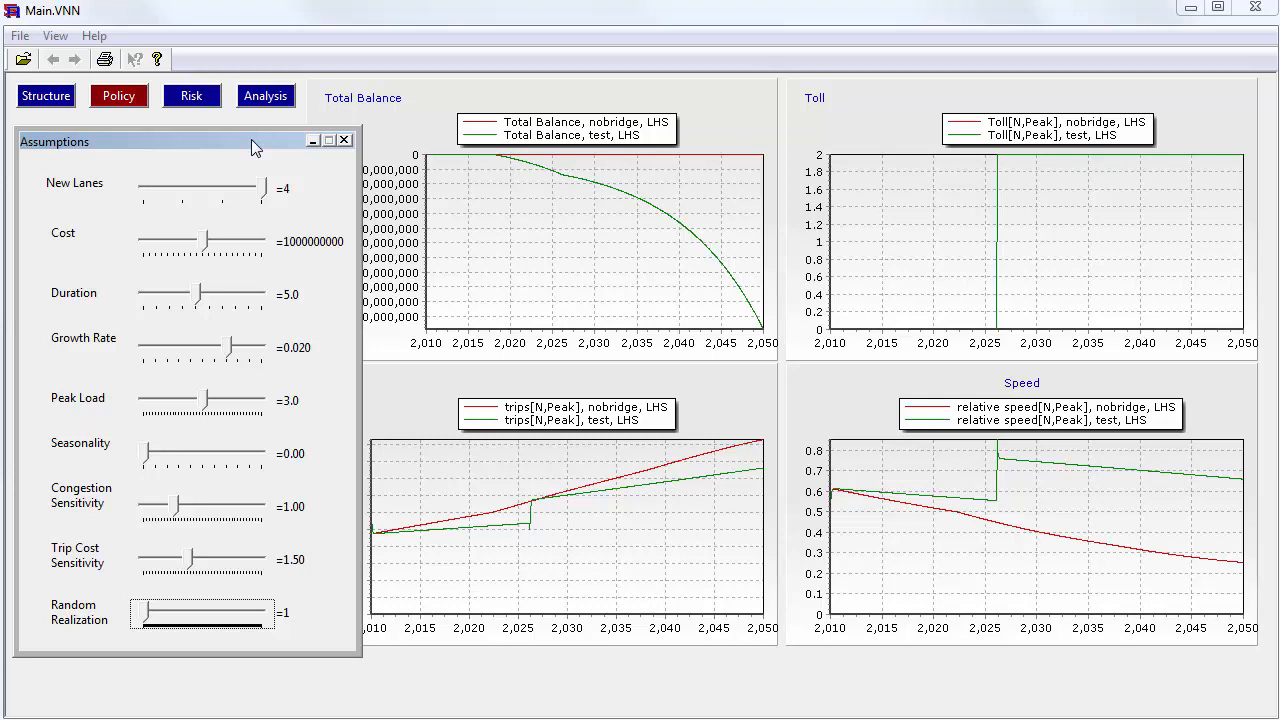
{"action": "mouse_move", "coordinate": [270, 150]}
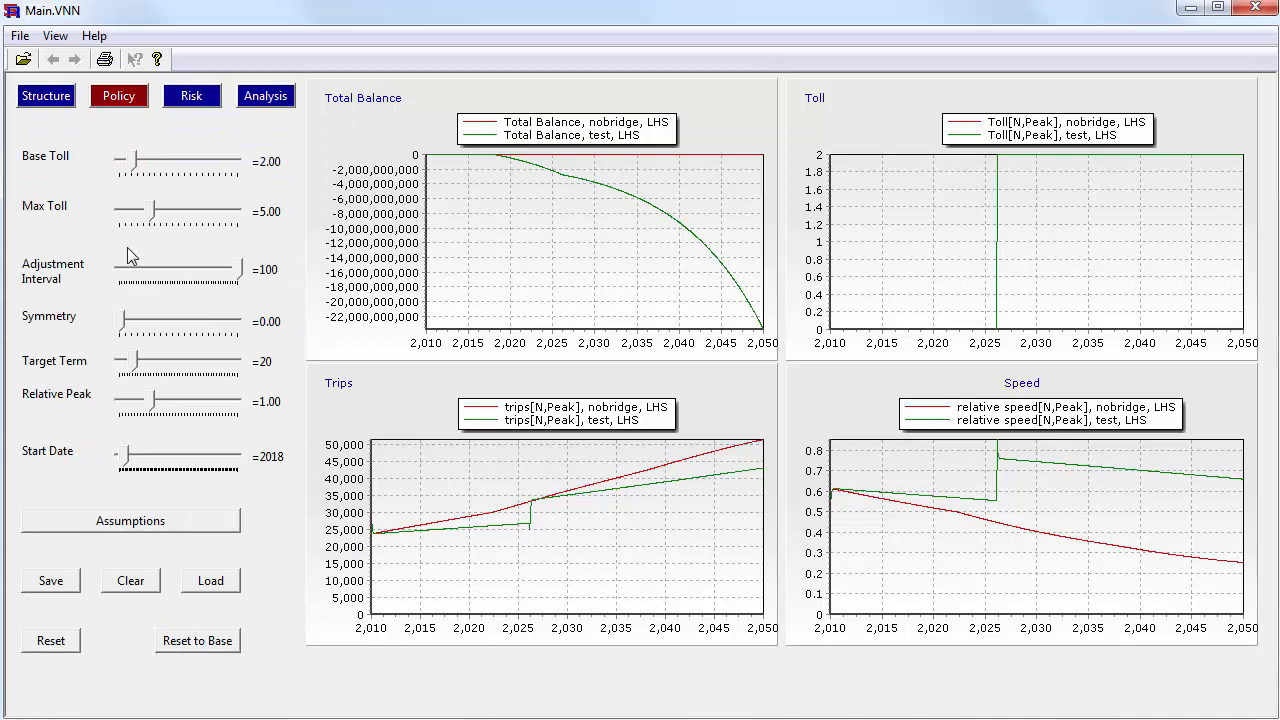
{"action": "mouse_move", "coordinate": [152, 176]}
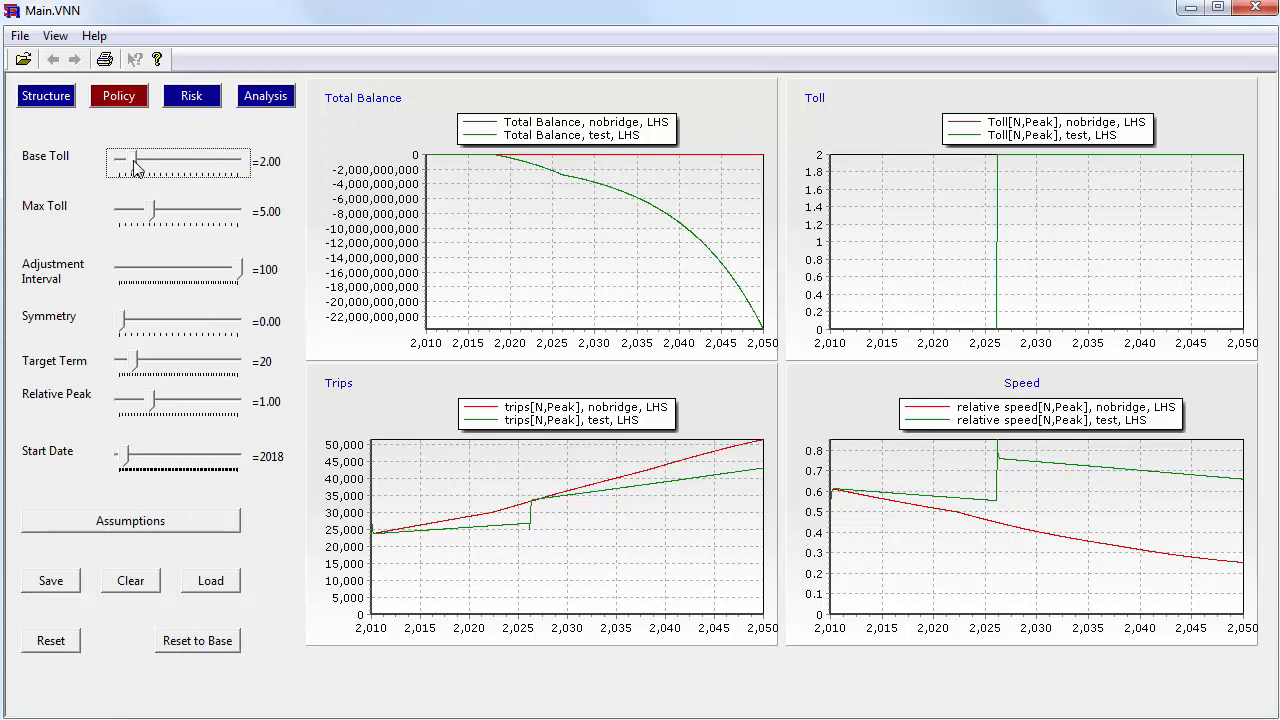
Step: Raise the Base Toll through 6 and 11 up to 12
{"action": "left_click_drag", "start_coordinate": [136, 162], "coordinate": [168, 162]}
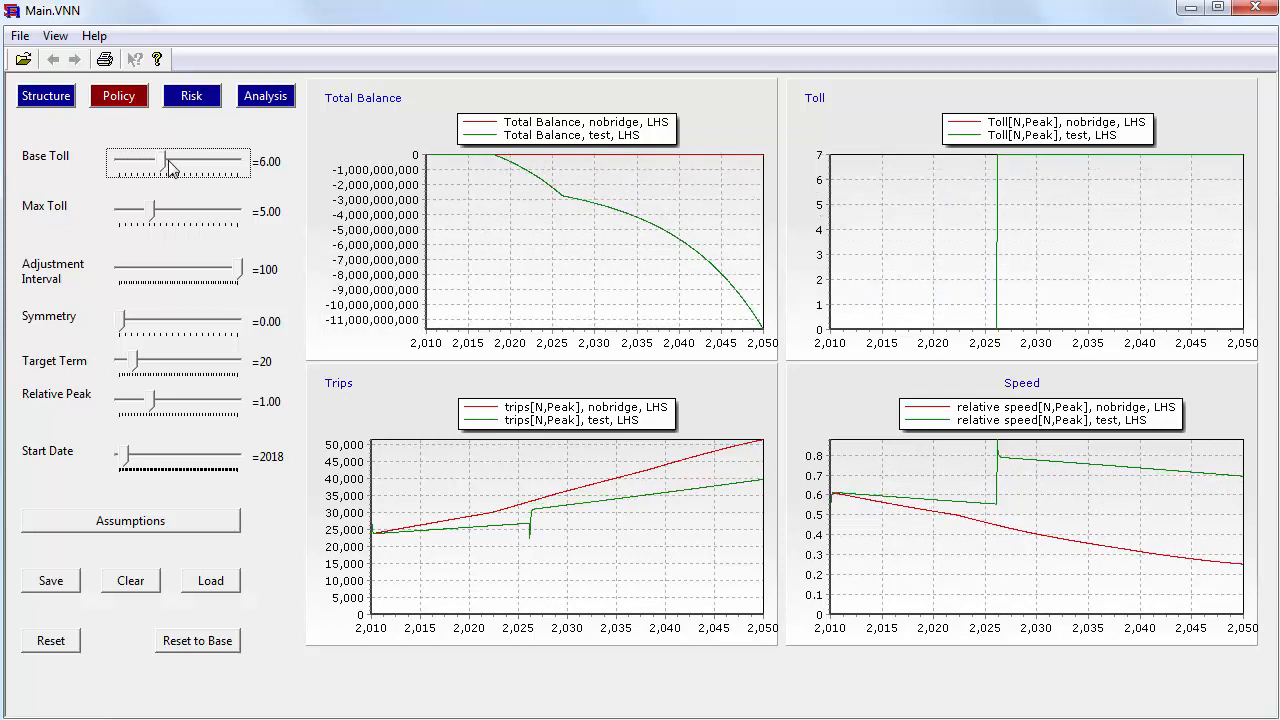
{"action": "left_click_drag", "start_coordinate": [136, 162], "coordinate": [188, 162]}
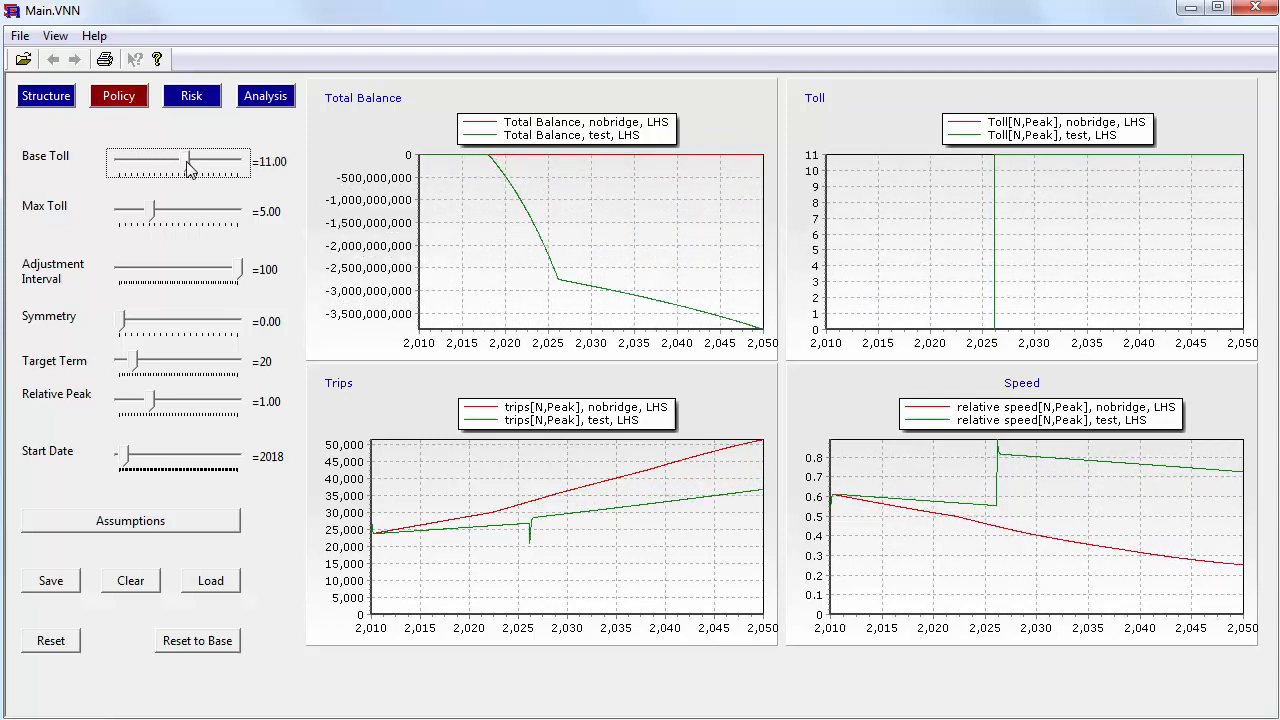
{"action": "left_click_drag", "start_coordinate": [184, 162], "coordinate": [198, 162]}
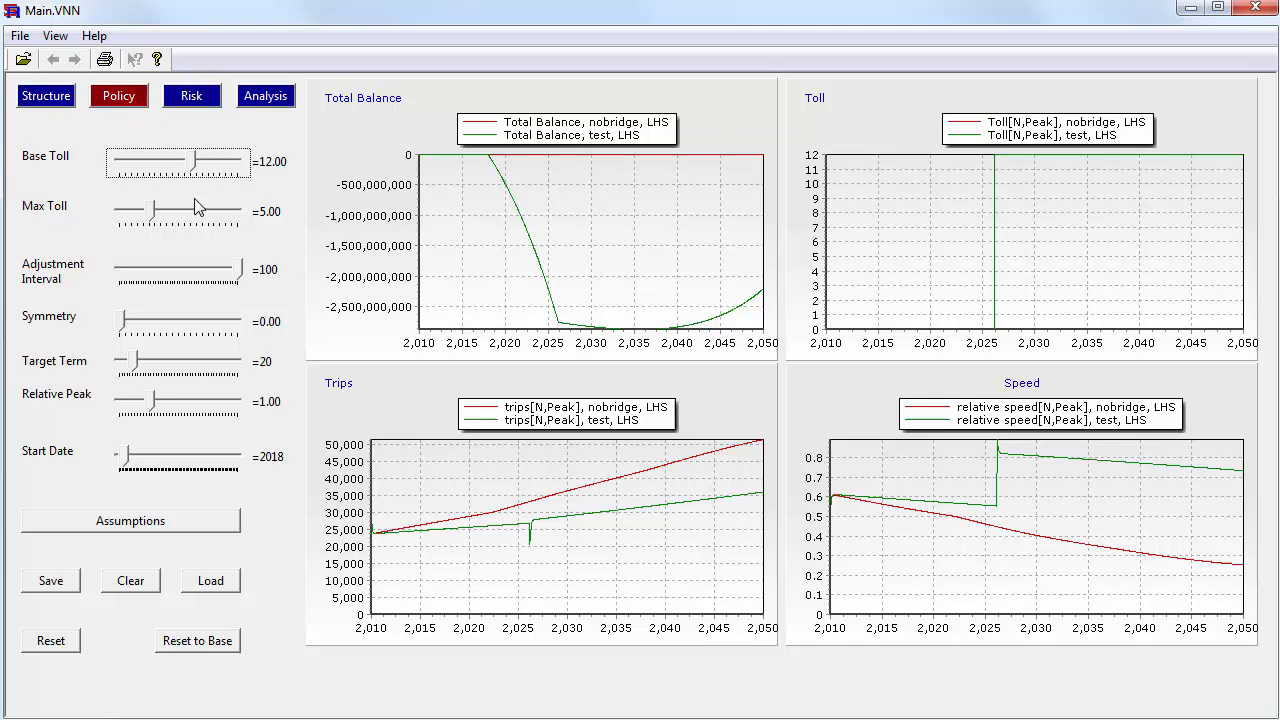
{"action": "mouse_move", "coordinate": [196, 164]}
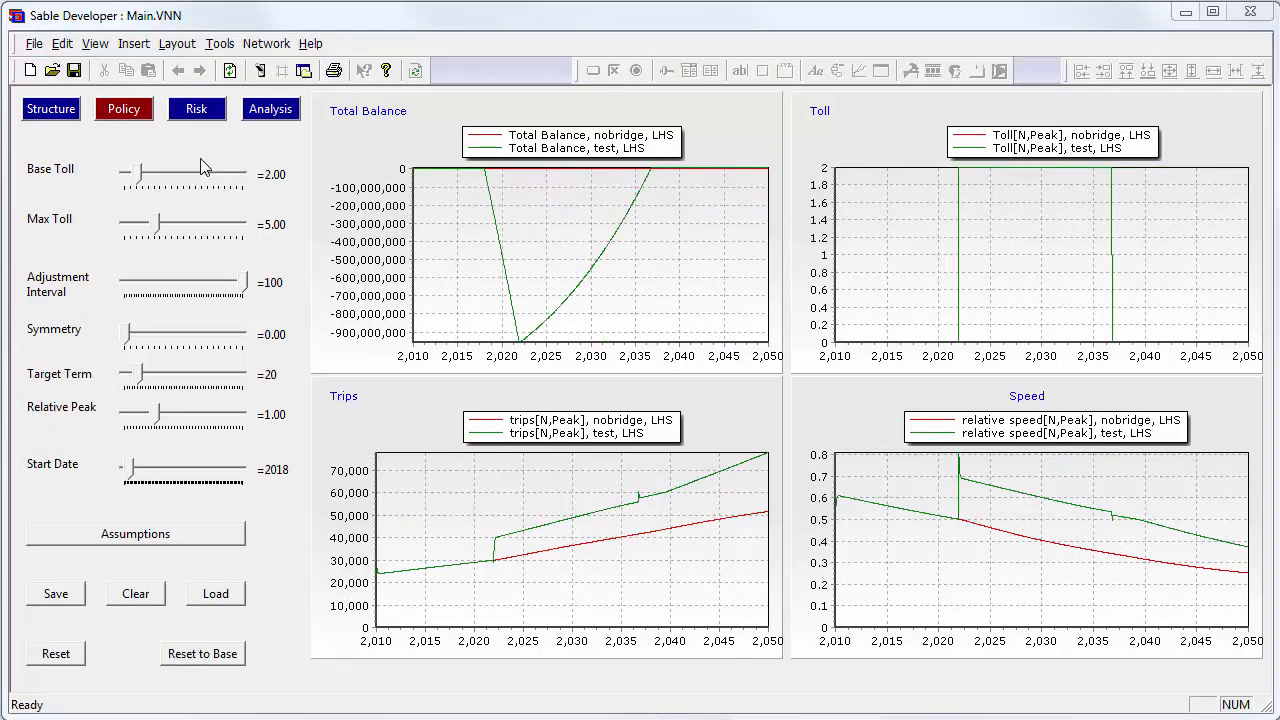
{"action": "mouse_move", "coordinate": [196, 140]}
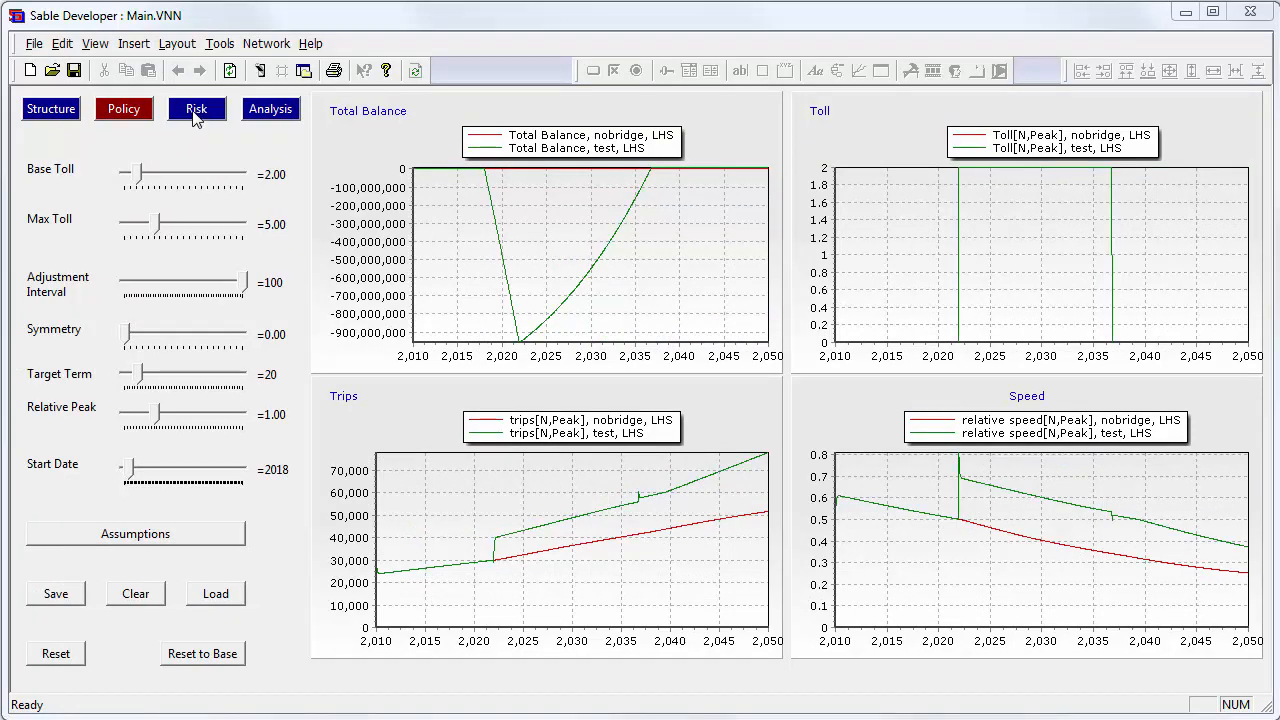
{"action": "left_click", "coordinate": [196, 108]}
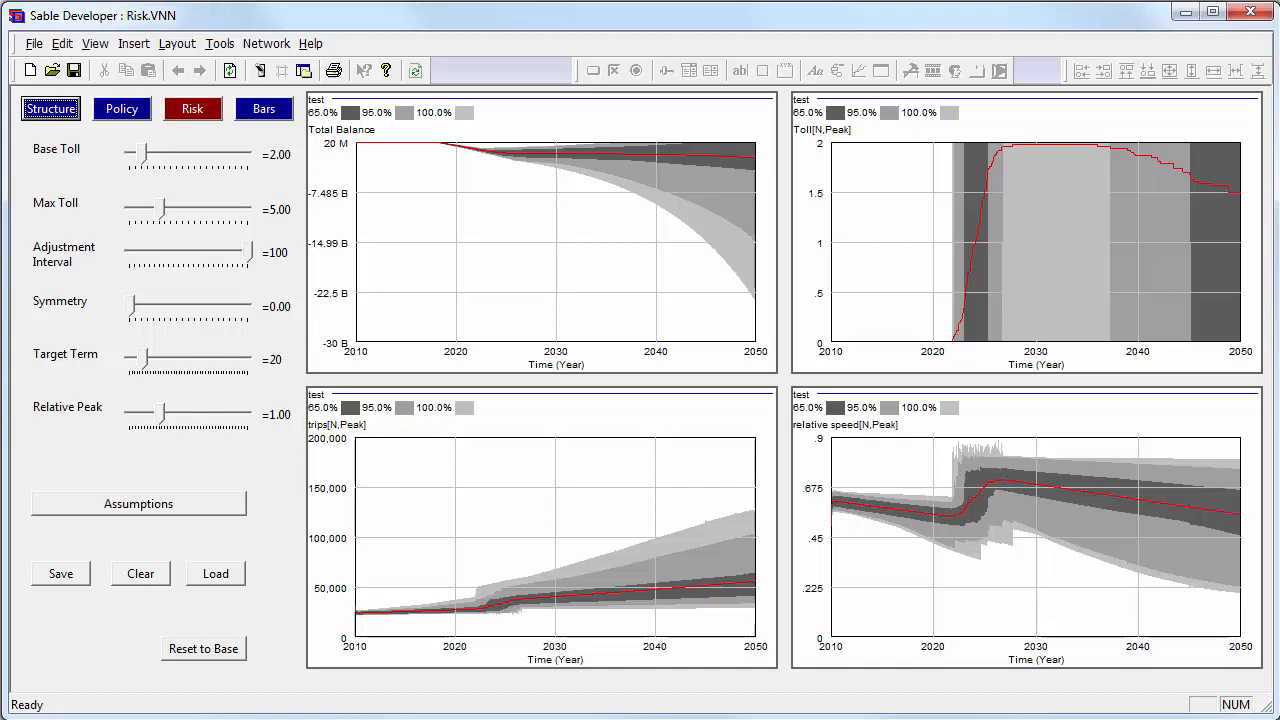
{"action": "mouse_move", "coordinate": [668, 276]}
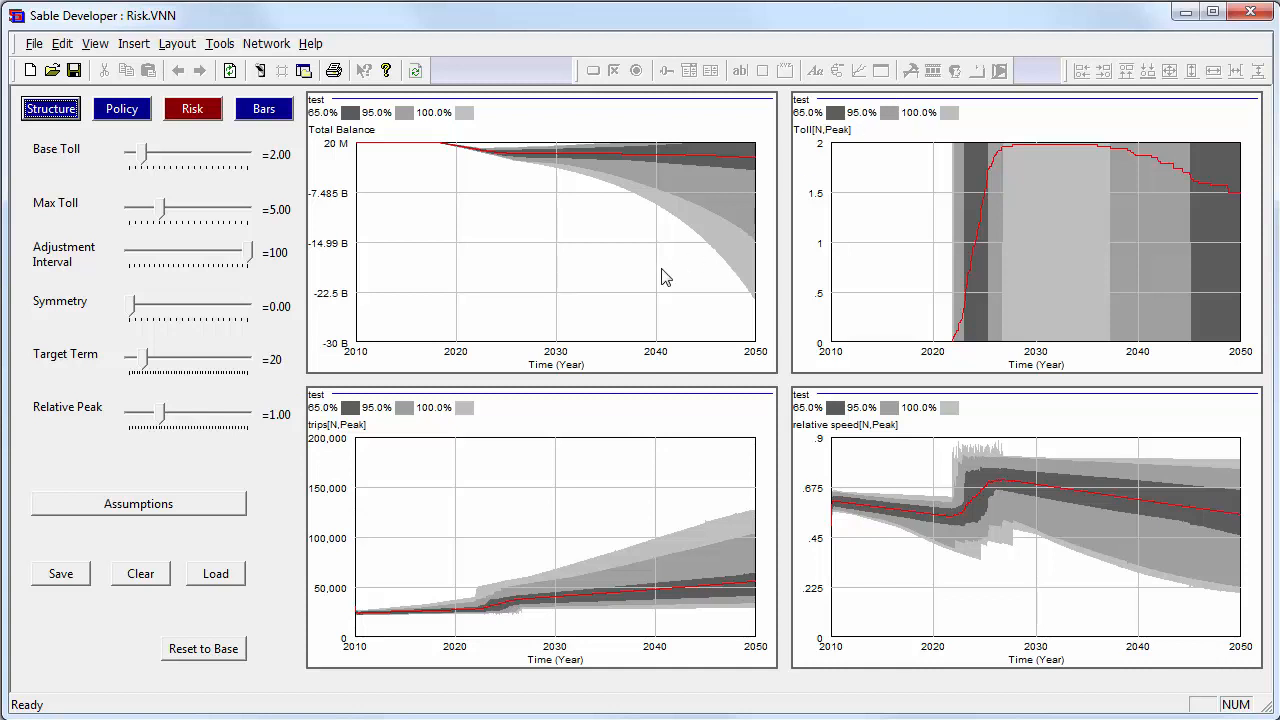
{"action": "mouse_move", "coordinate": [1056, 194]}
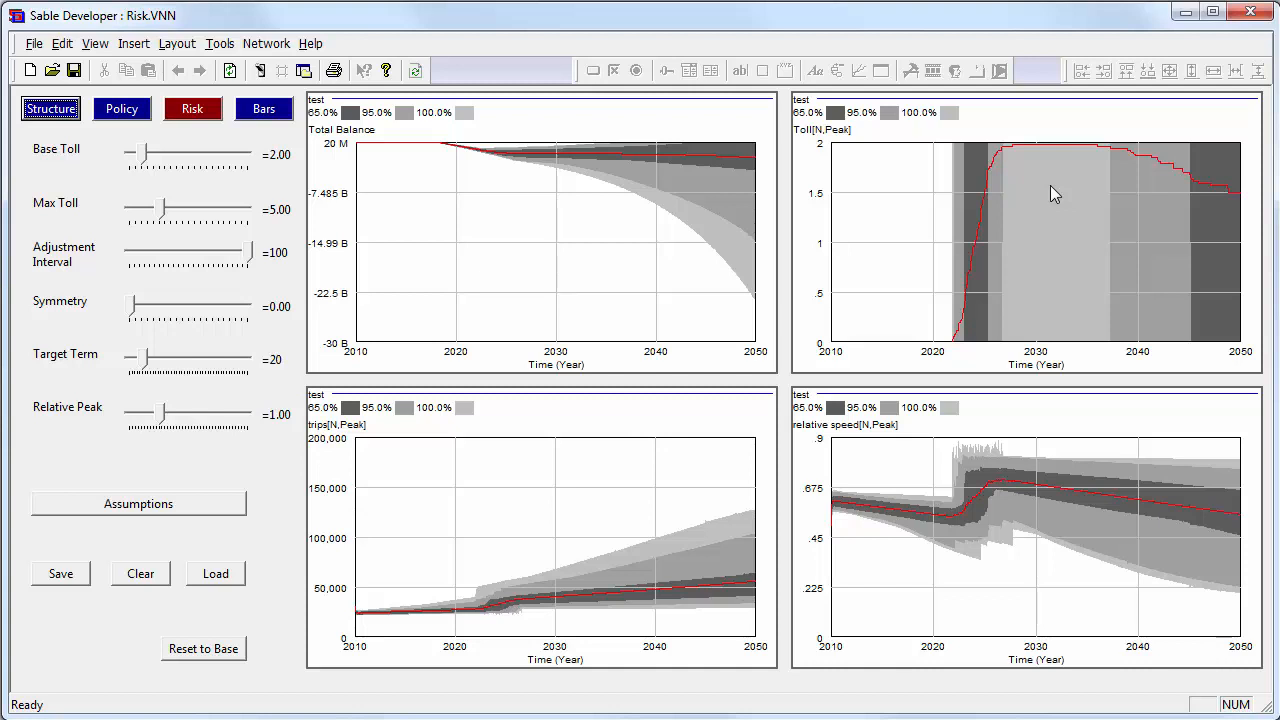
{"action": "mouse_move", "coordinate": [1160, 162]}
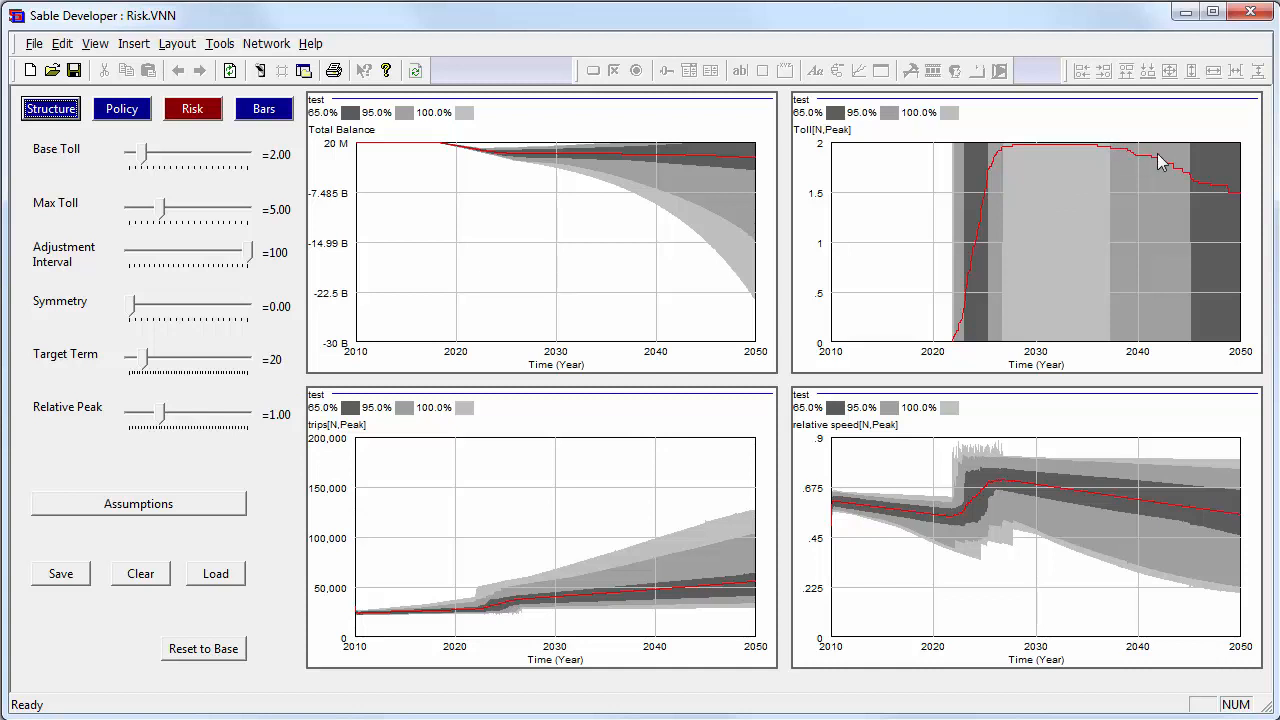
{"action": "mouse_move", "coordinate": [1210, 200]}
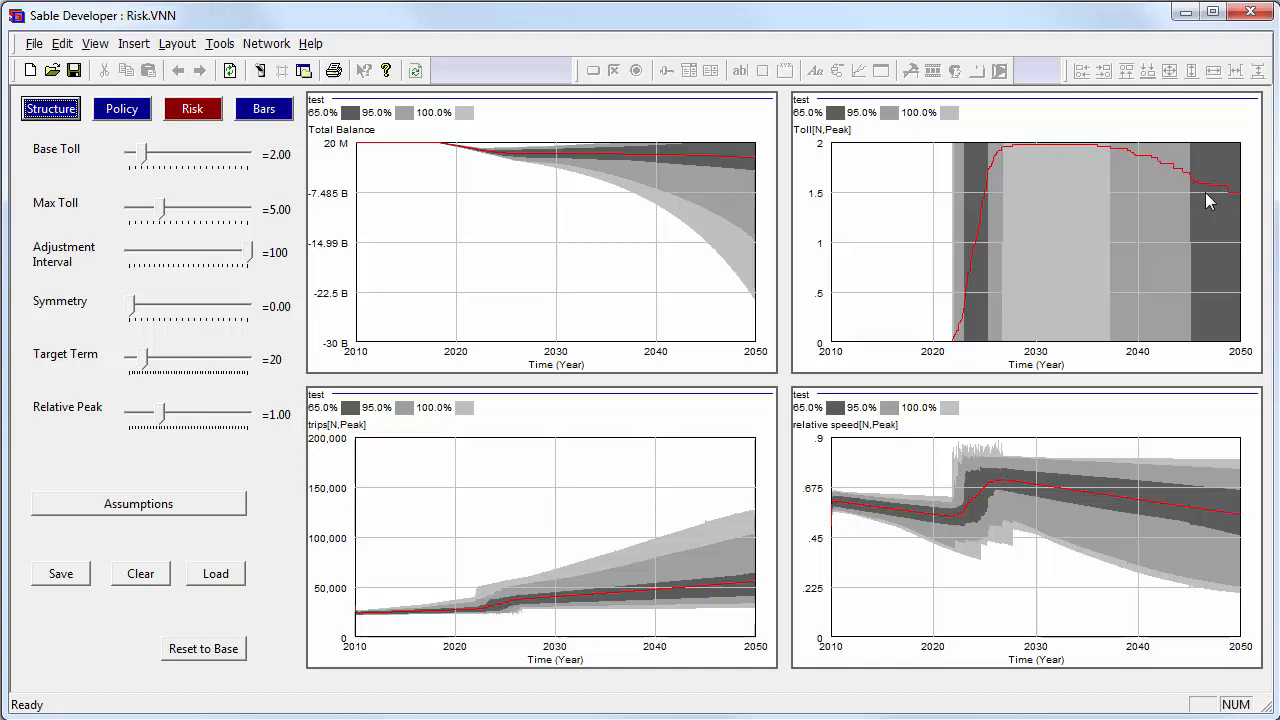
{"action": "mouse_move", "coordinate": [1004, 160]}
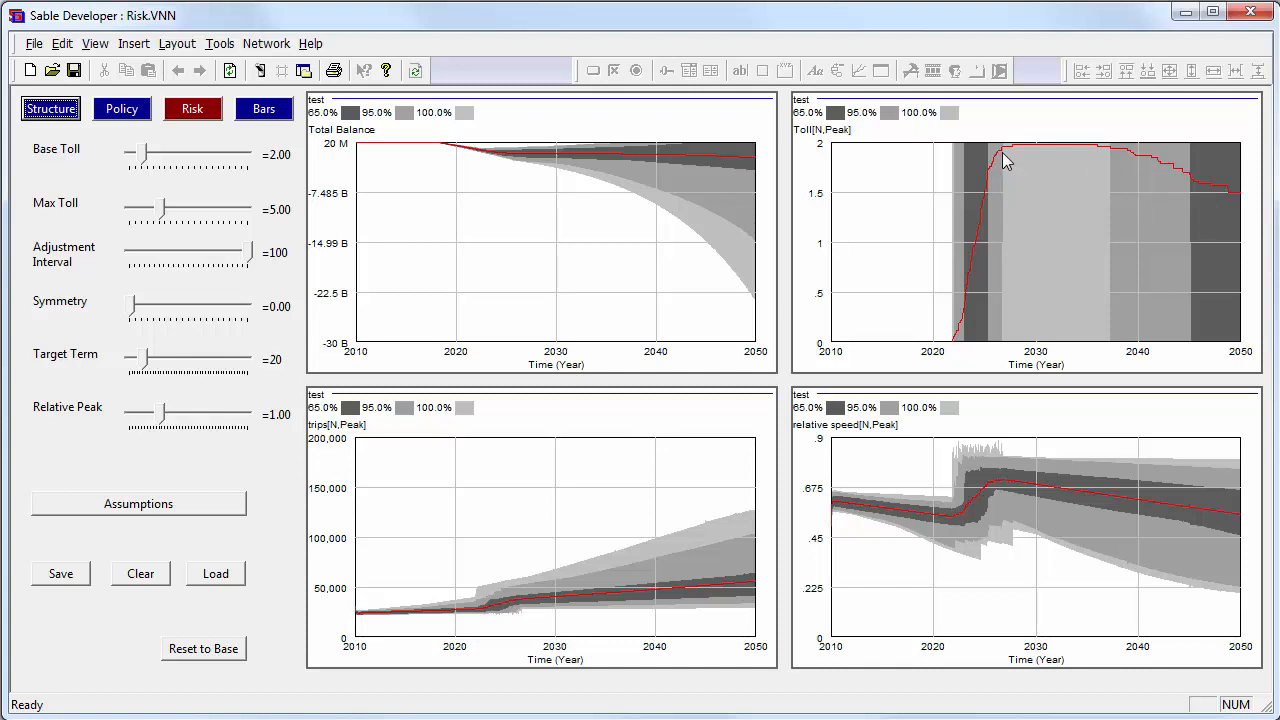
{"action": "mouse_move", "coordinate": [1116, 148]}
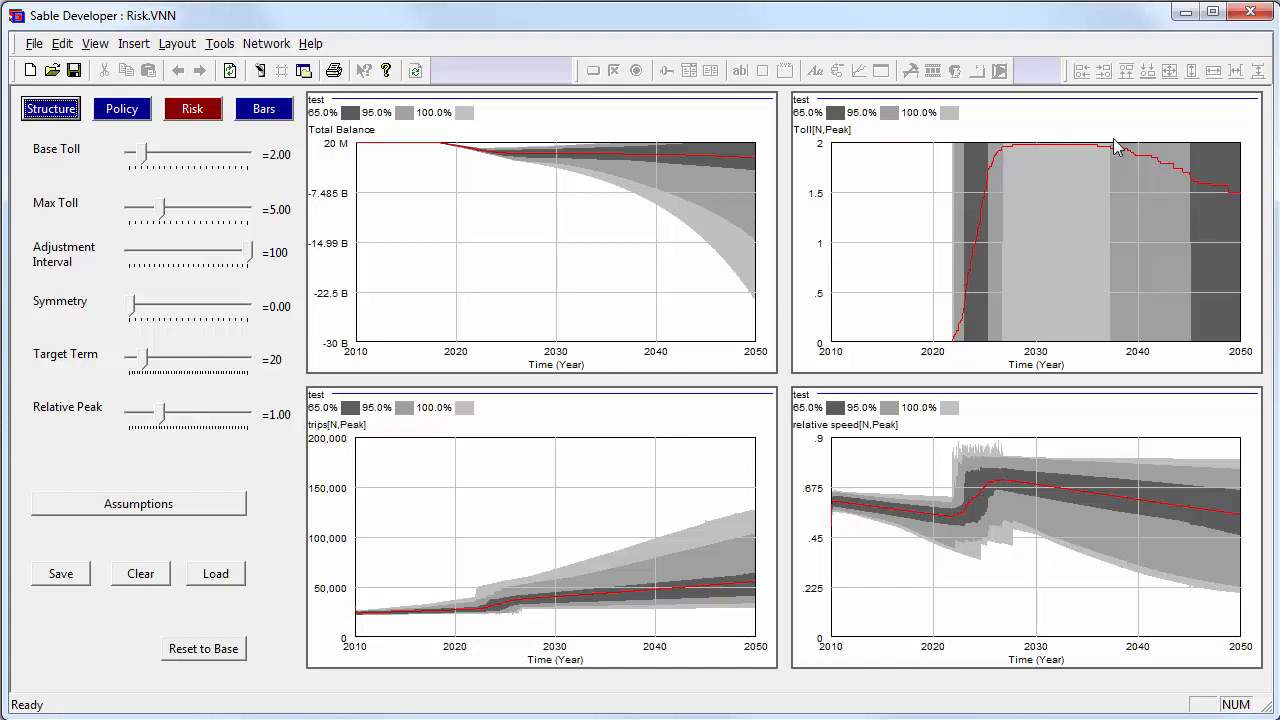
{"action": "mouse_move", "coordinate": [1110, 152]}
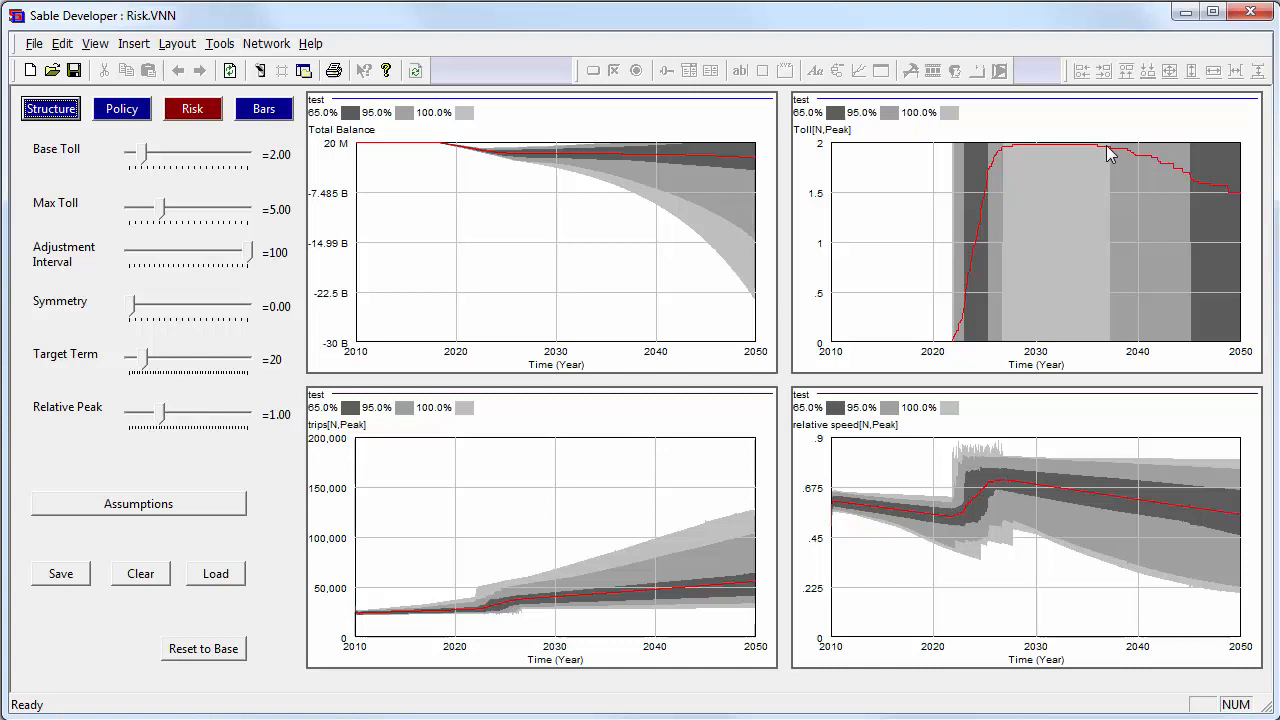
{"action": "mouse_move", "coordinate": [924, 186]}
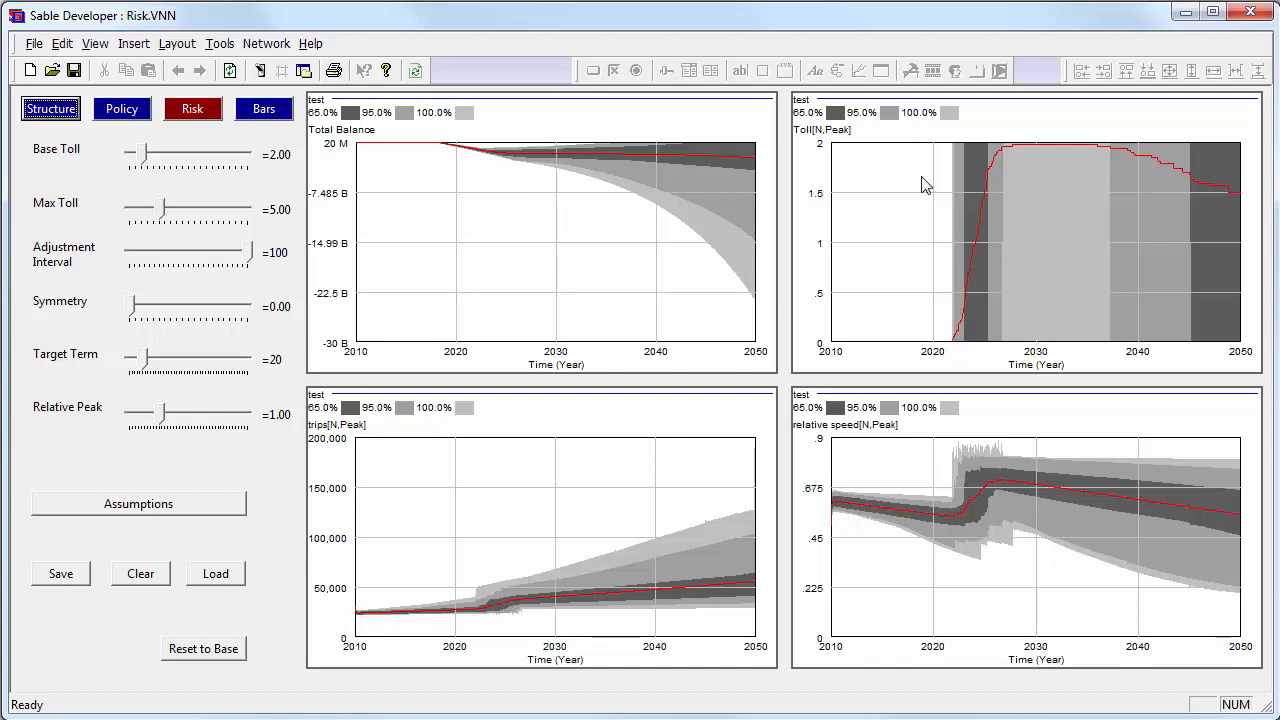
{"action": "mouse_move", "coordinate": [612, 134]}
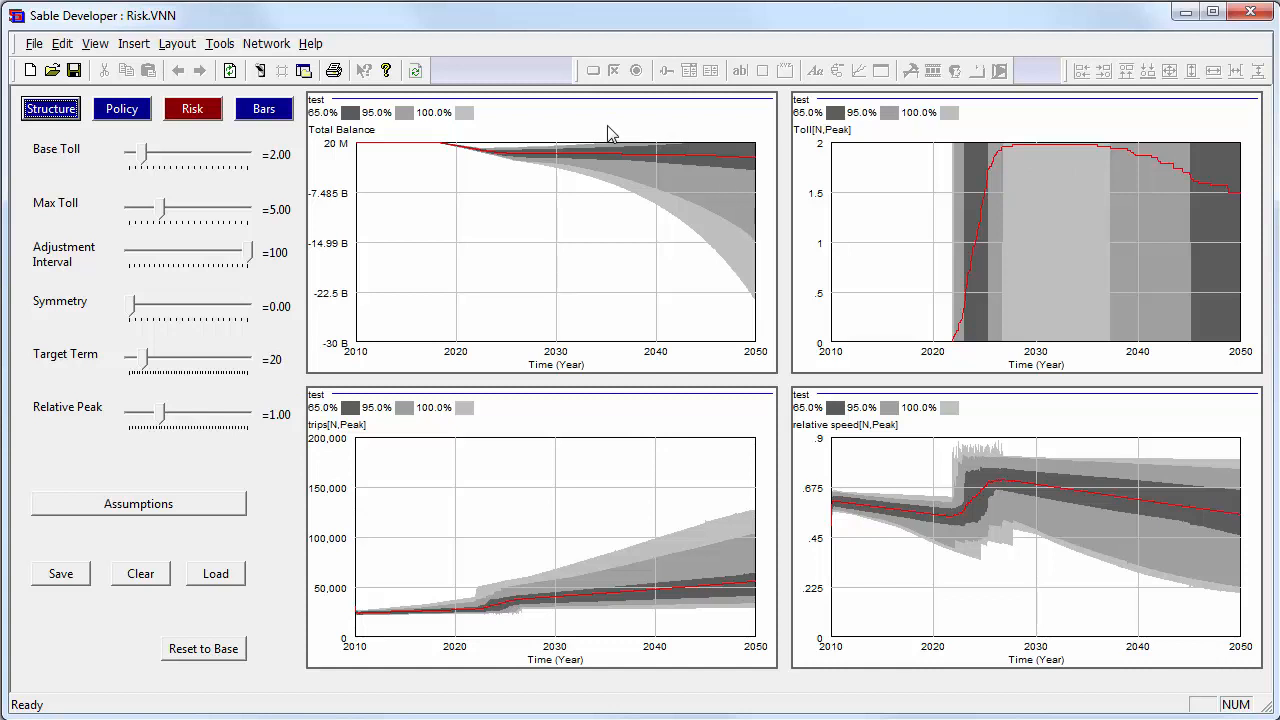
{"action": "mouse_move", "coordinate": [520, 138]}
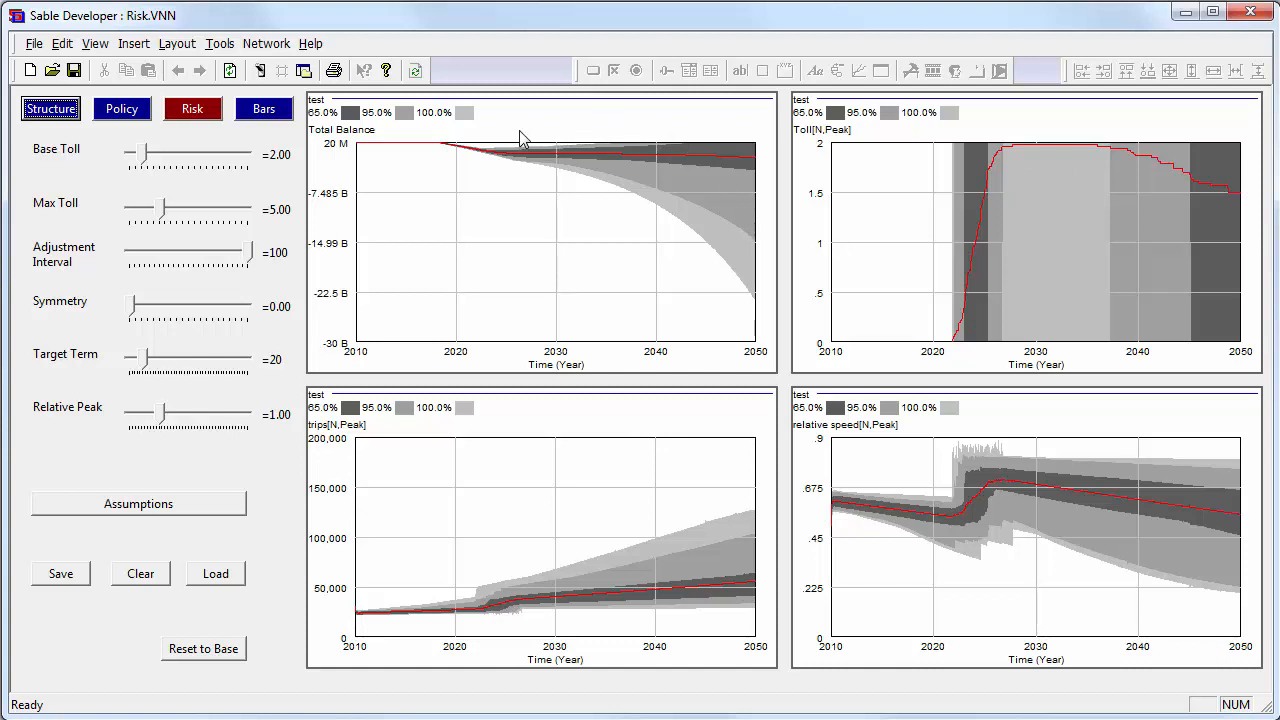
{"action": "mouse_move", "coordinate": [528, 192]}
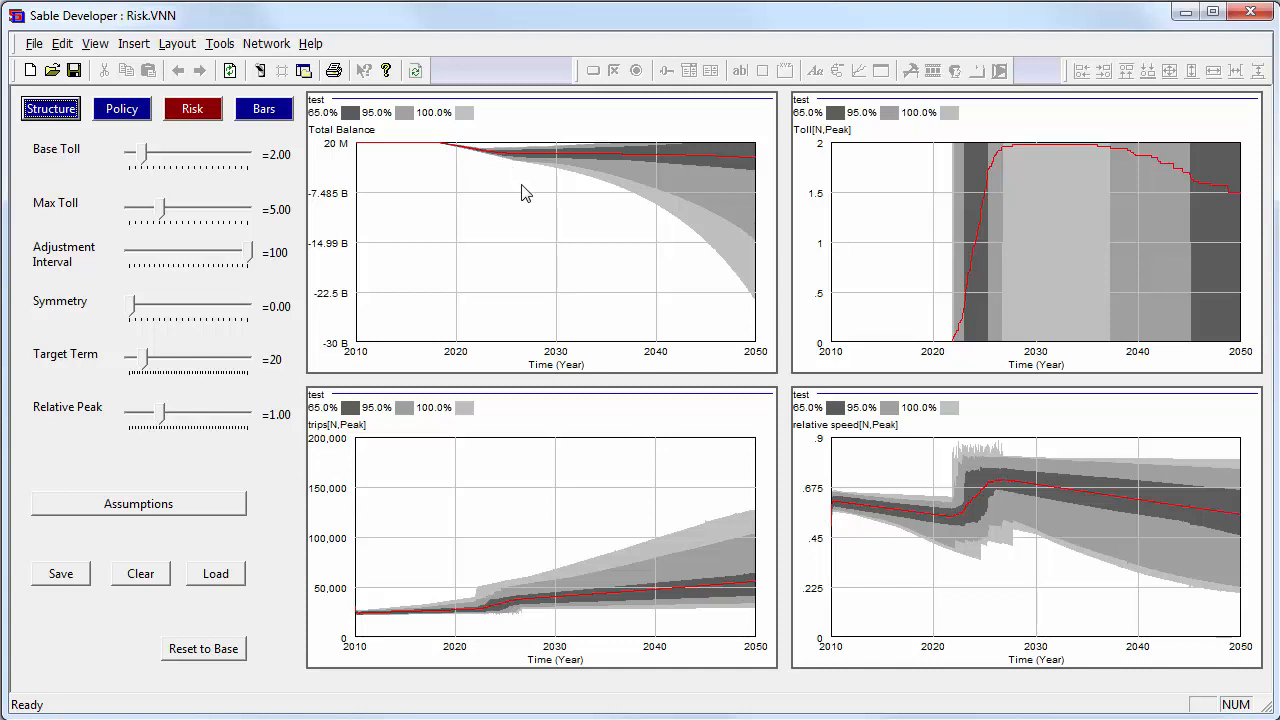
{"action": "mouse_move", "coordinate": [716, 194]}
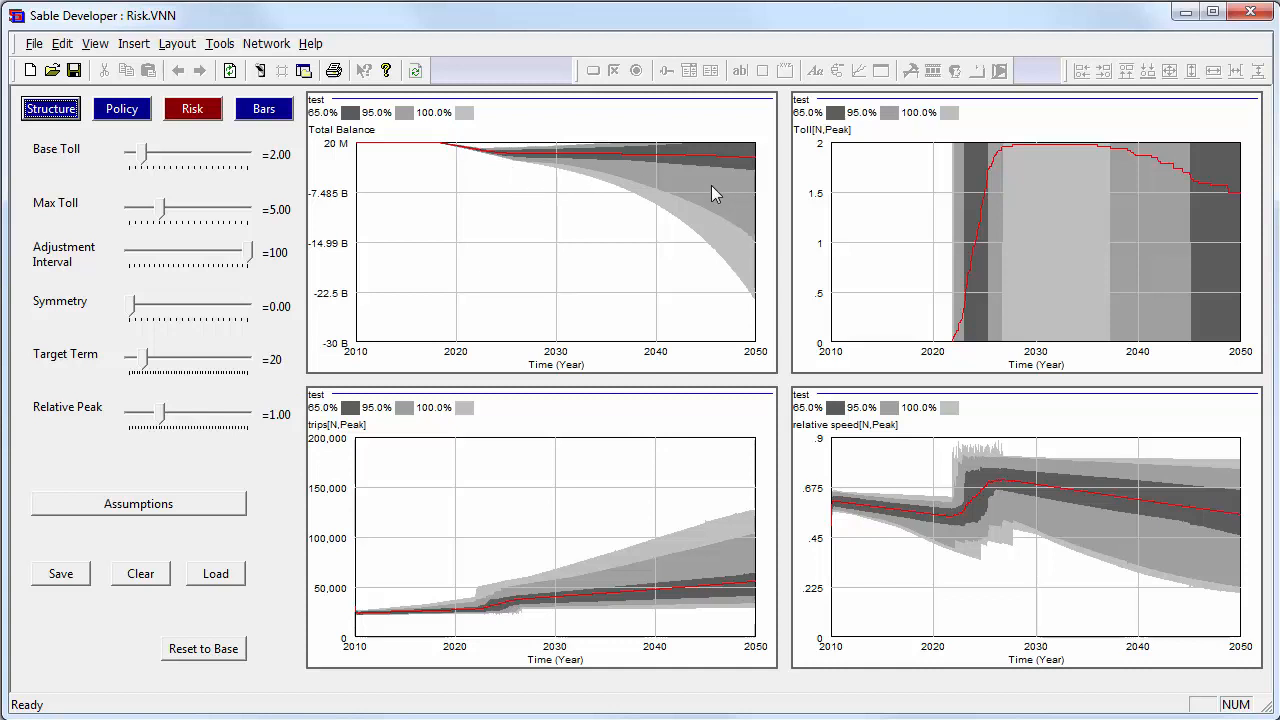
{"action": "mouse_move", "coordinate": [704, 194]}
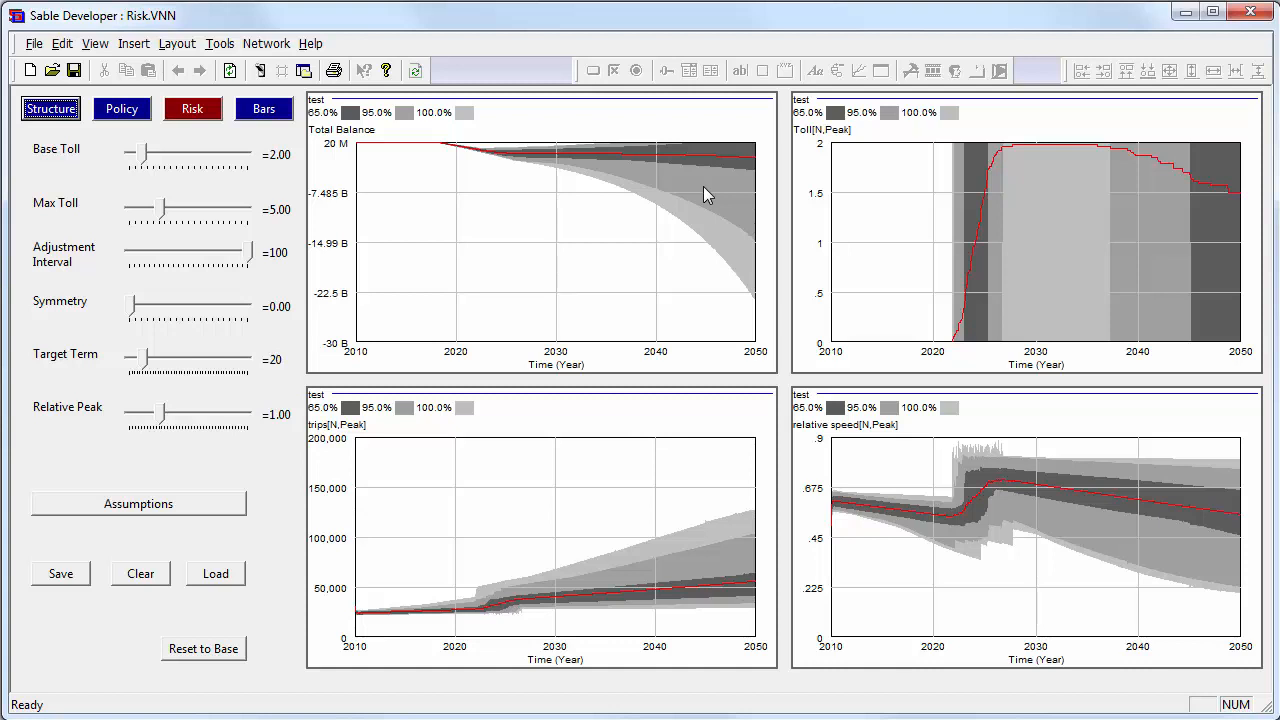
{"action": "mouse_move", "coordinate": [618, 190]}
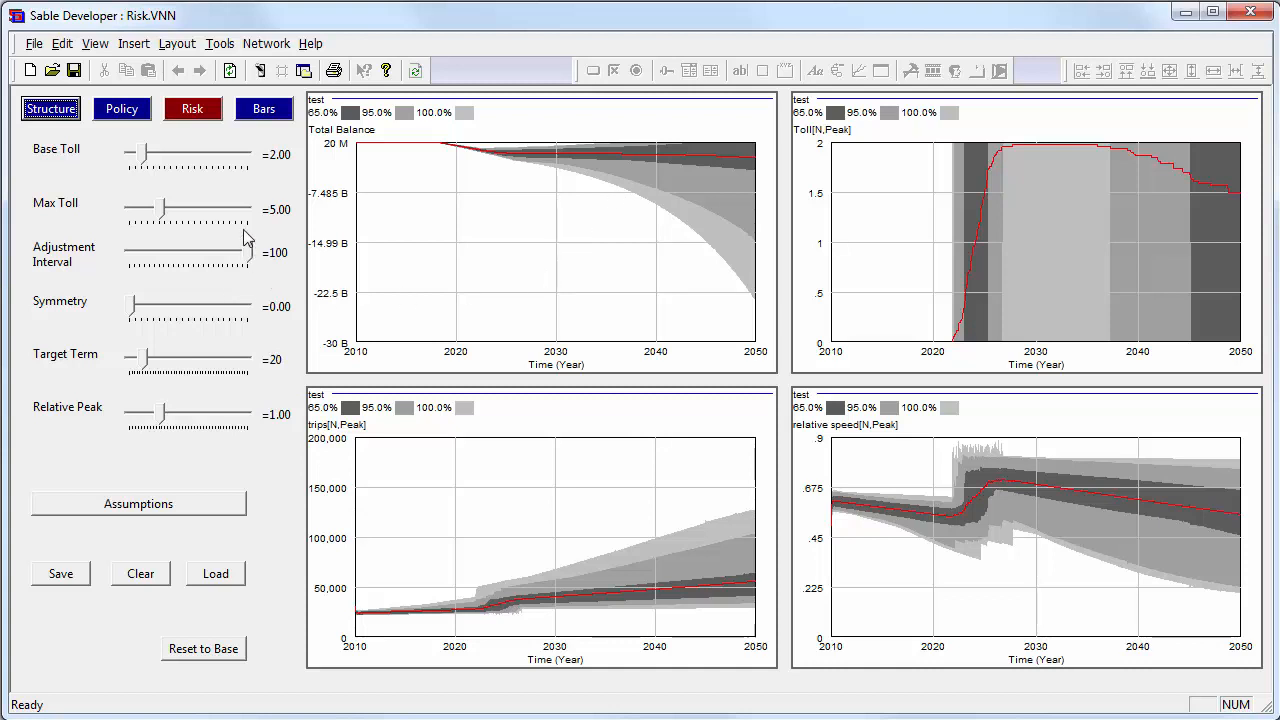
Step: Set Base Toll 5, Max Toll 13 and Adjustment Interval 1 on the Risk page
{"action": "left_click_drag", "start_coordinate": [140, 154], "coordinate": [156, 154]}
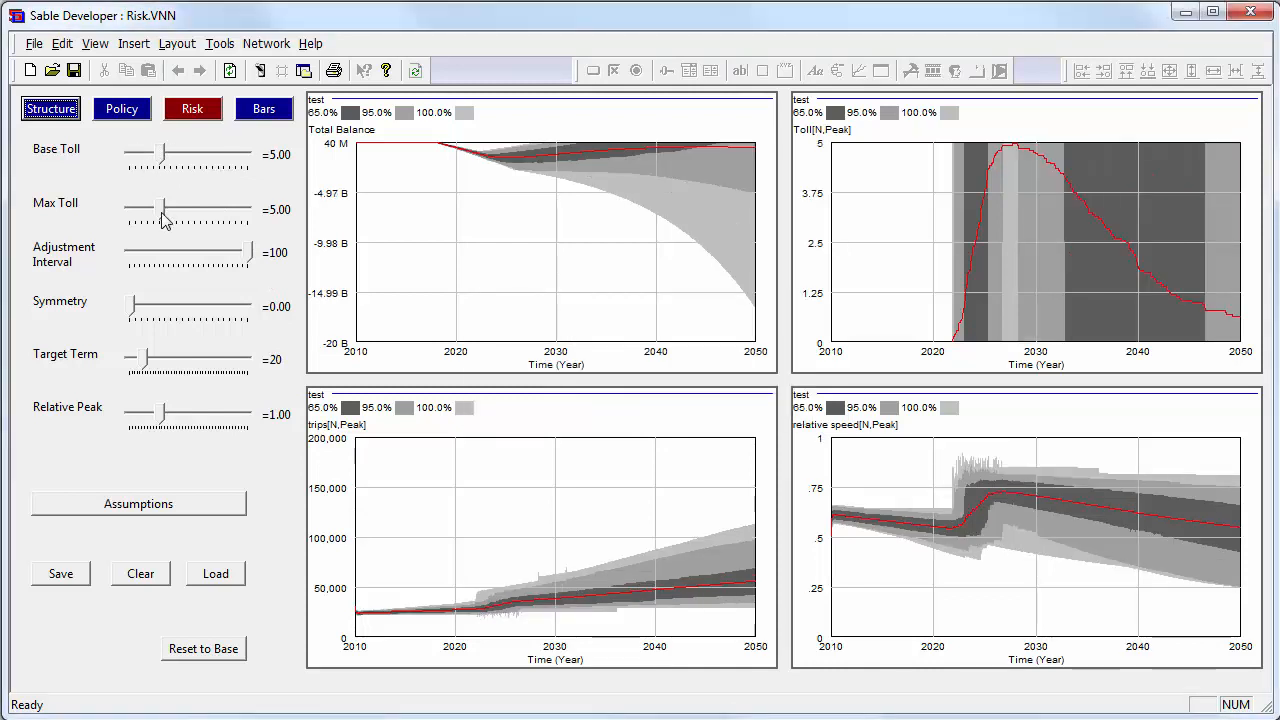
{"action": "left_click_drag", "start_coordinate": [138, 212], "coordinate": [188, 212]}
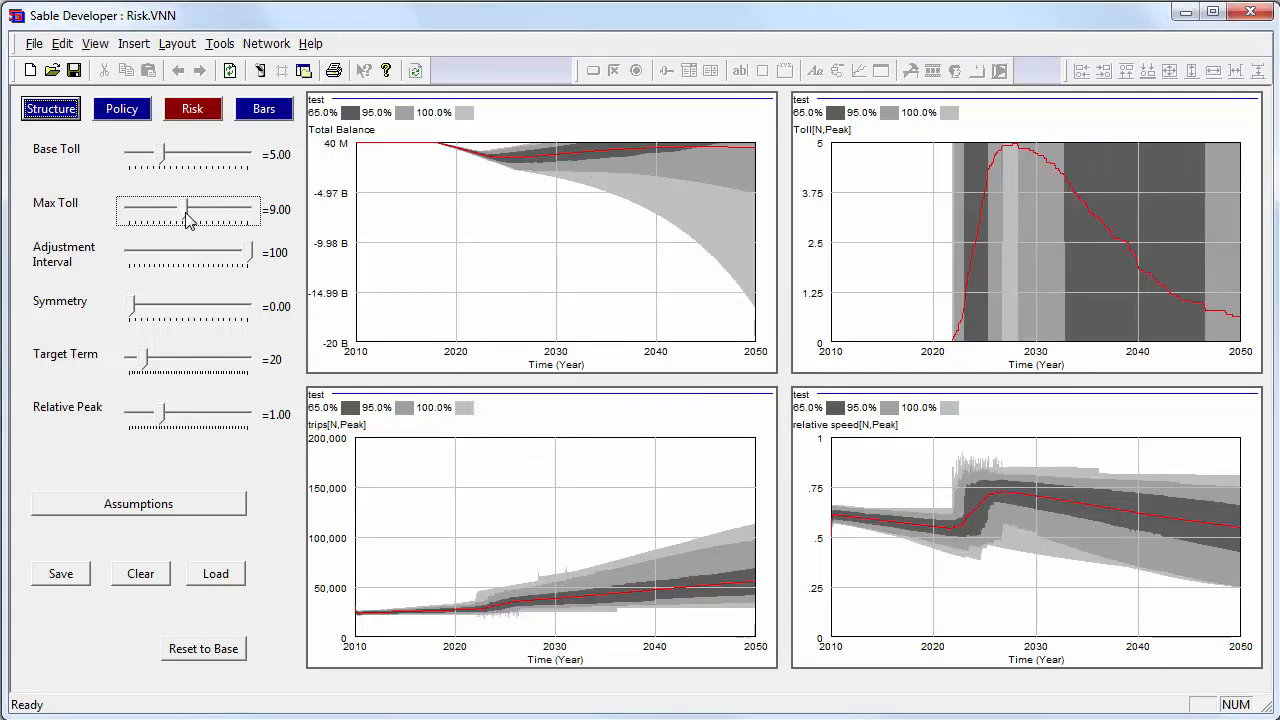
{"action": "left_click_drag", "start_coordinate": [190, 210], "coordinate": [210, 210]}
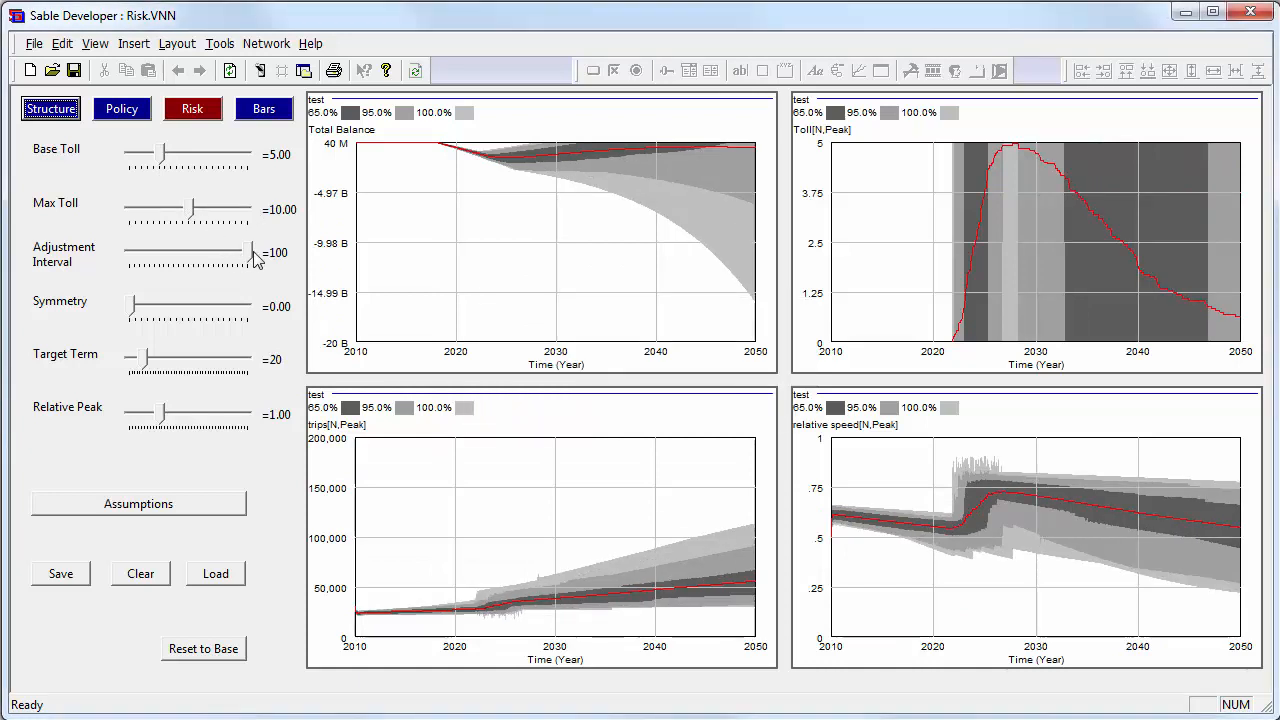
{"action": "left_click_drag", "start_coordinate": [250, 256], "coordinate": [132, 256]}
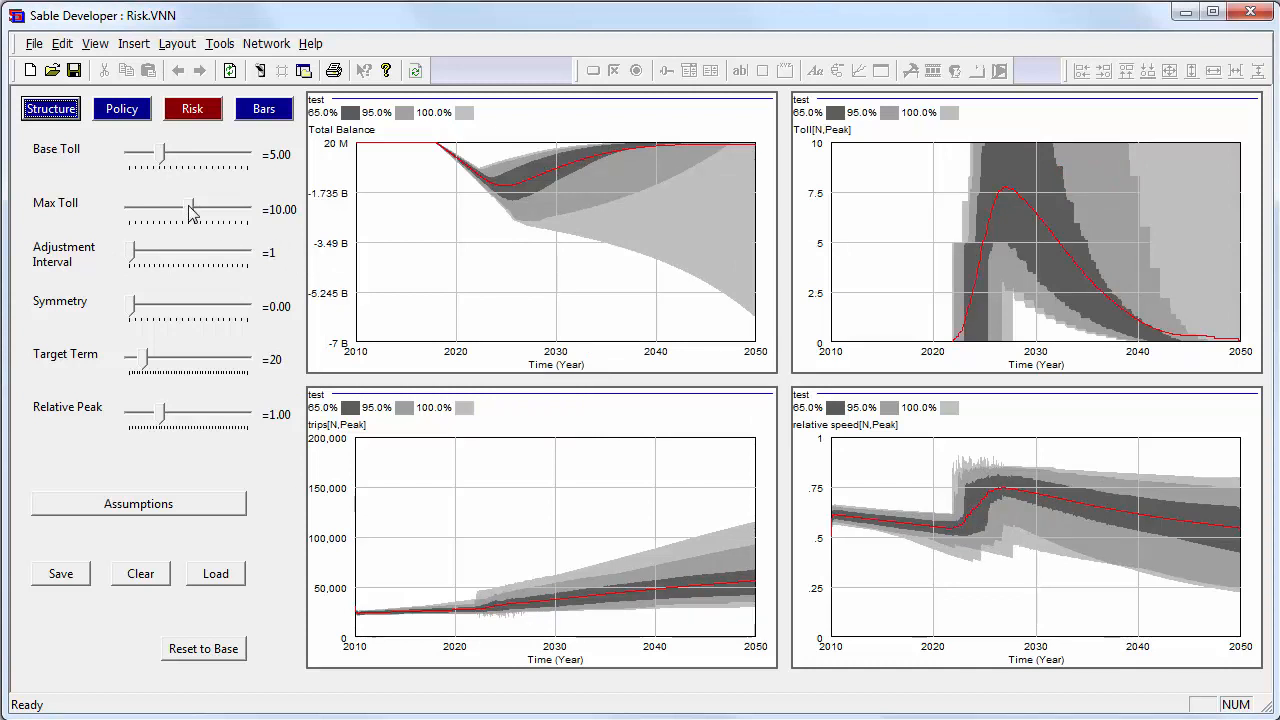
{"action": "left_click_drag", "start_coordinate": [190, 210], "coordinate": [200, 210]}
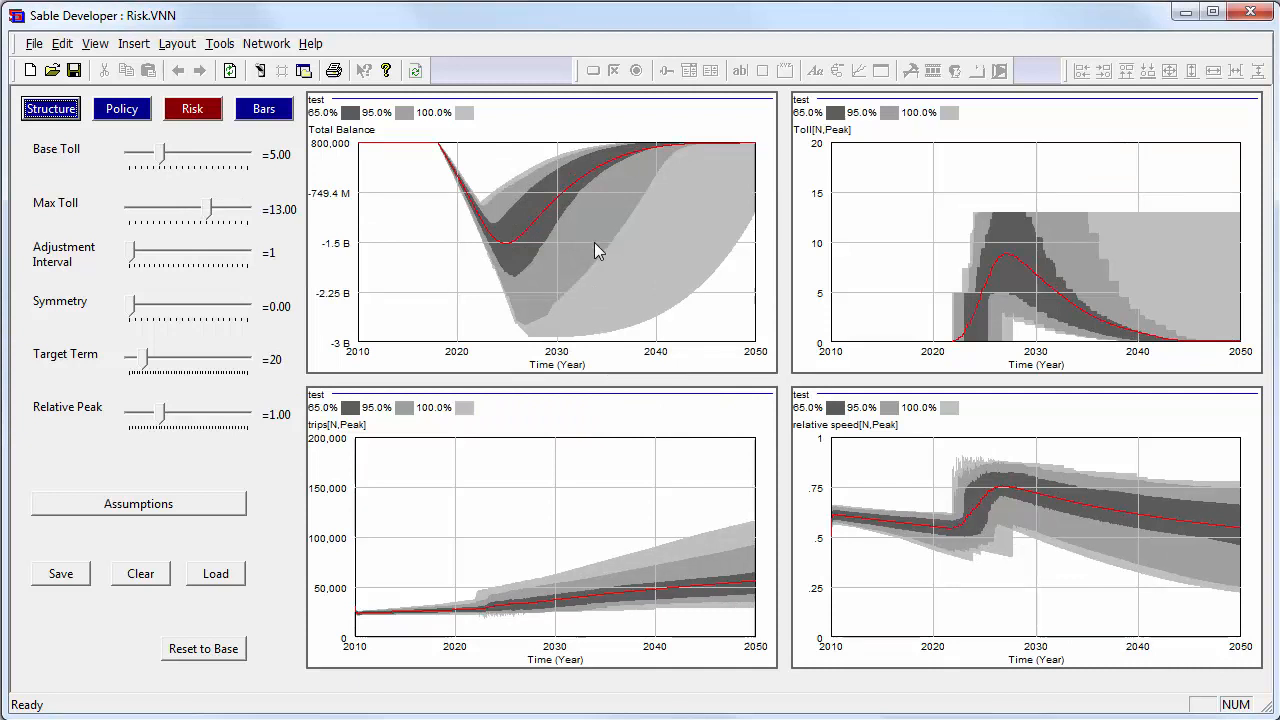
{"action": "mouse_move", "coordinate": [584, 150]}
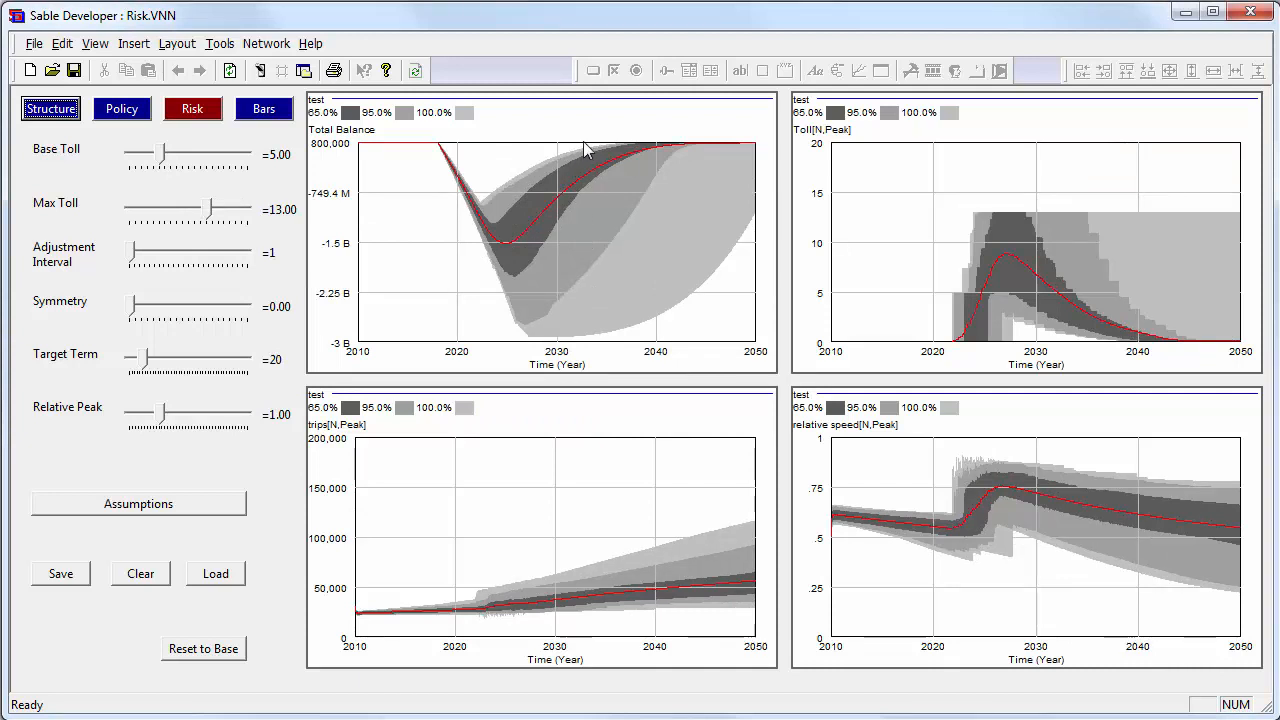
{"action": "mouse_move", "coordinate": [560, 250]}
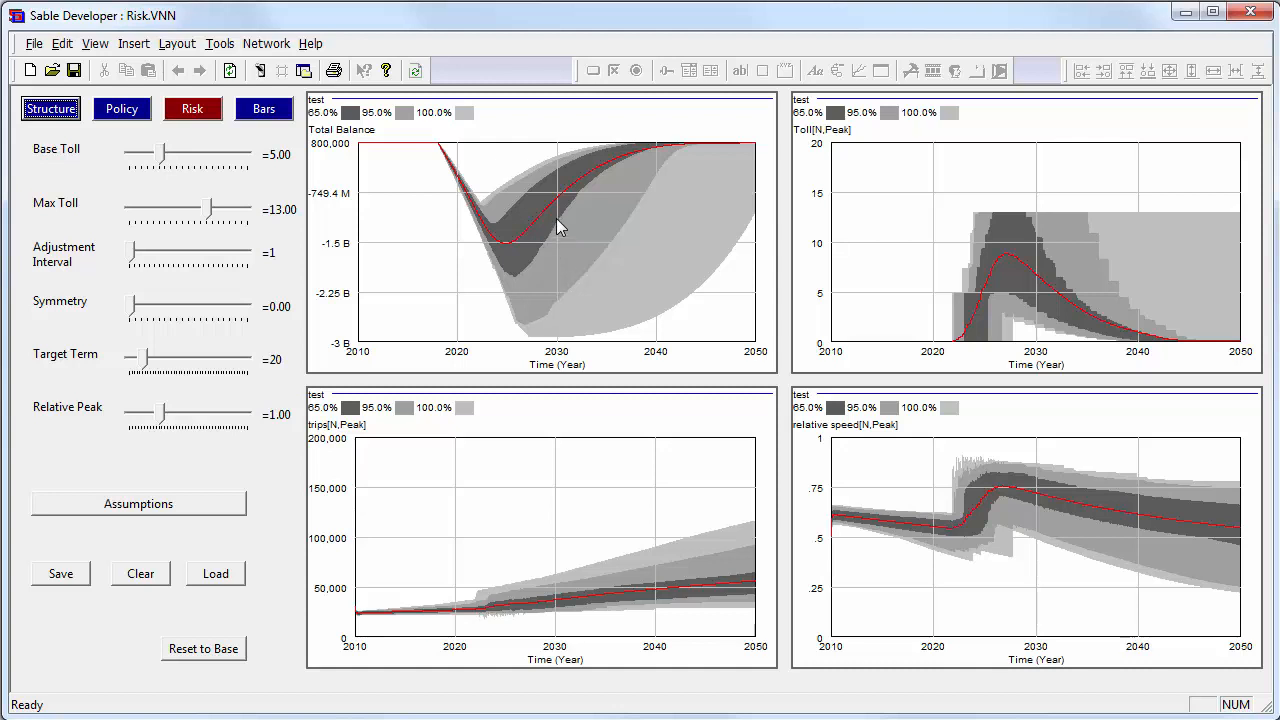
{"action": "mouse_move", "coordinate": [600, 318]}
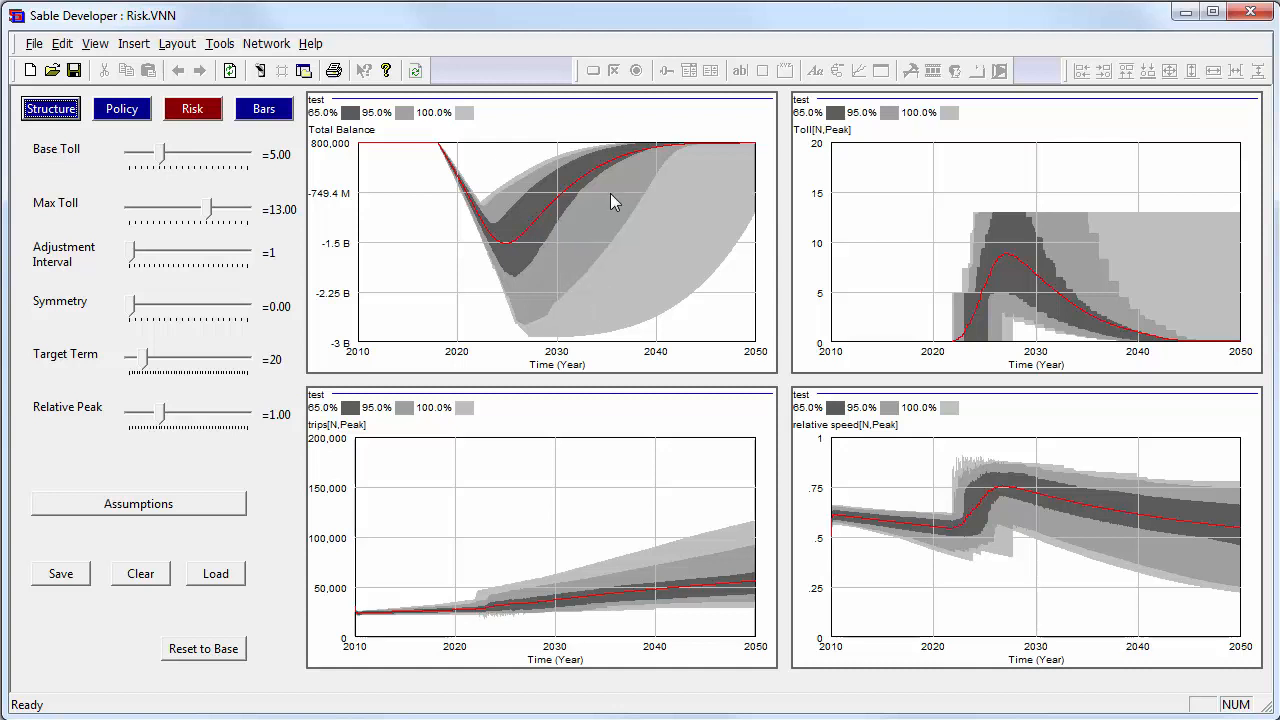
{"action": "mouse_move", "coordinate": [1018, 268]}
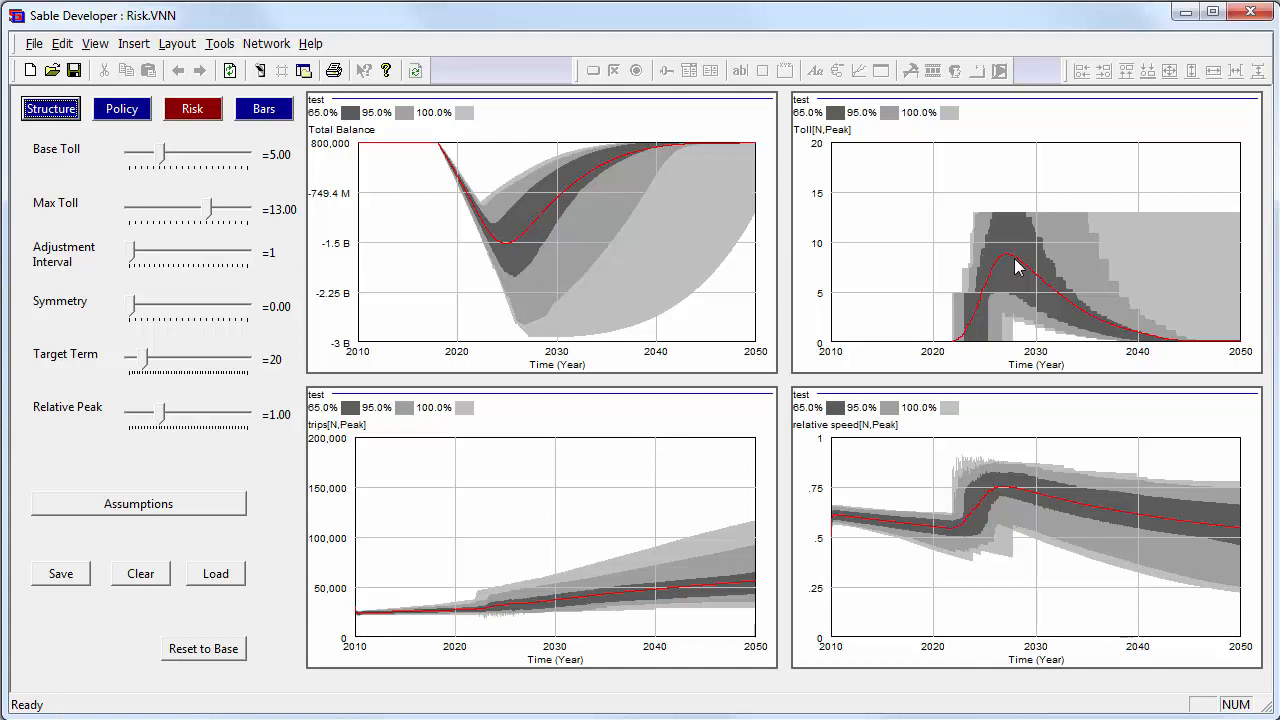
{"action": "mouse_move", "coordinate": [1036, 264]}
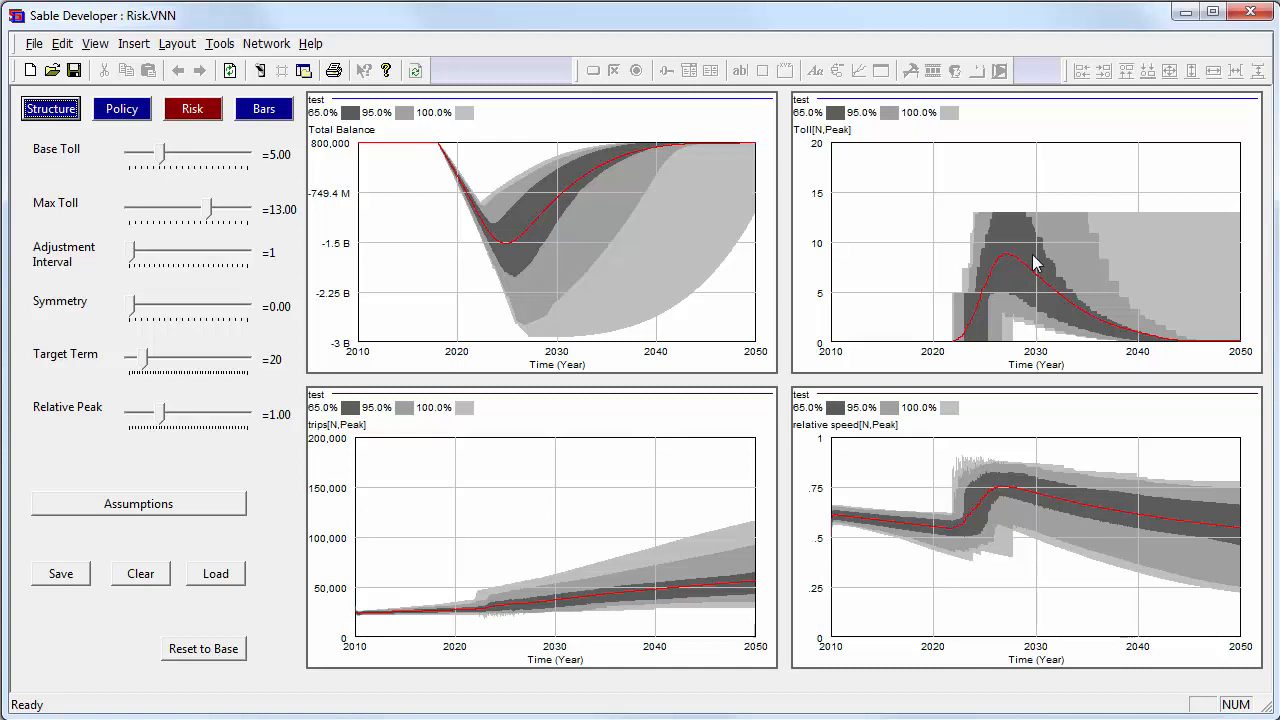
{"action": "mouse_move", "coordinate": [1016, 278]}
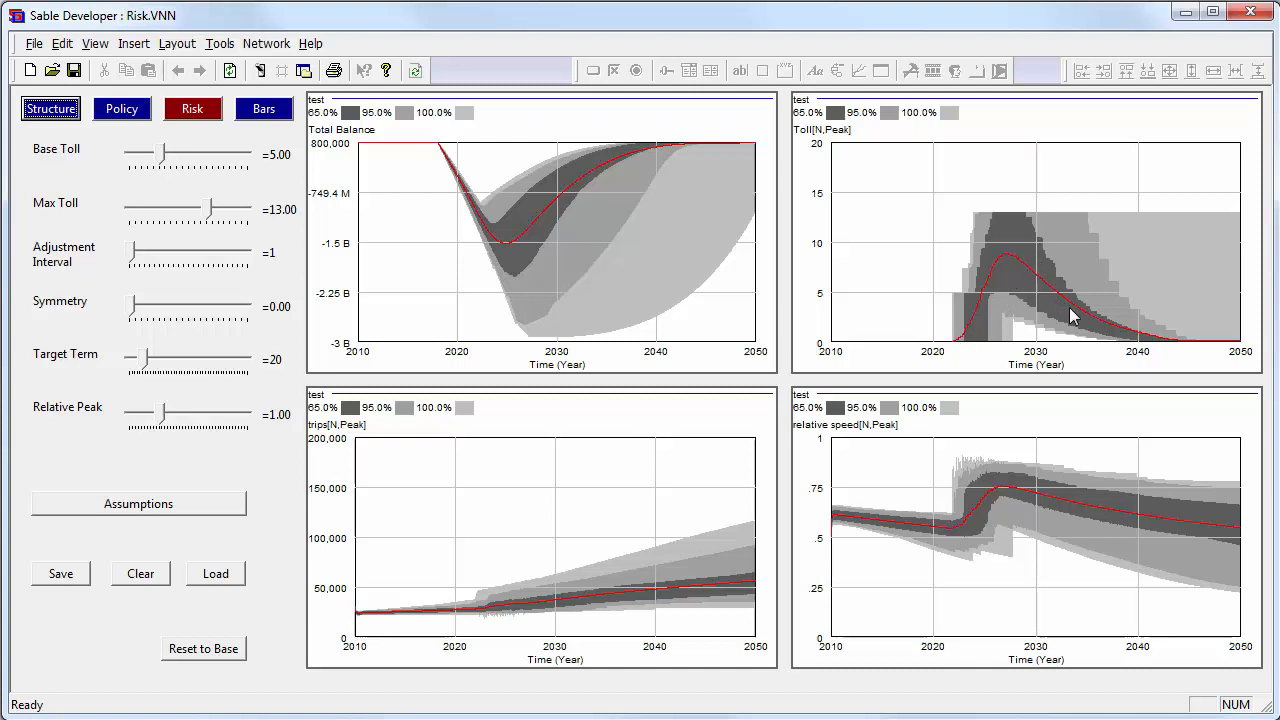
{"action": "mouse_move", "coordinate": [1004, 252]}
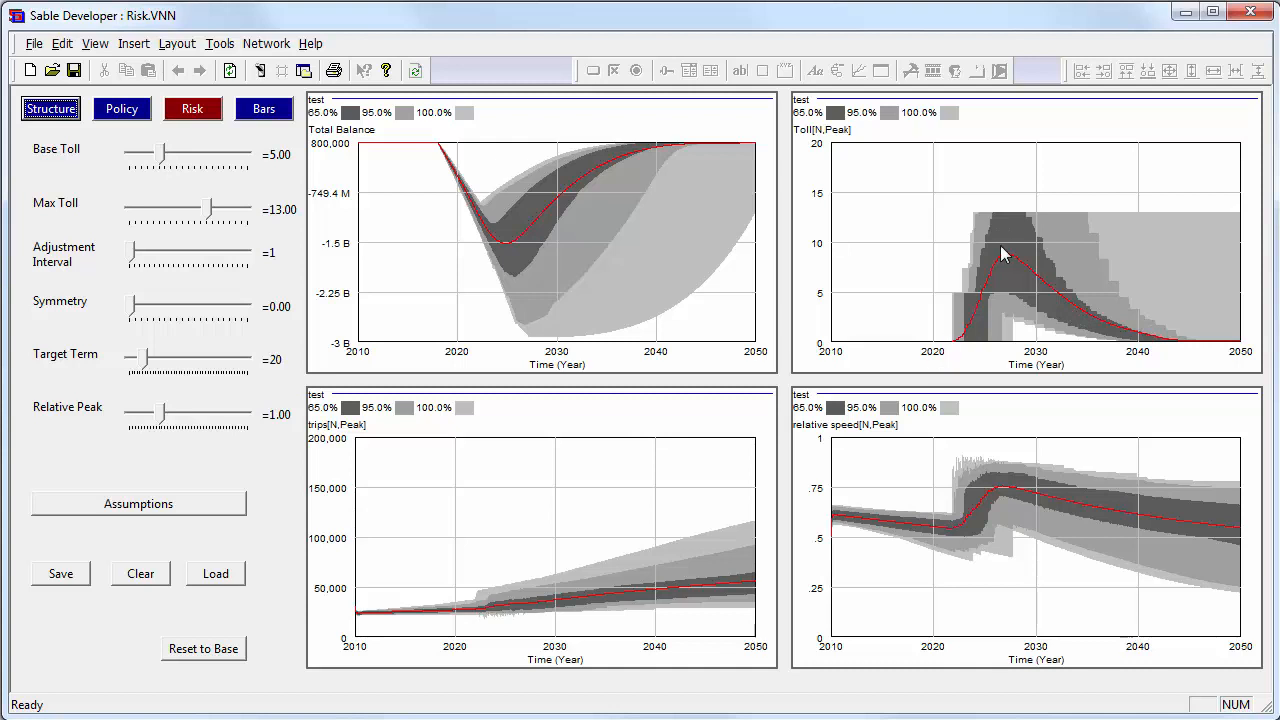
{"action": "mouse_move", "coordinate": [1012, 212]}
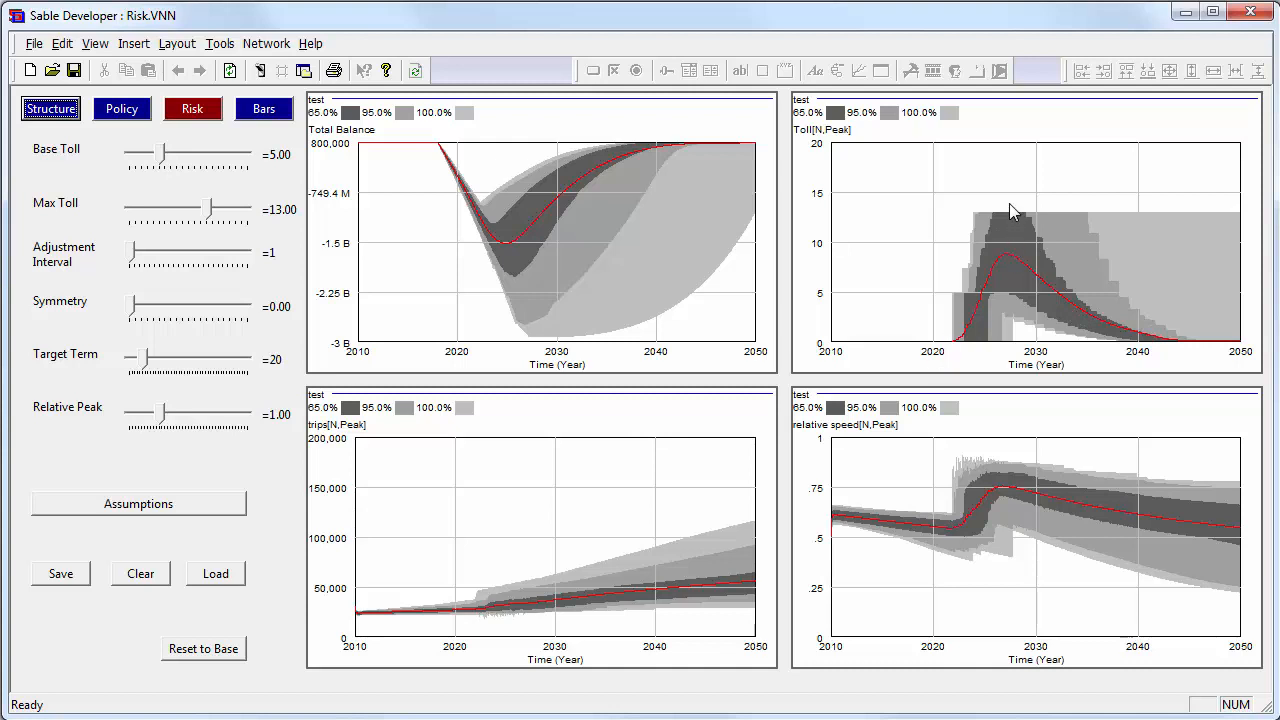
{"action": "mouse_move", "coordinate": [1008, 228]}
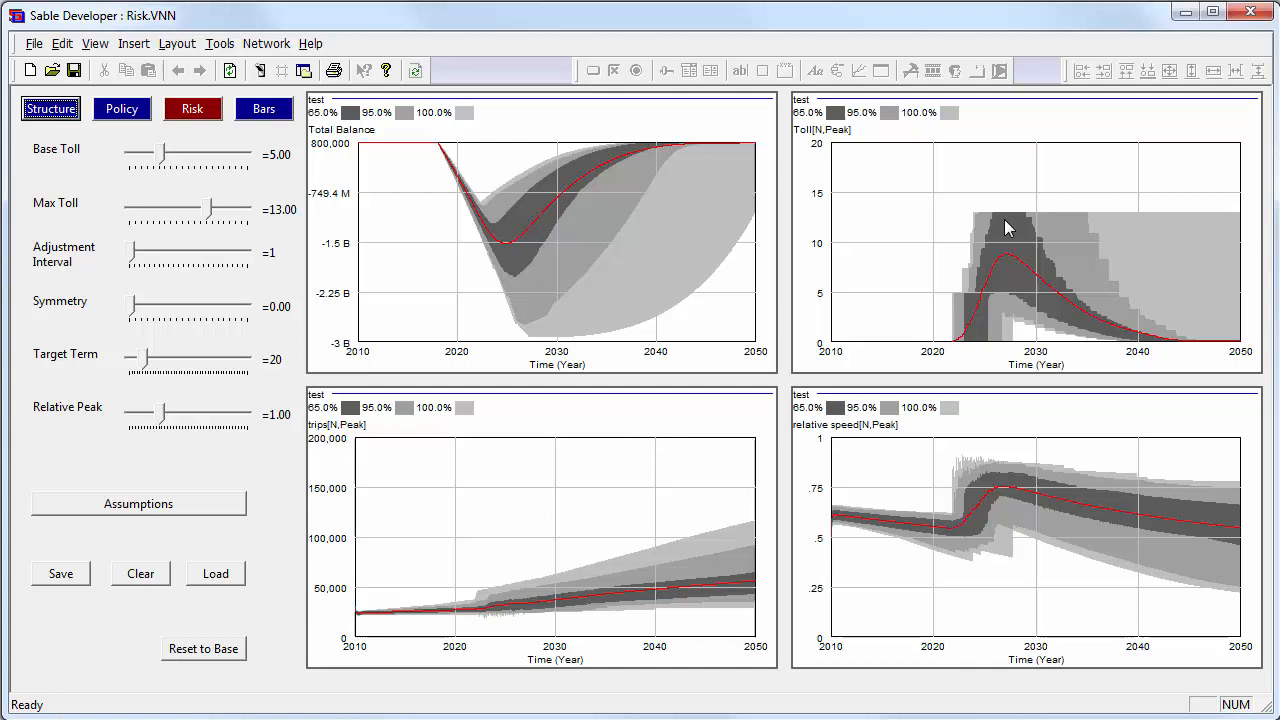
{"action": "mouse_move", "coordinate": [836, 252]}
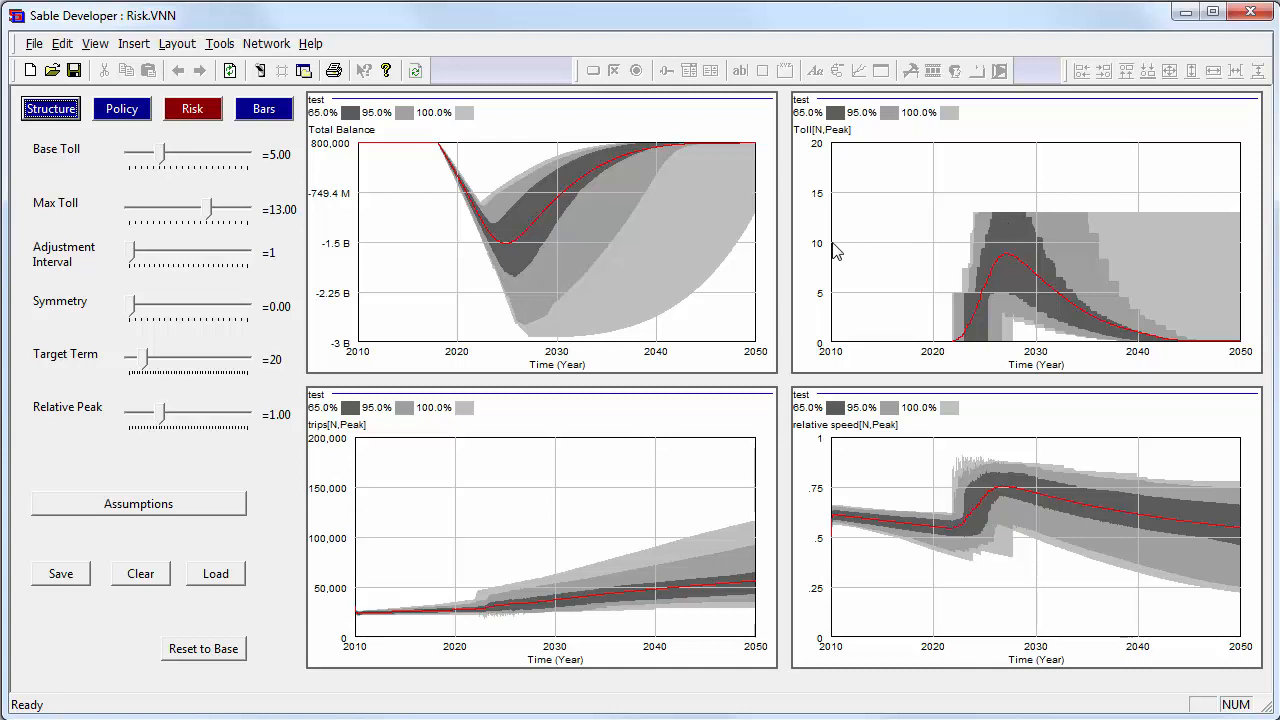
{"action": "mouse_move", "coordinate": [640, 238]}
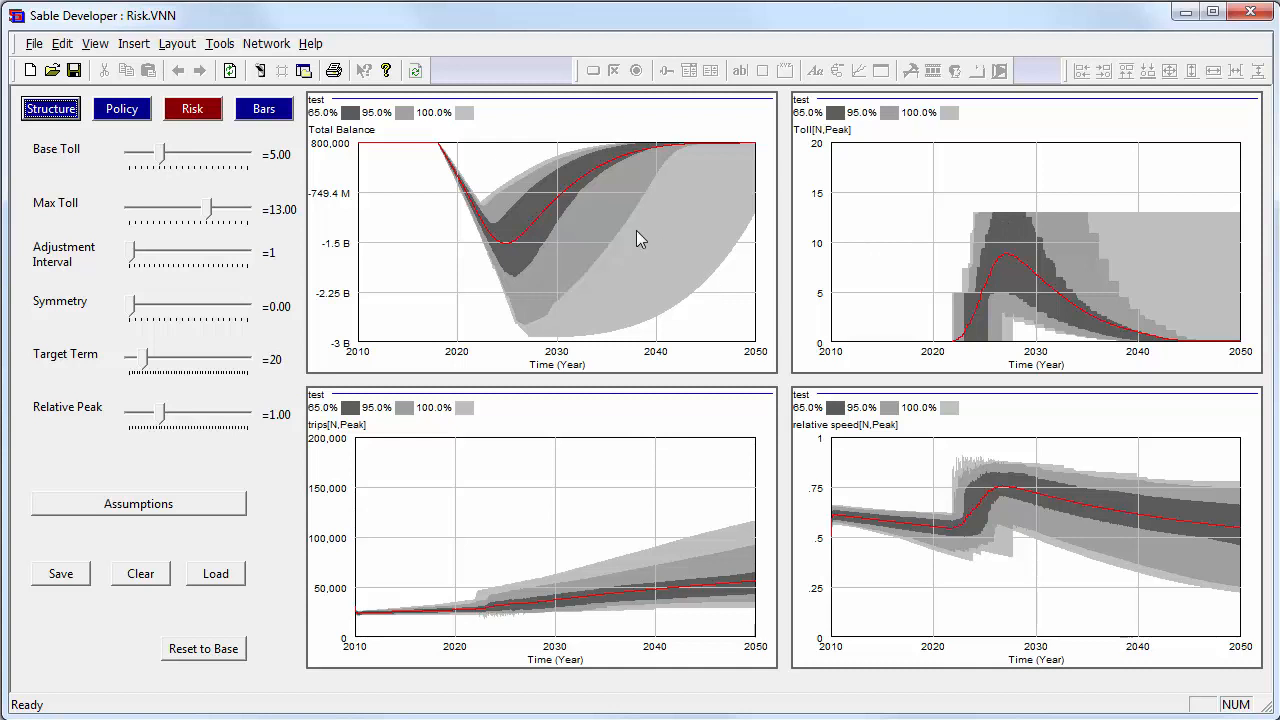
{"action": "mouse_move", "coordinate": [436, 244]}
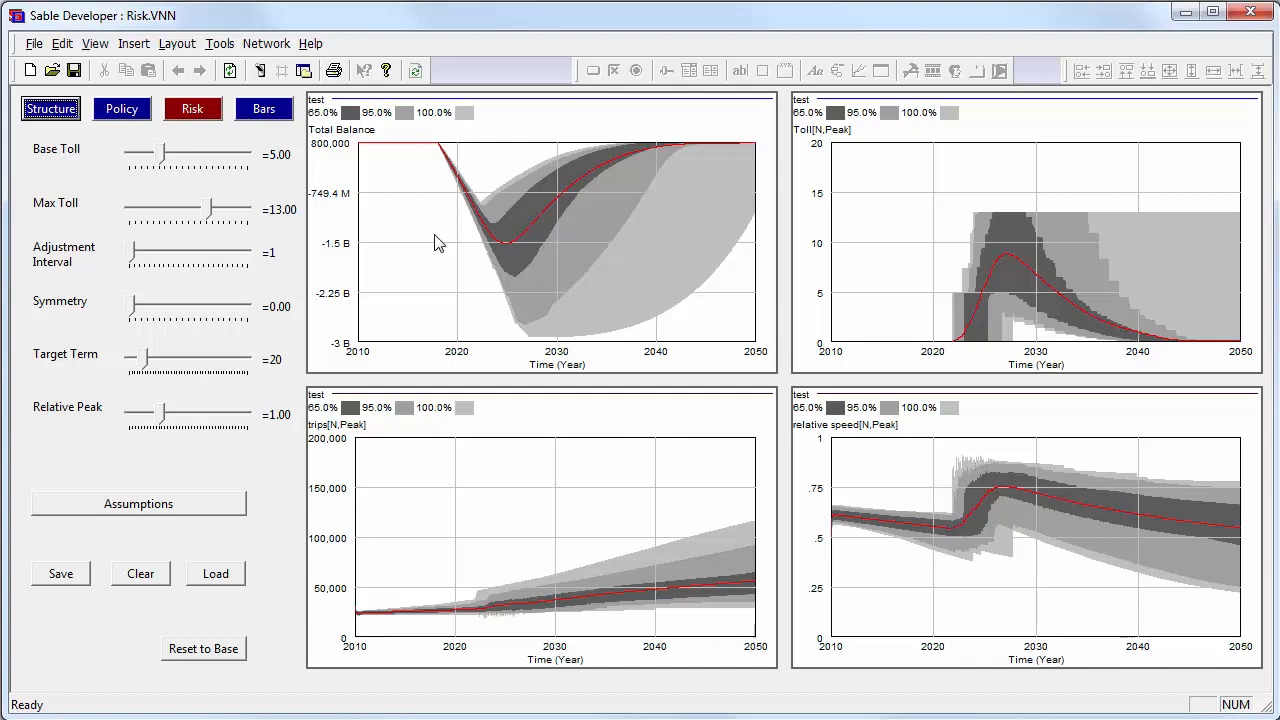
{"action": "mouse_move", "coordinate": [444, 236]}
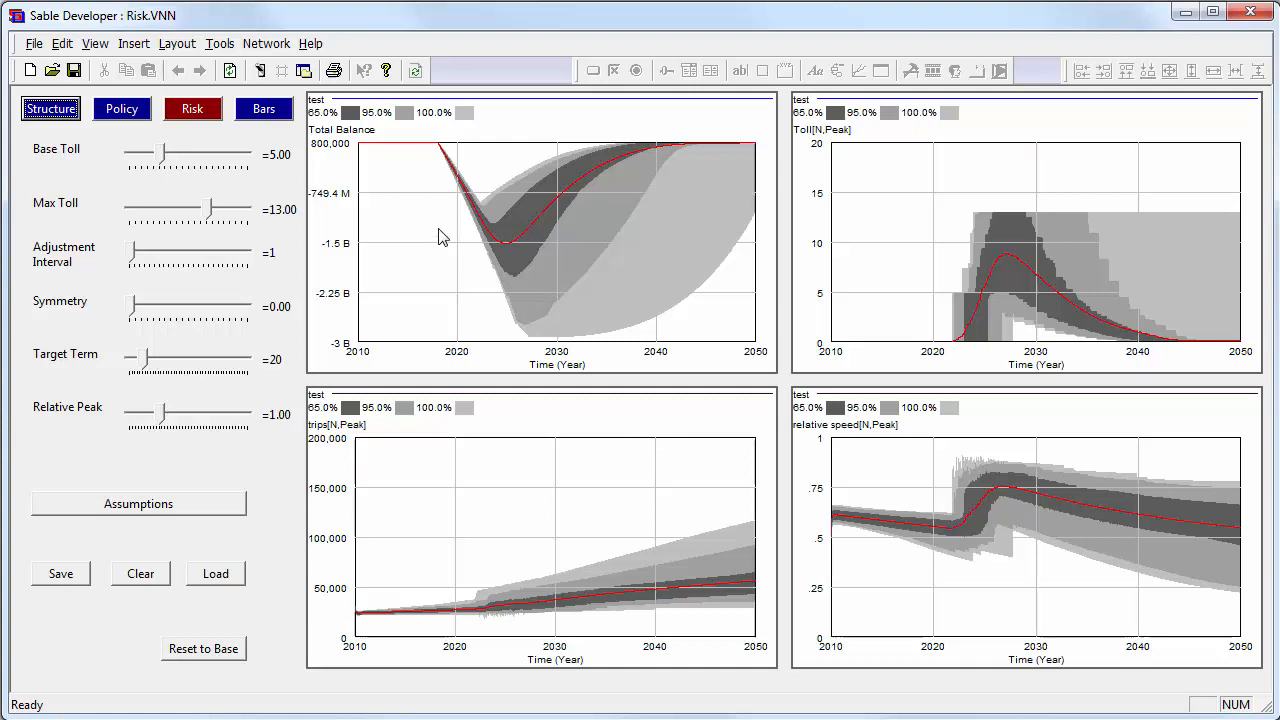
{"action": "mouse_move", "coordinate": [1018, 200]}
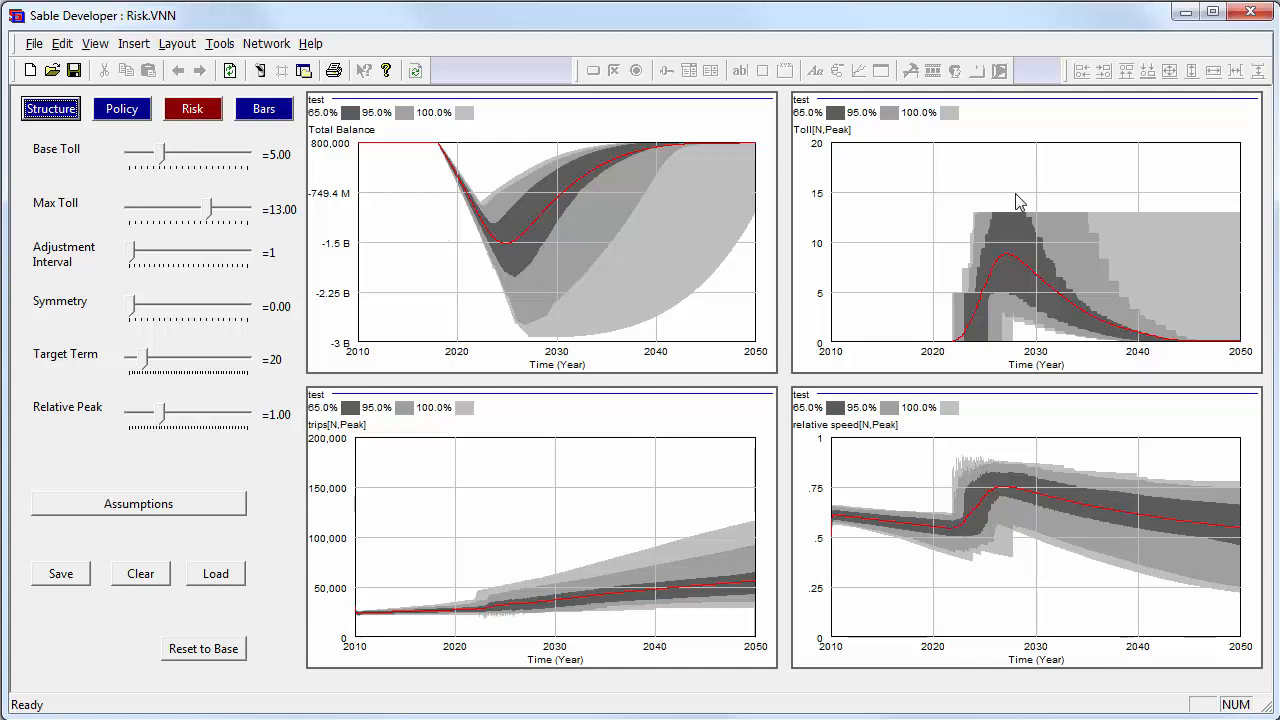